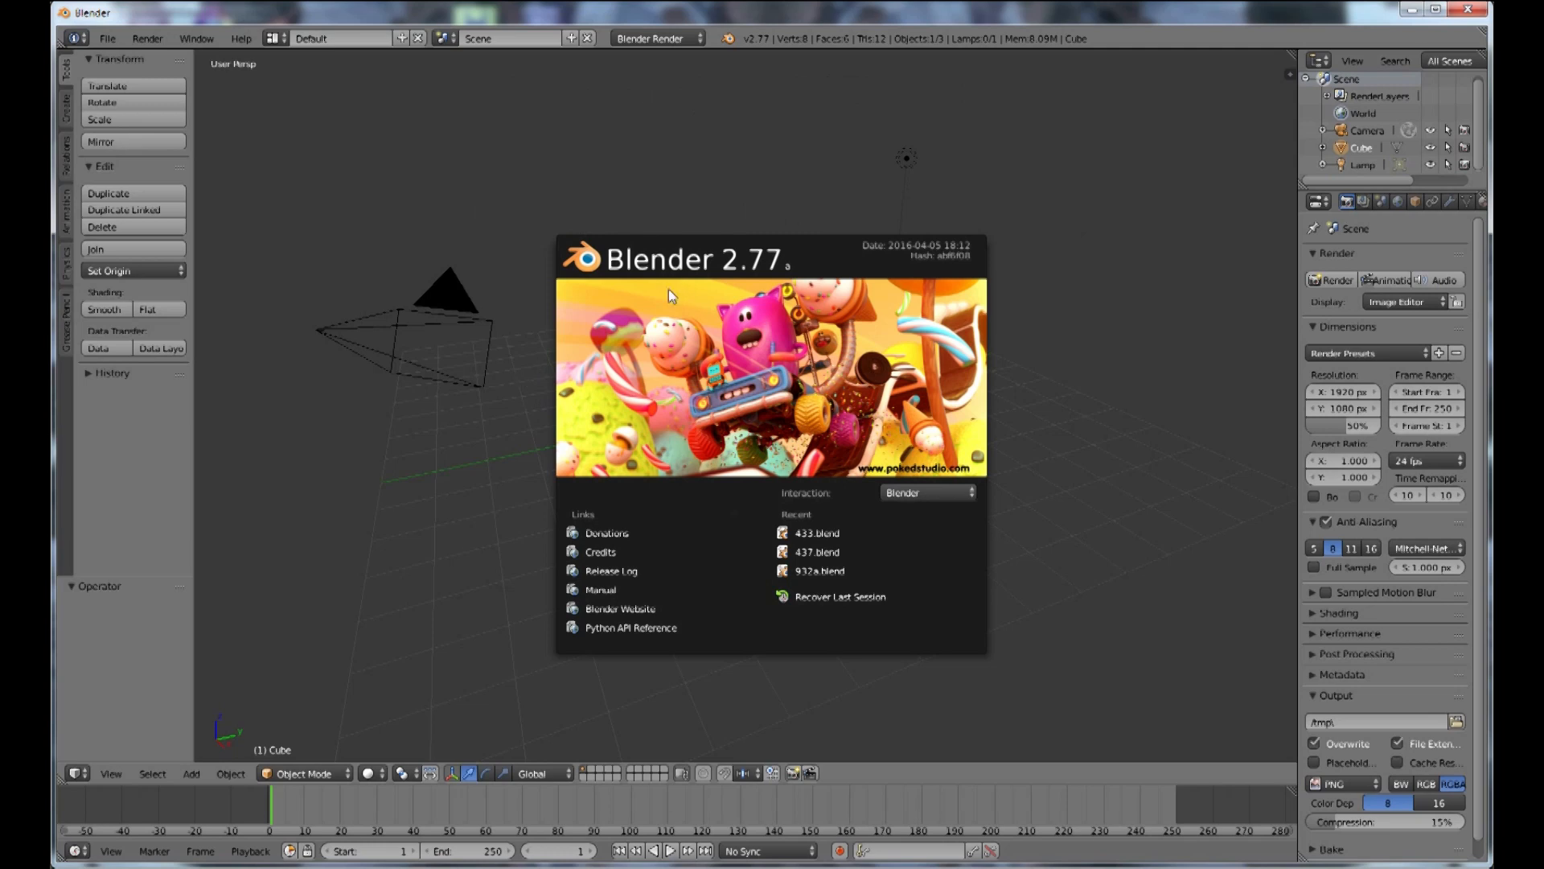
mouse_move(497, 501)
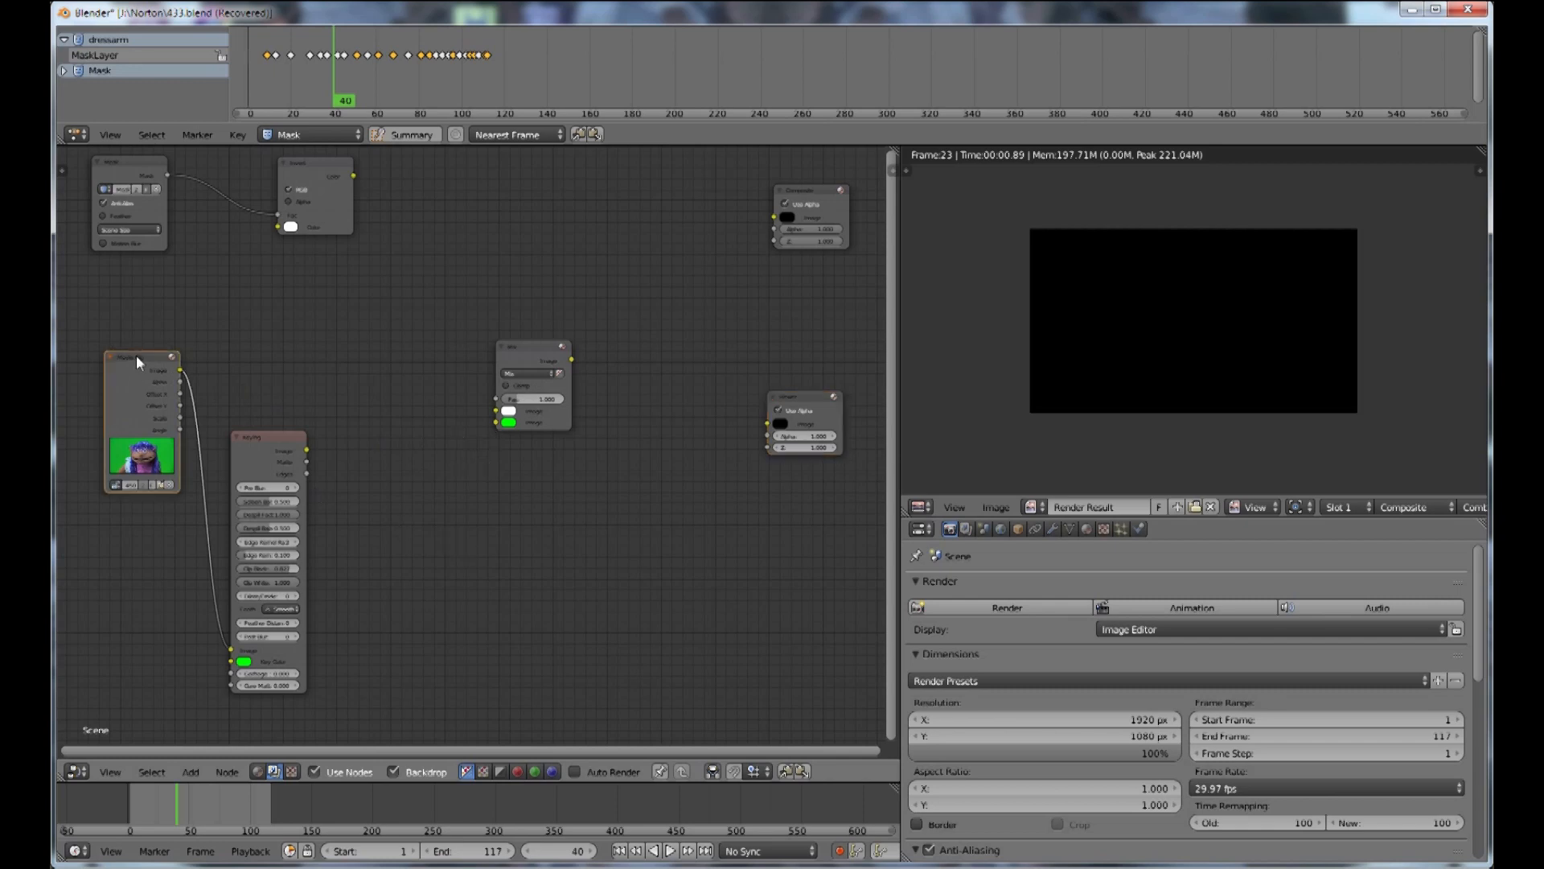
Step: Link the puppet footage's Image output into the Mix node's first Image input
drag(180, 371, 502, 429)
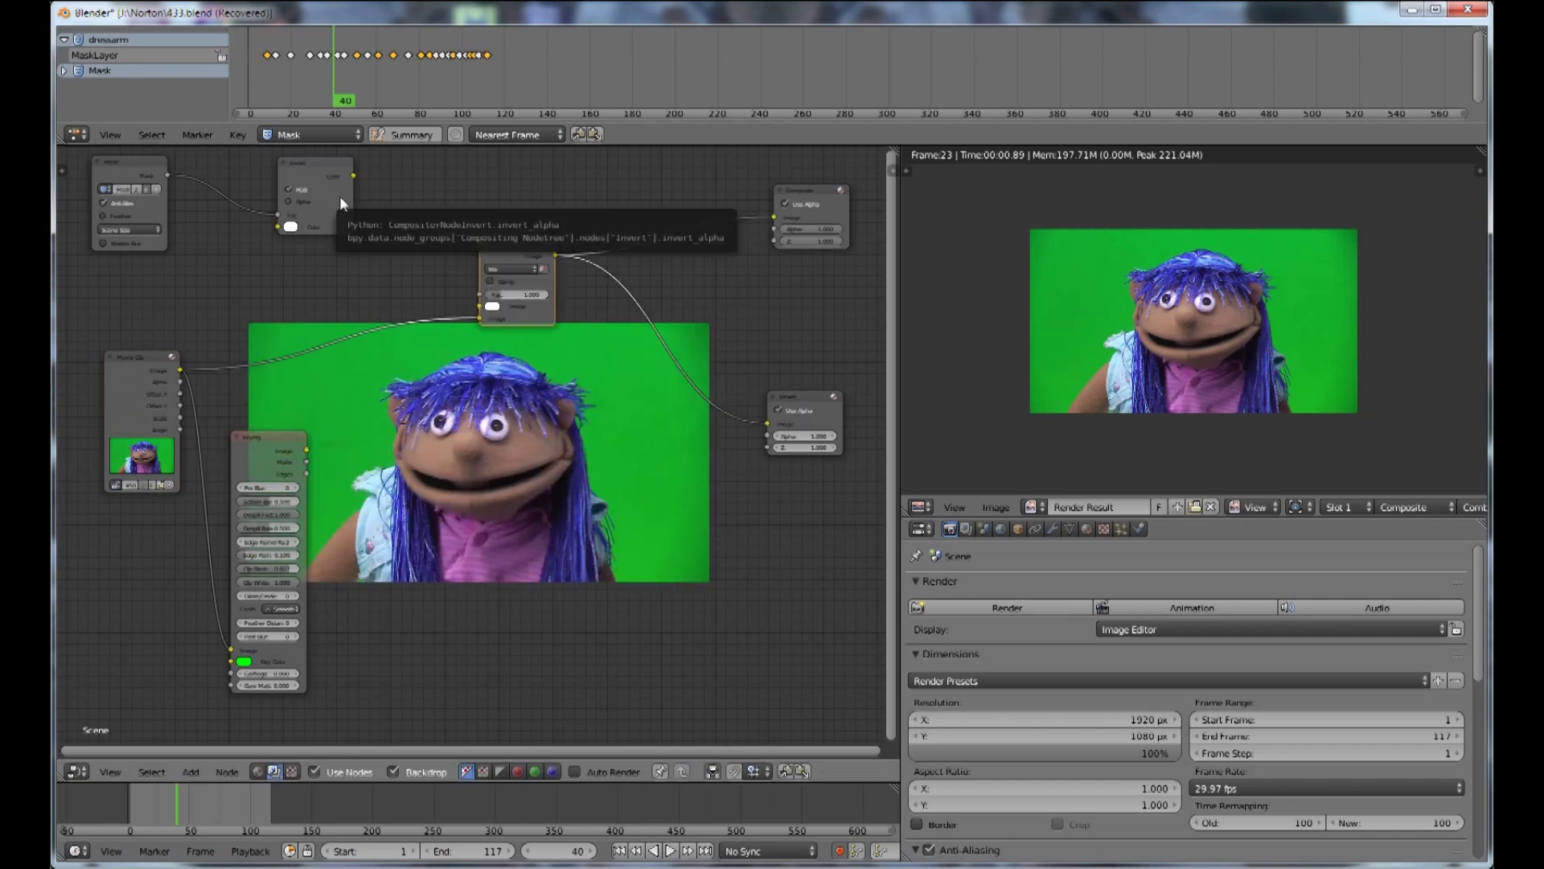
mouse_move(305, 454)
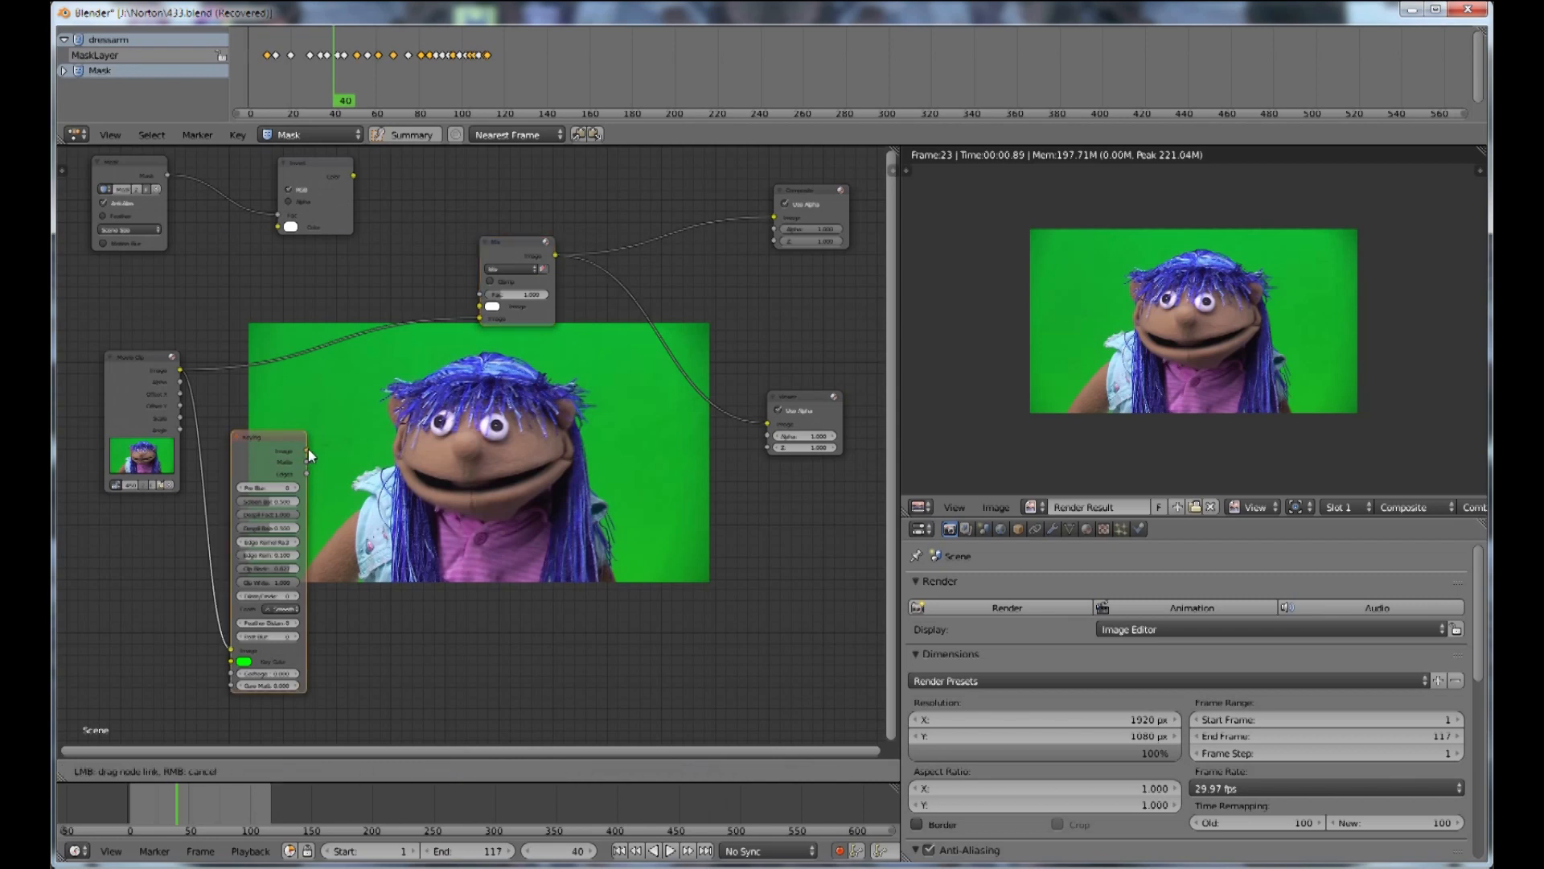
Step: Link the Keying node's Image output into the Mix node so the keyed puppet sits on white
drag(309, 455, 482, 317)
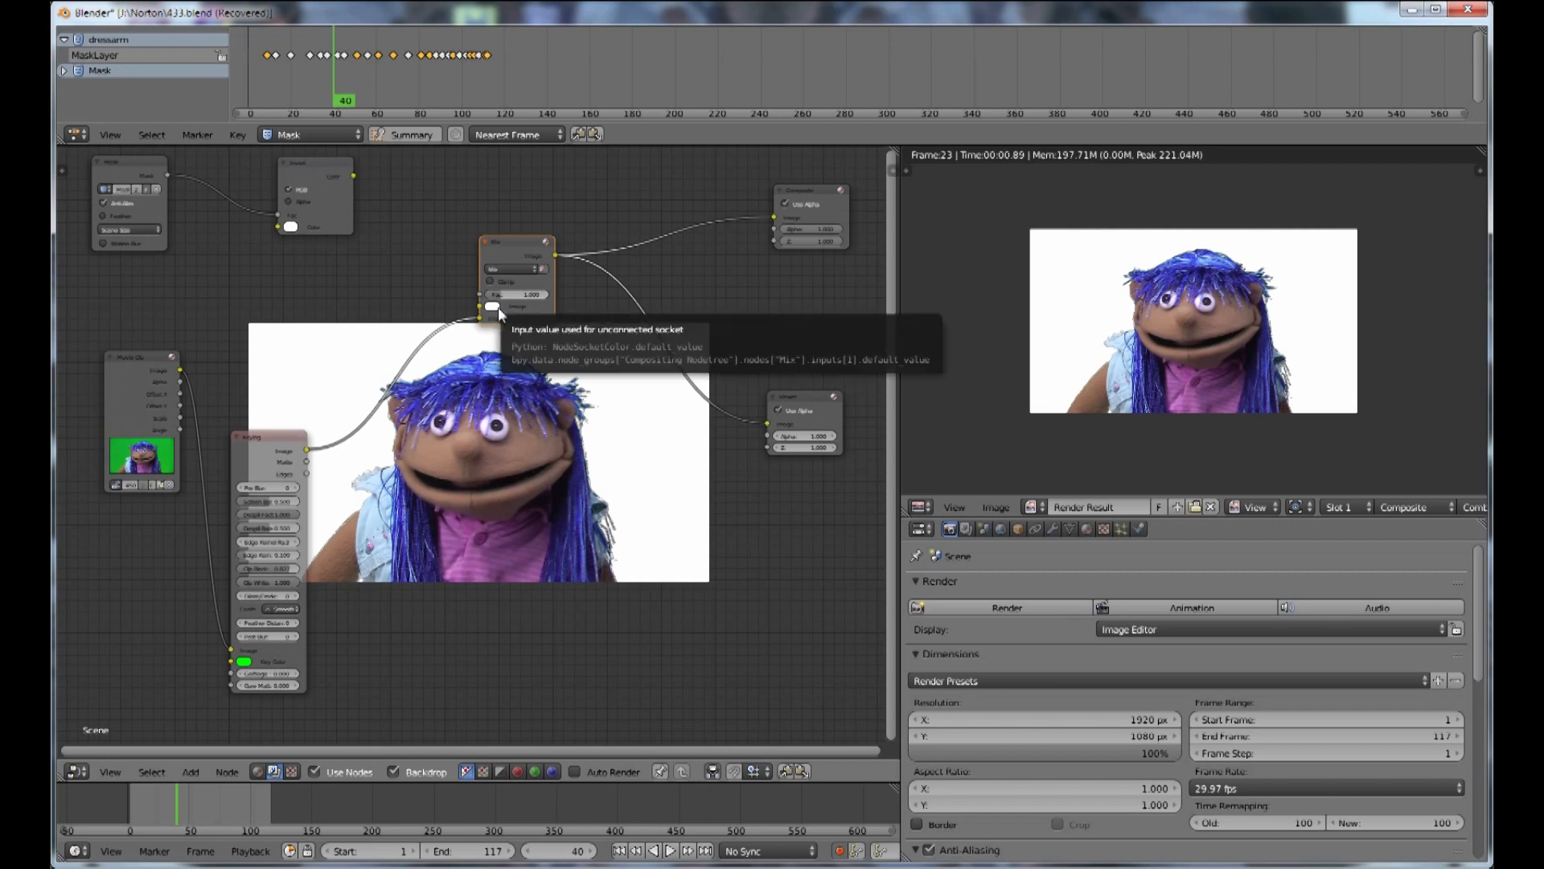
mouse_move(497, 310)
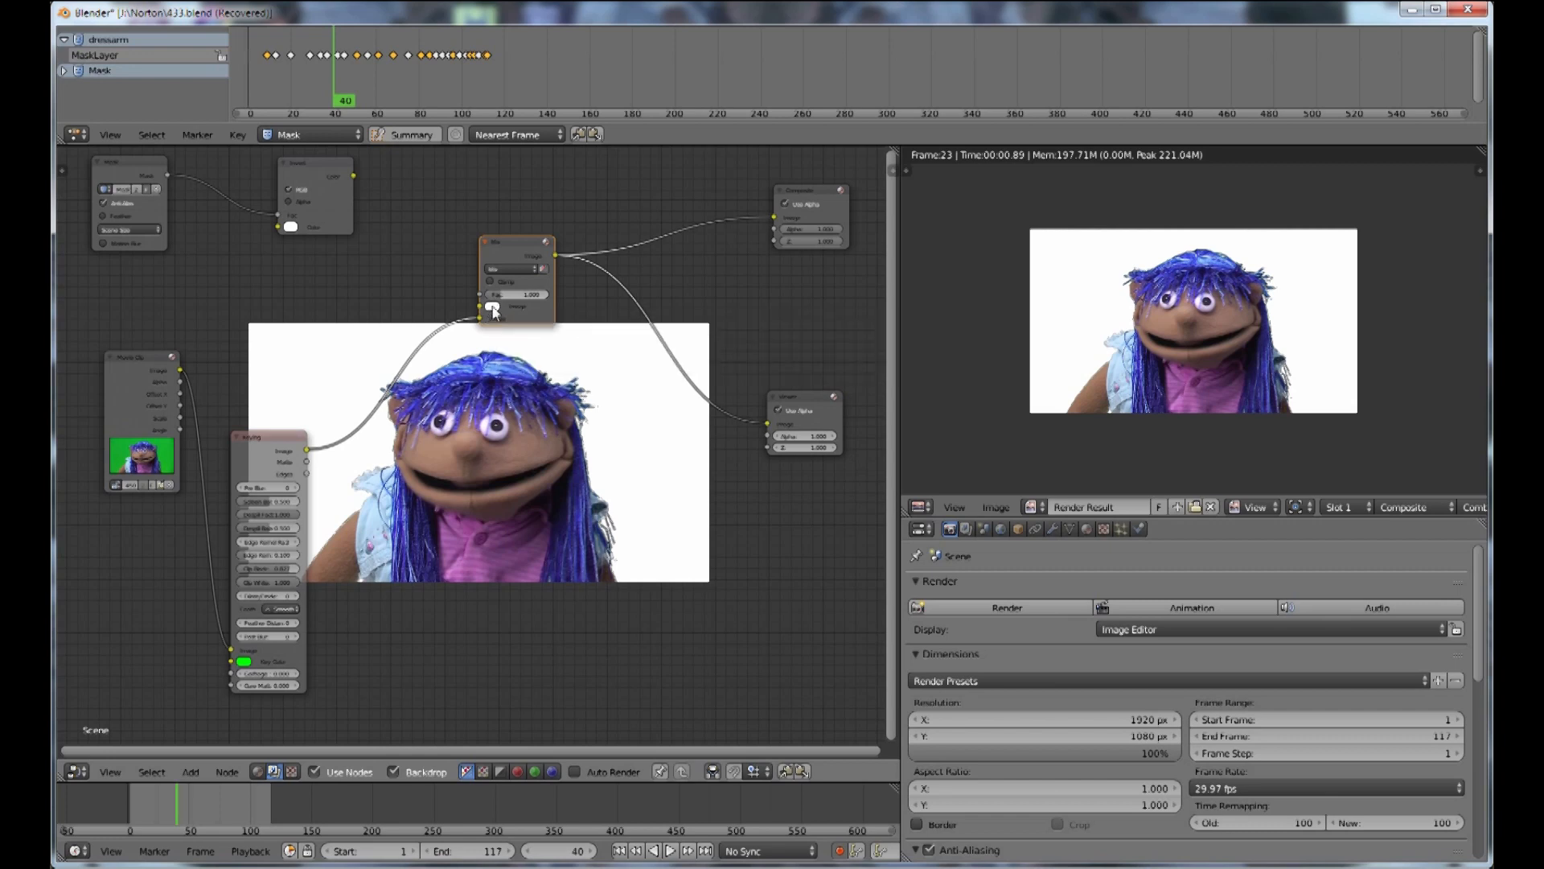
click(532, 293)
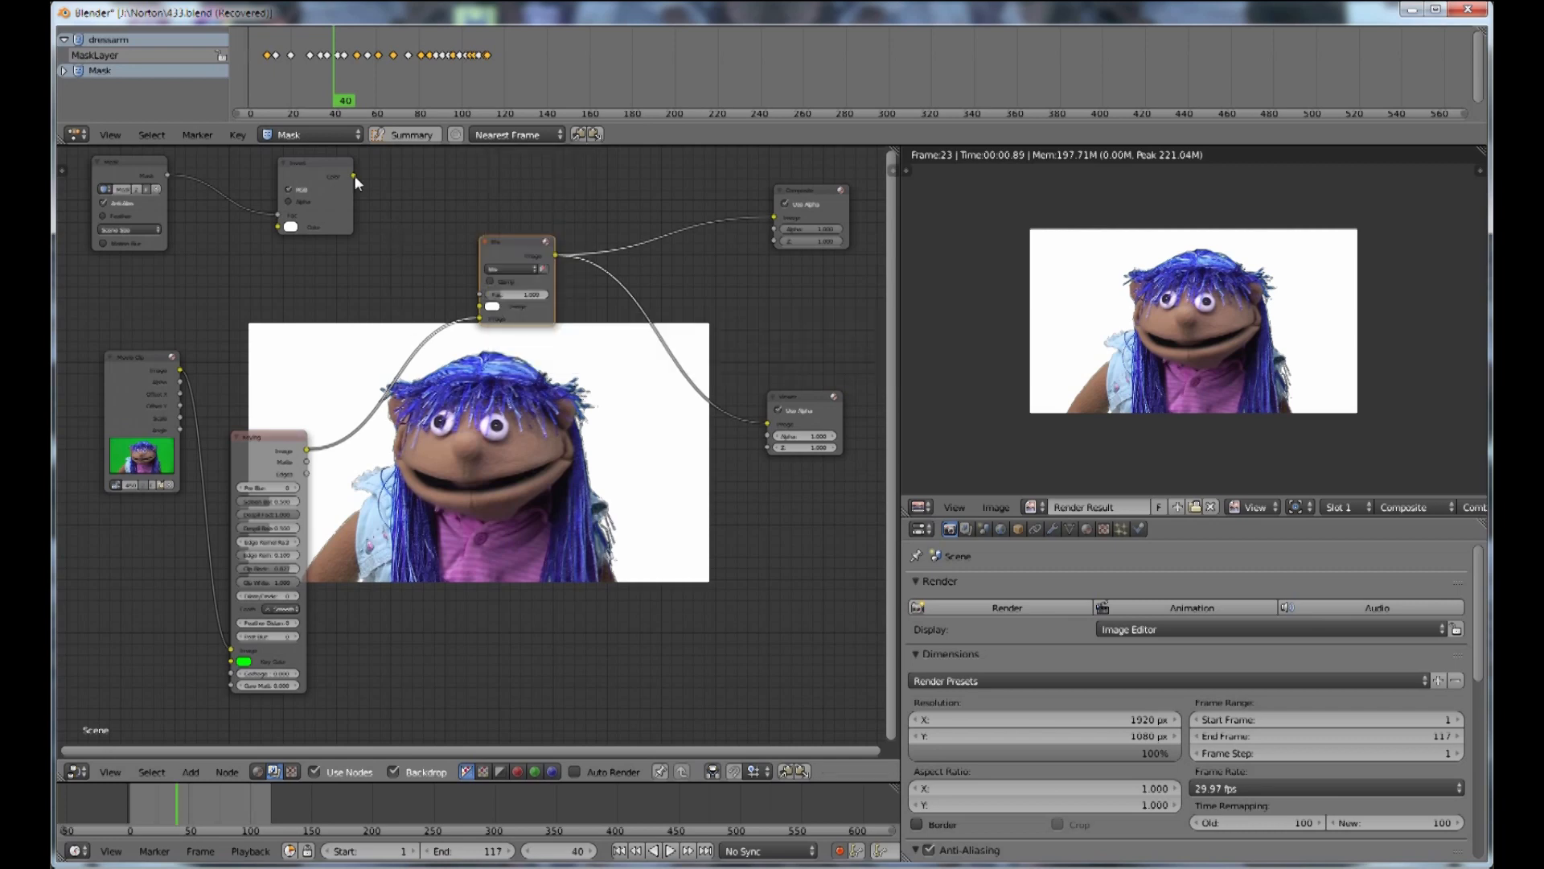
Step: Link the Invert node's Color output into the Mix node's Fac input
click(128, 163)
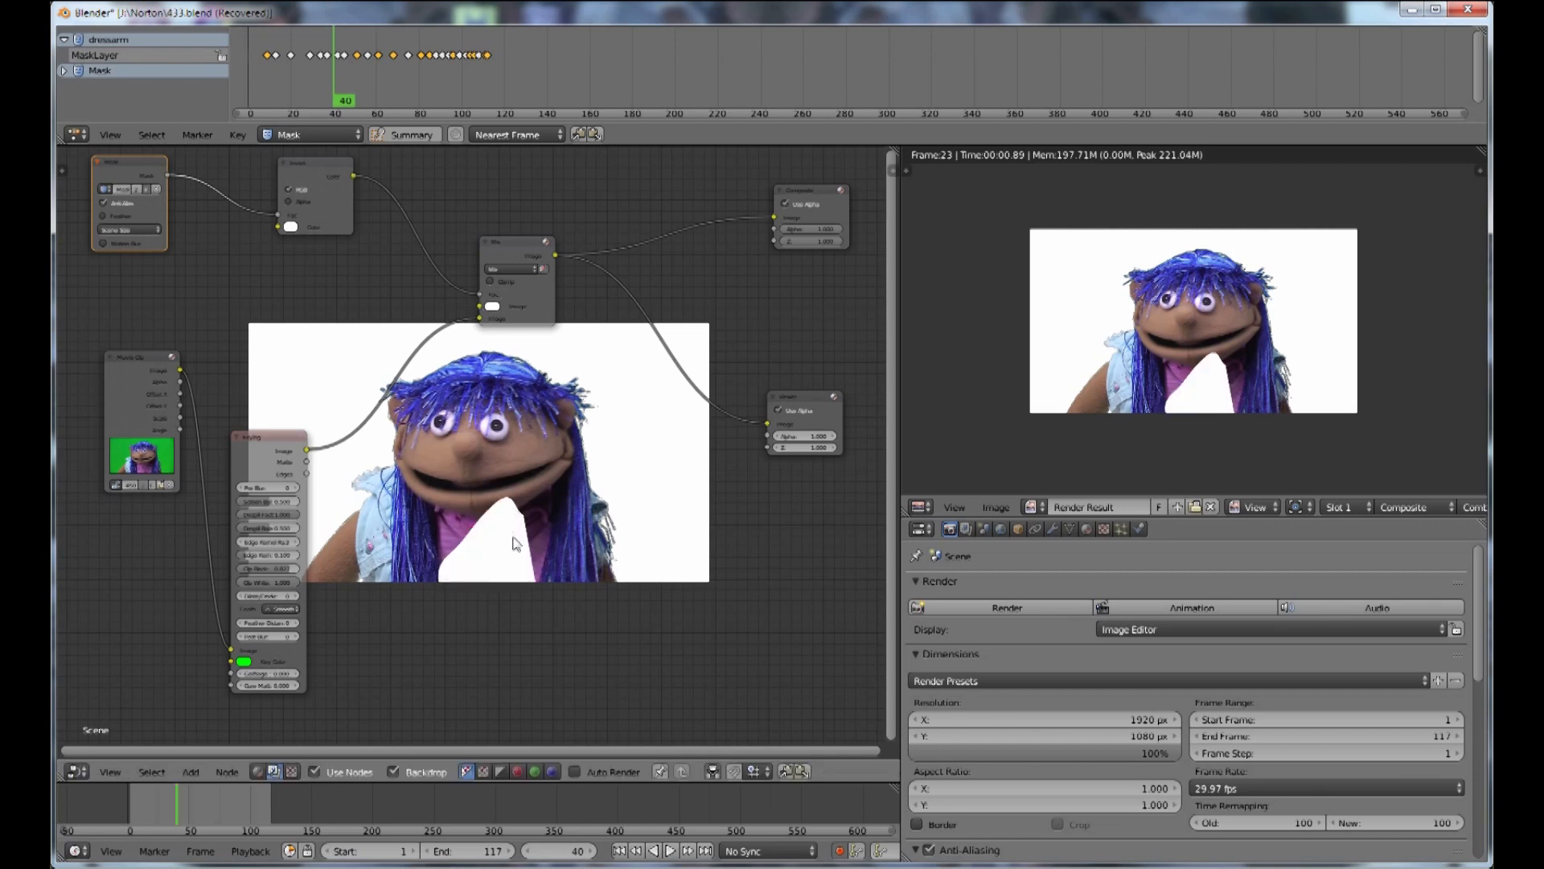
mouse_move(434, 573)
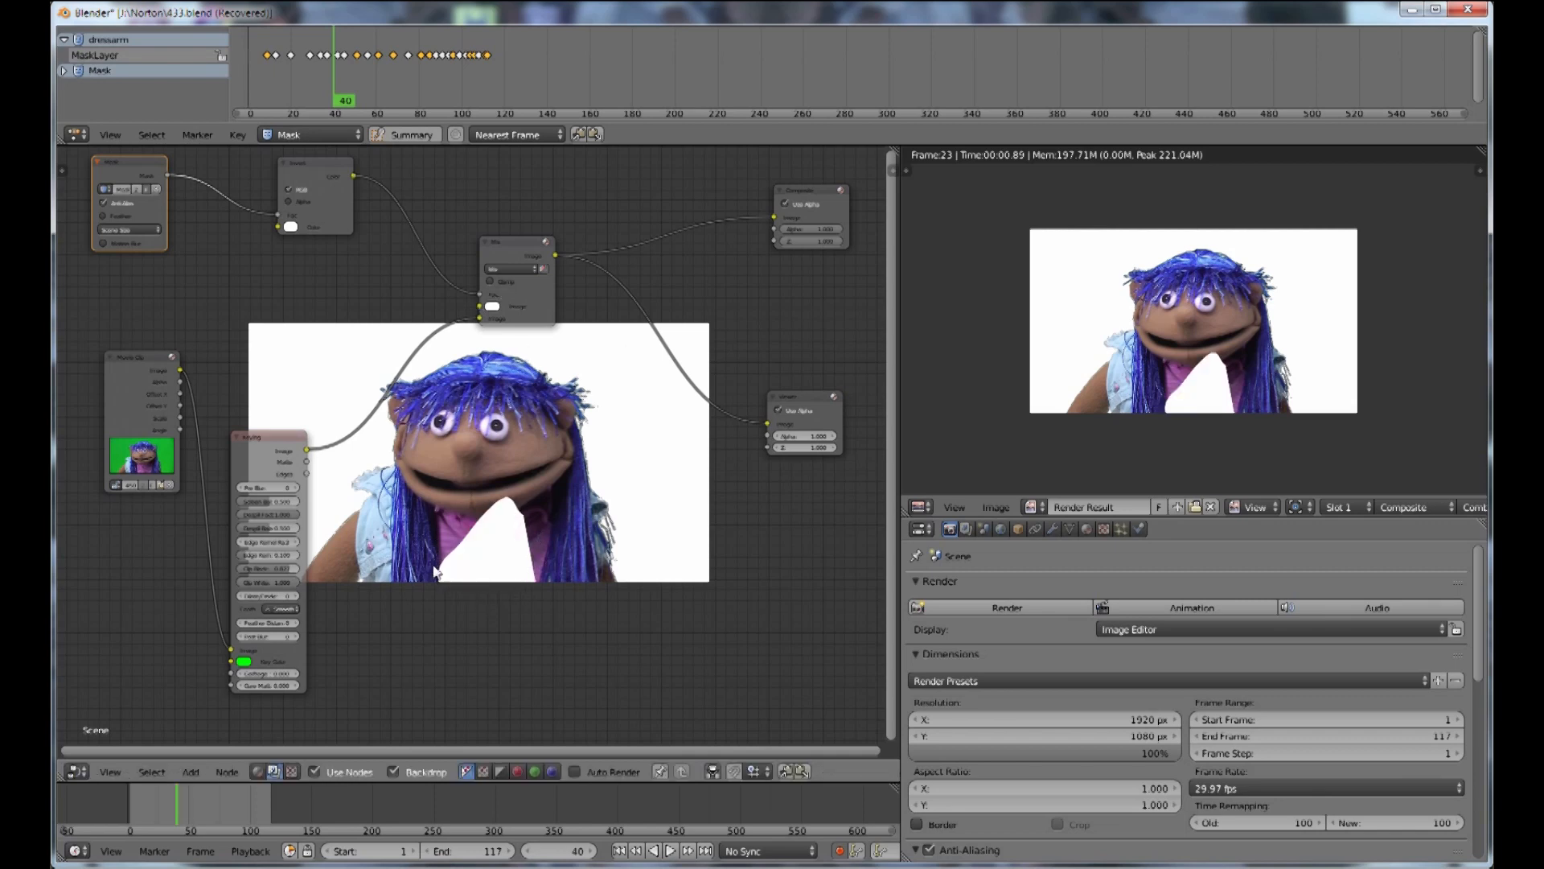
mouse_move(631, 433)
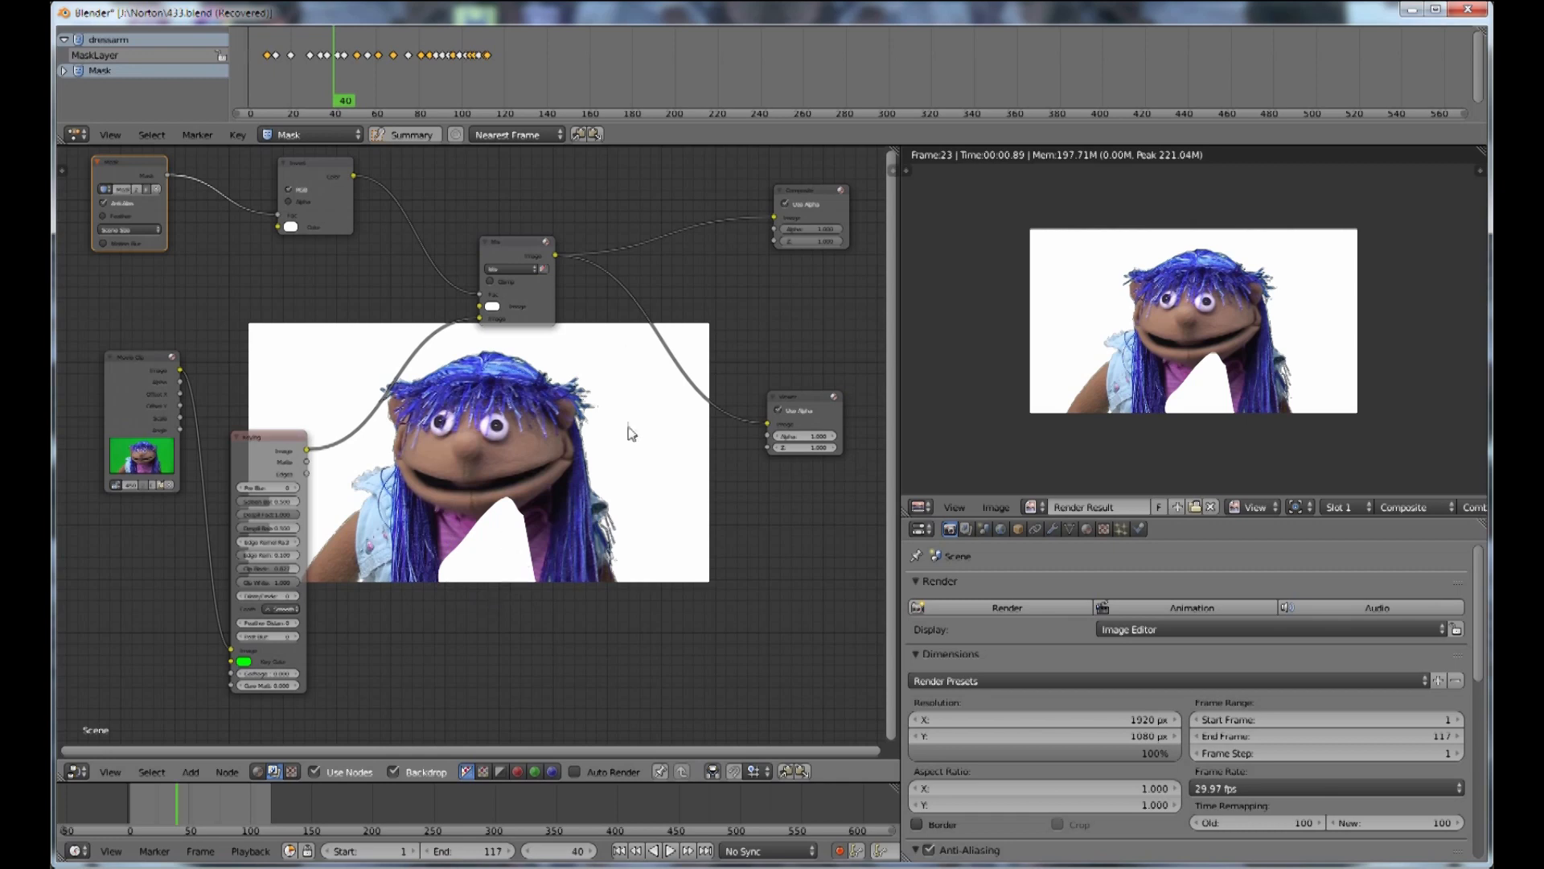
mouse_move(393, 351)
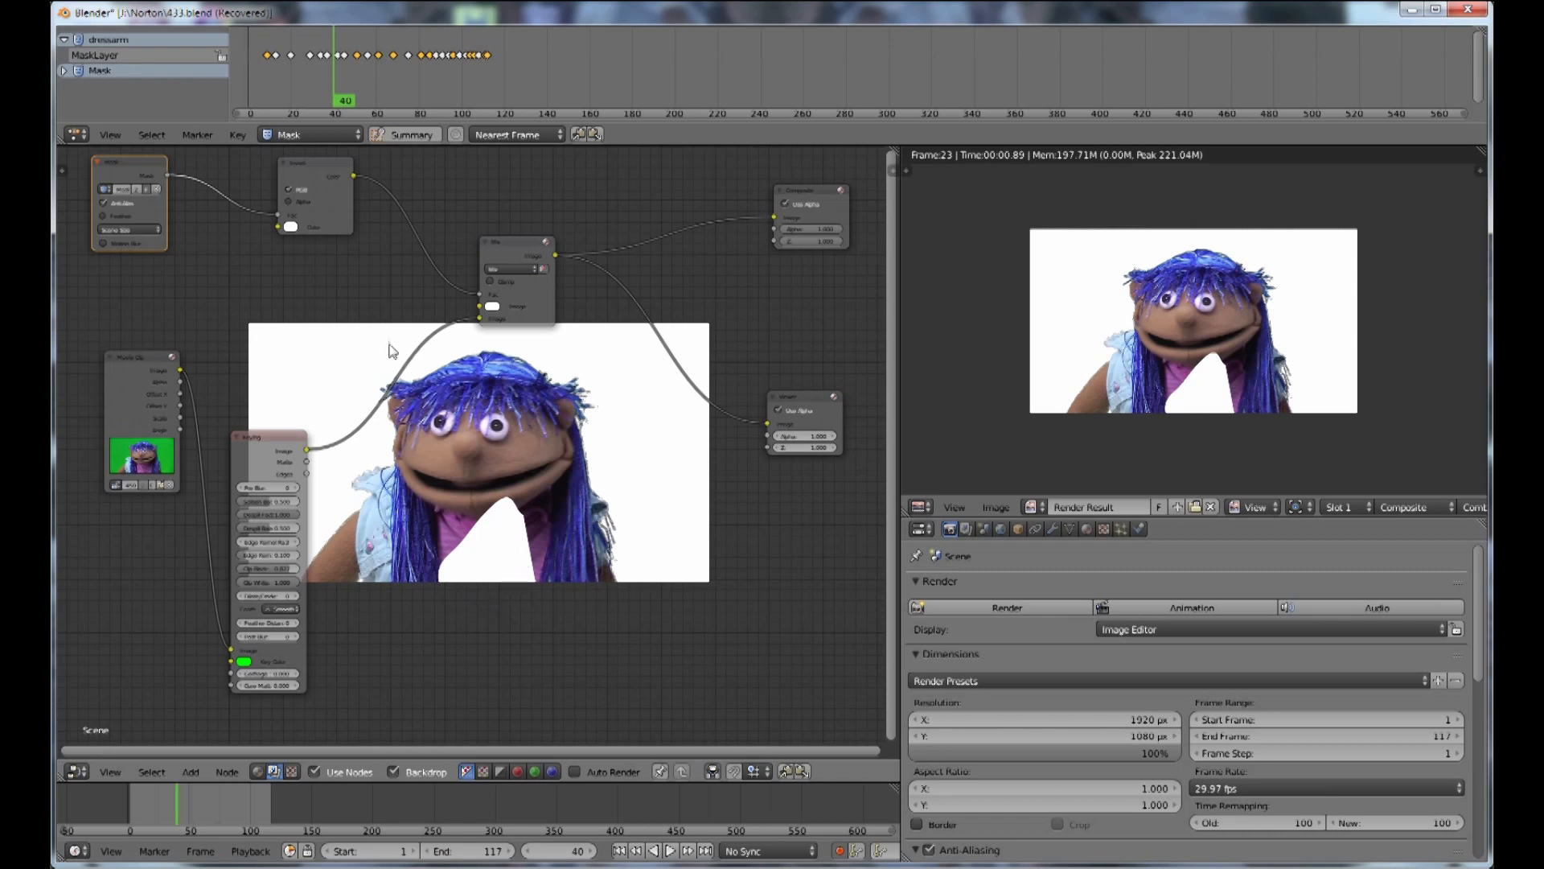
mouse_move(487, 602)
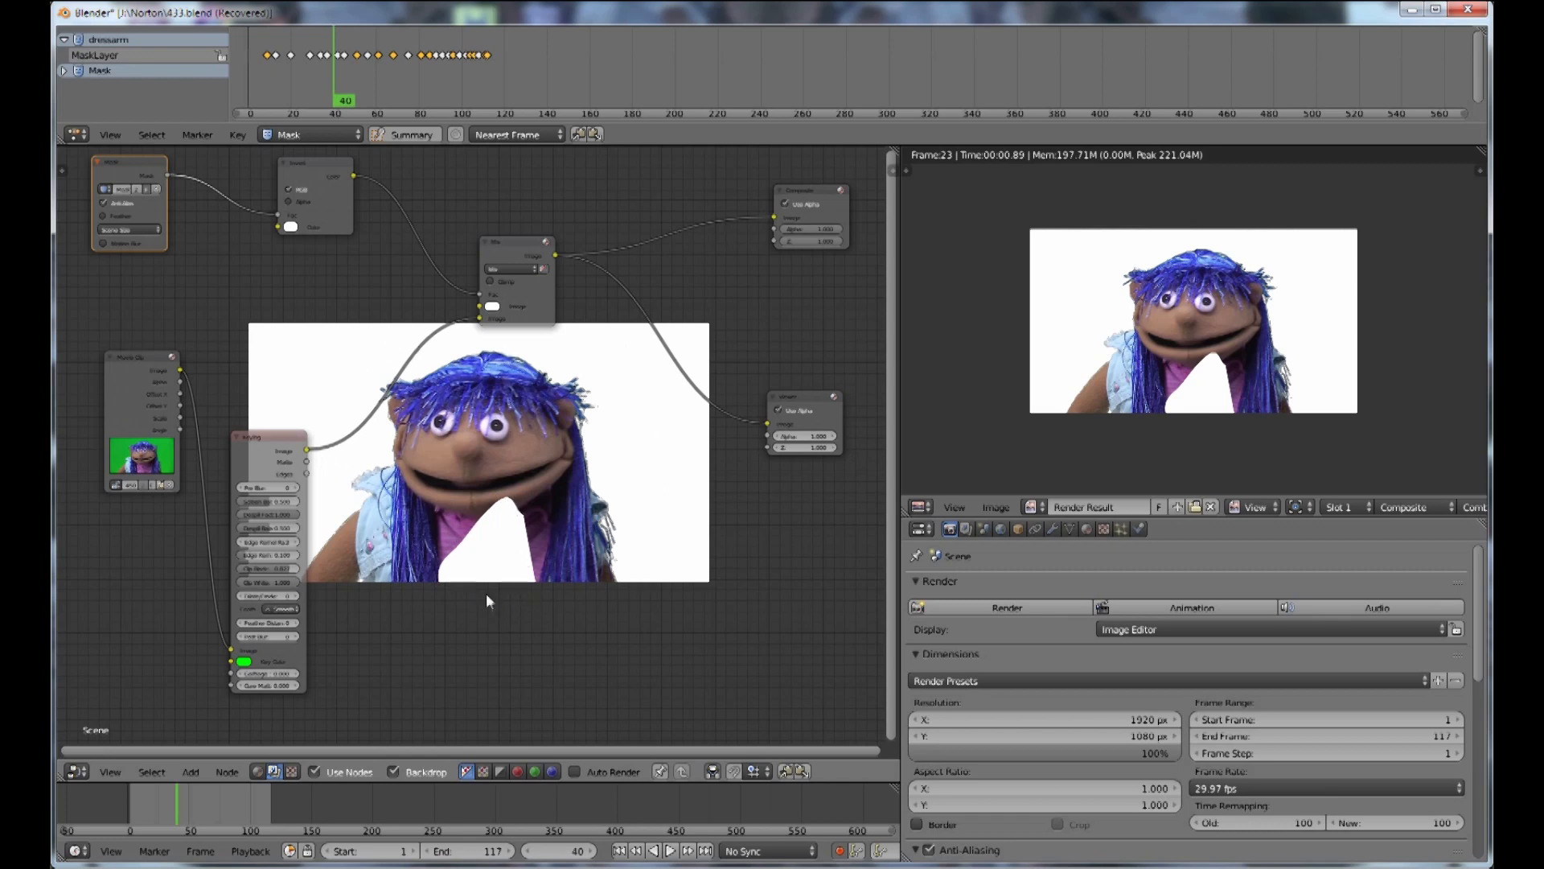
mouse_move(483, 547)
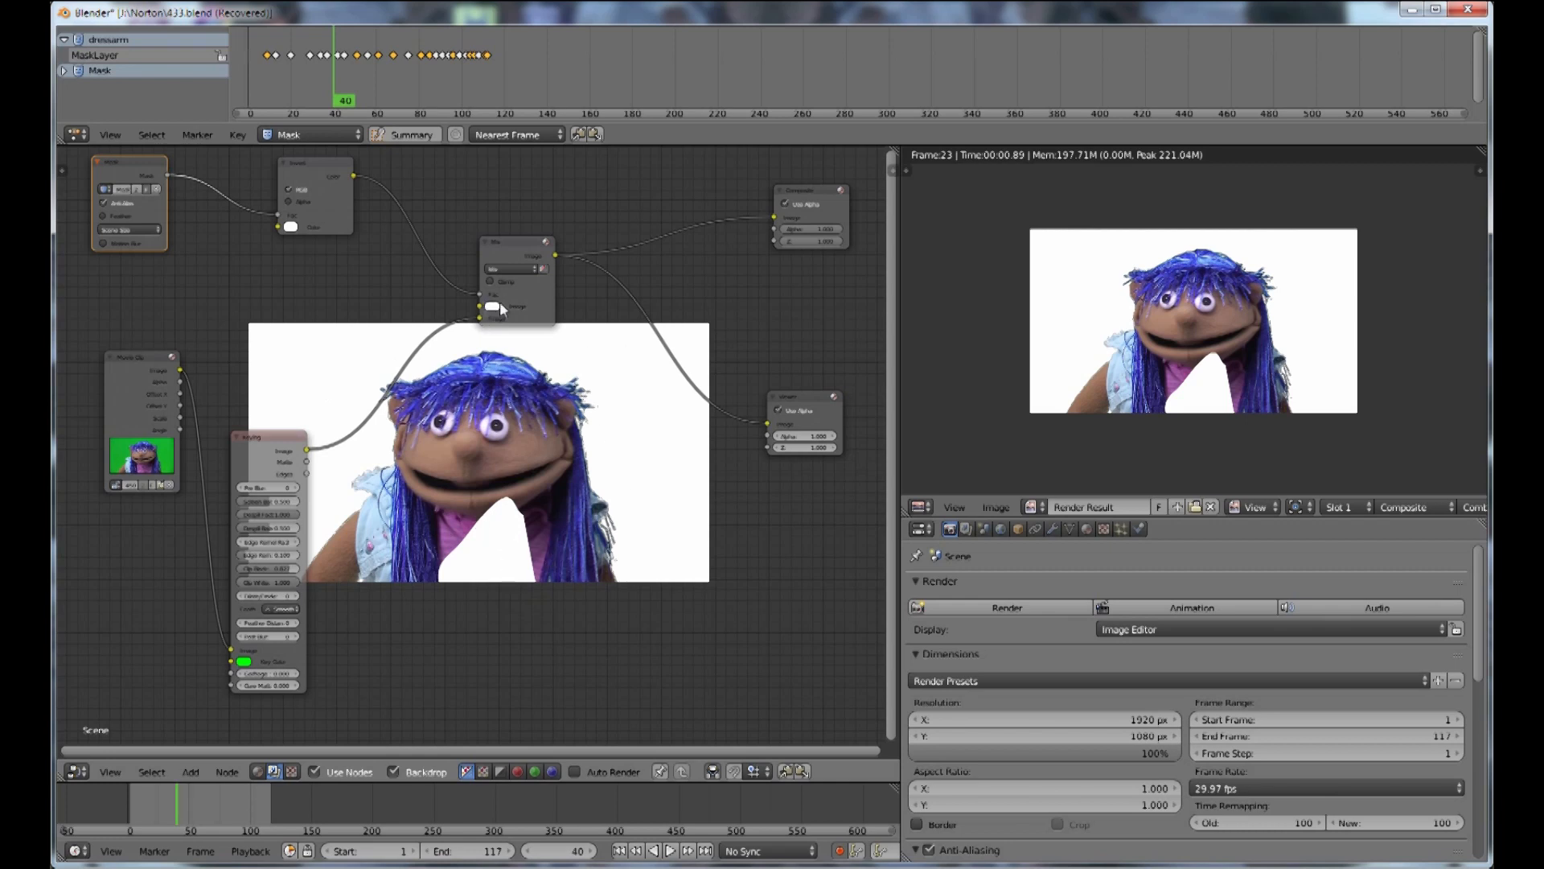
mouse_move(490, 306)
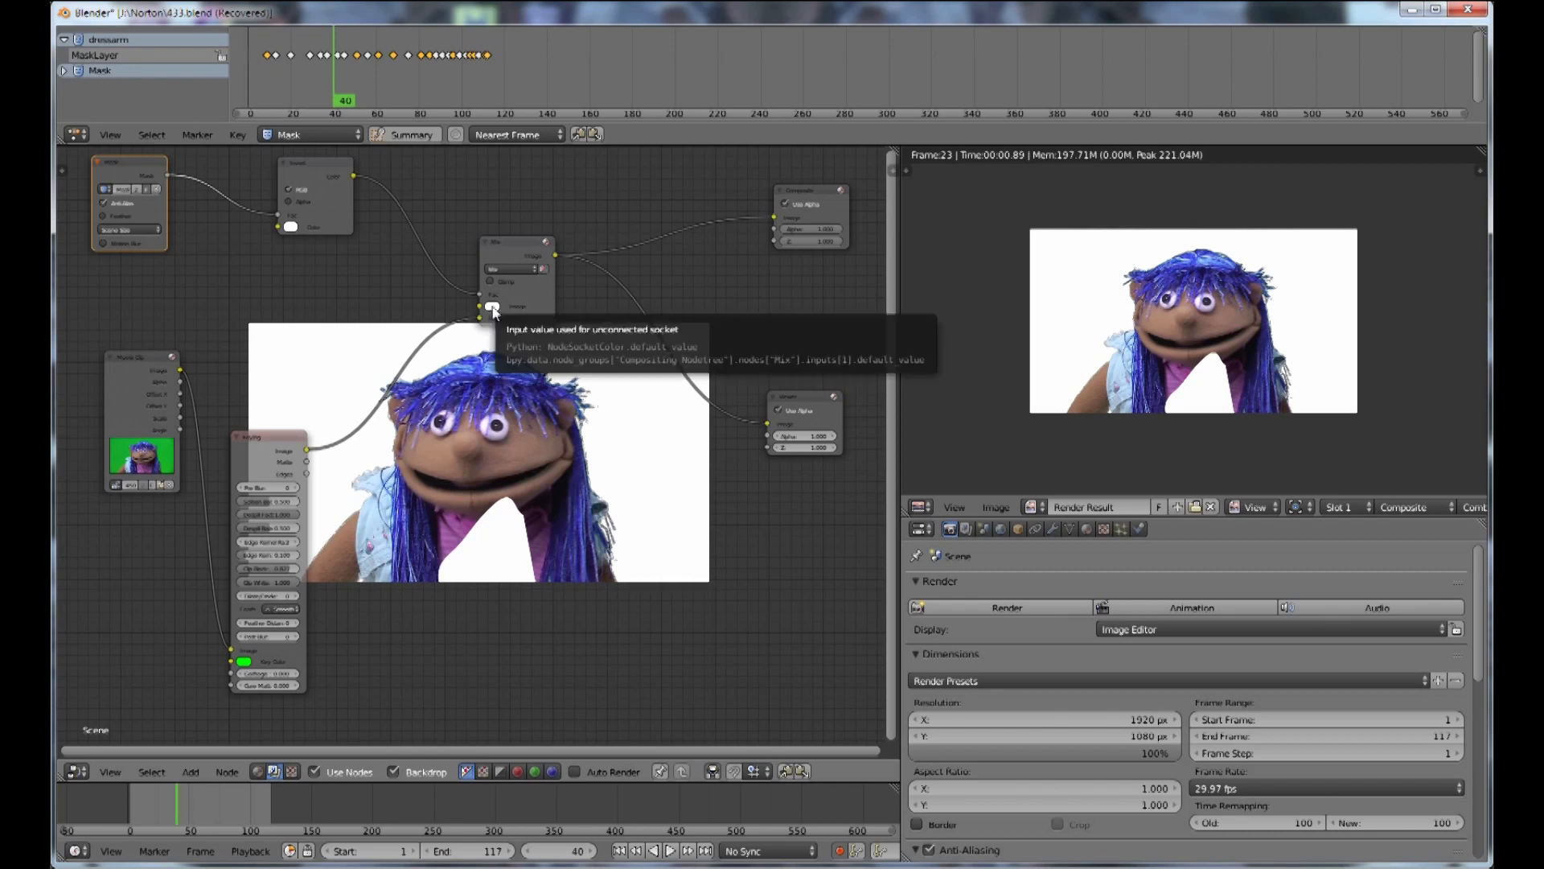
Step: Set the Mix node's background colour to black so puppet and wedge sit on black
click(492, 311)
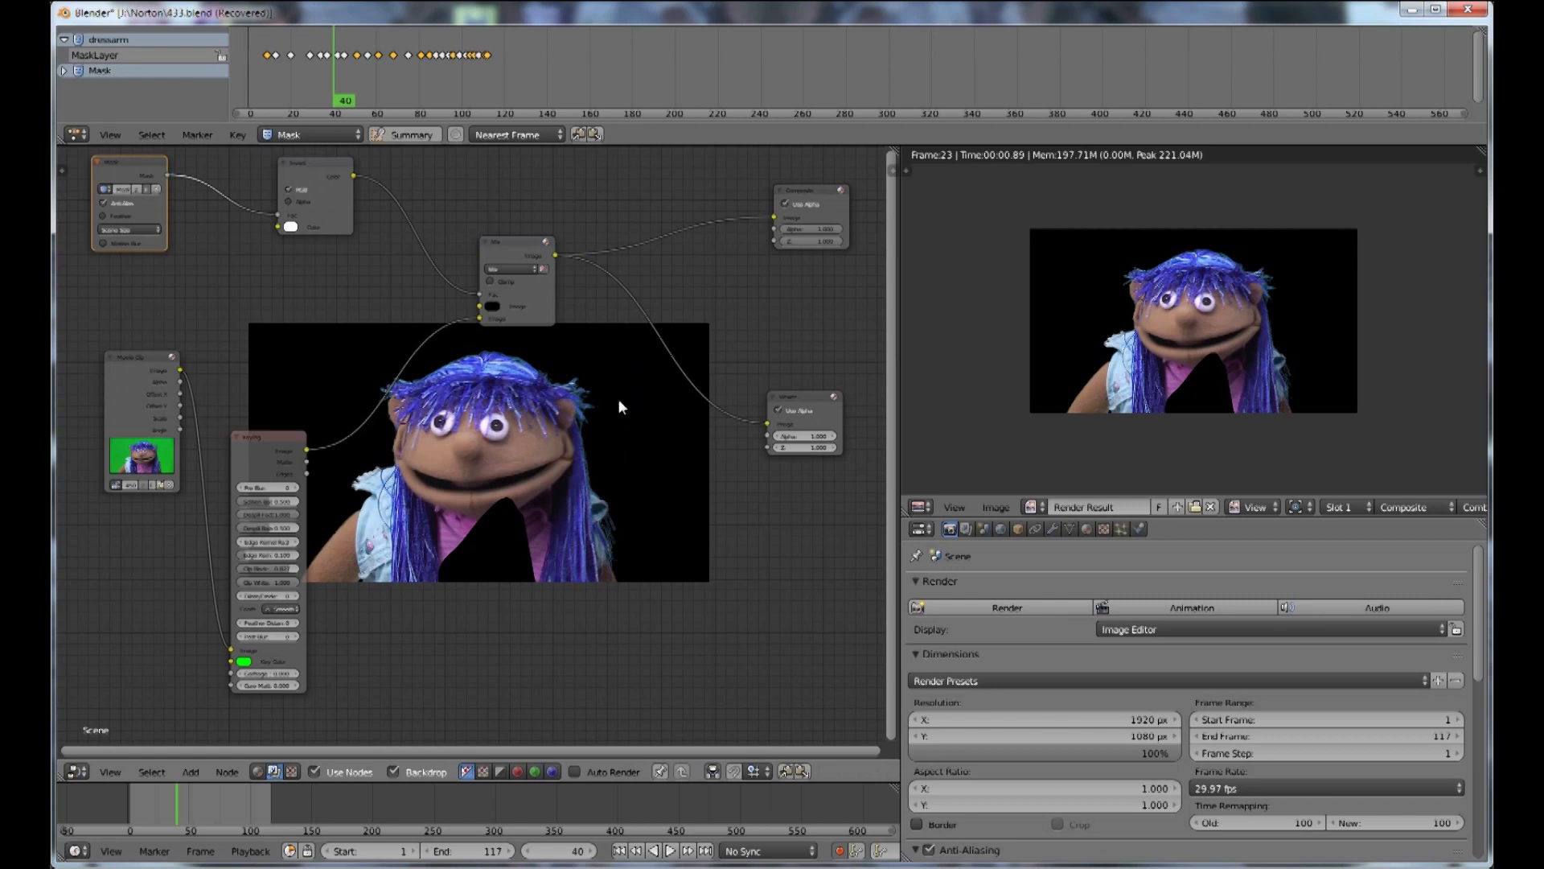
mouse_move(492, 313)
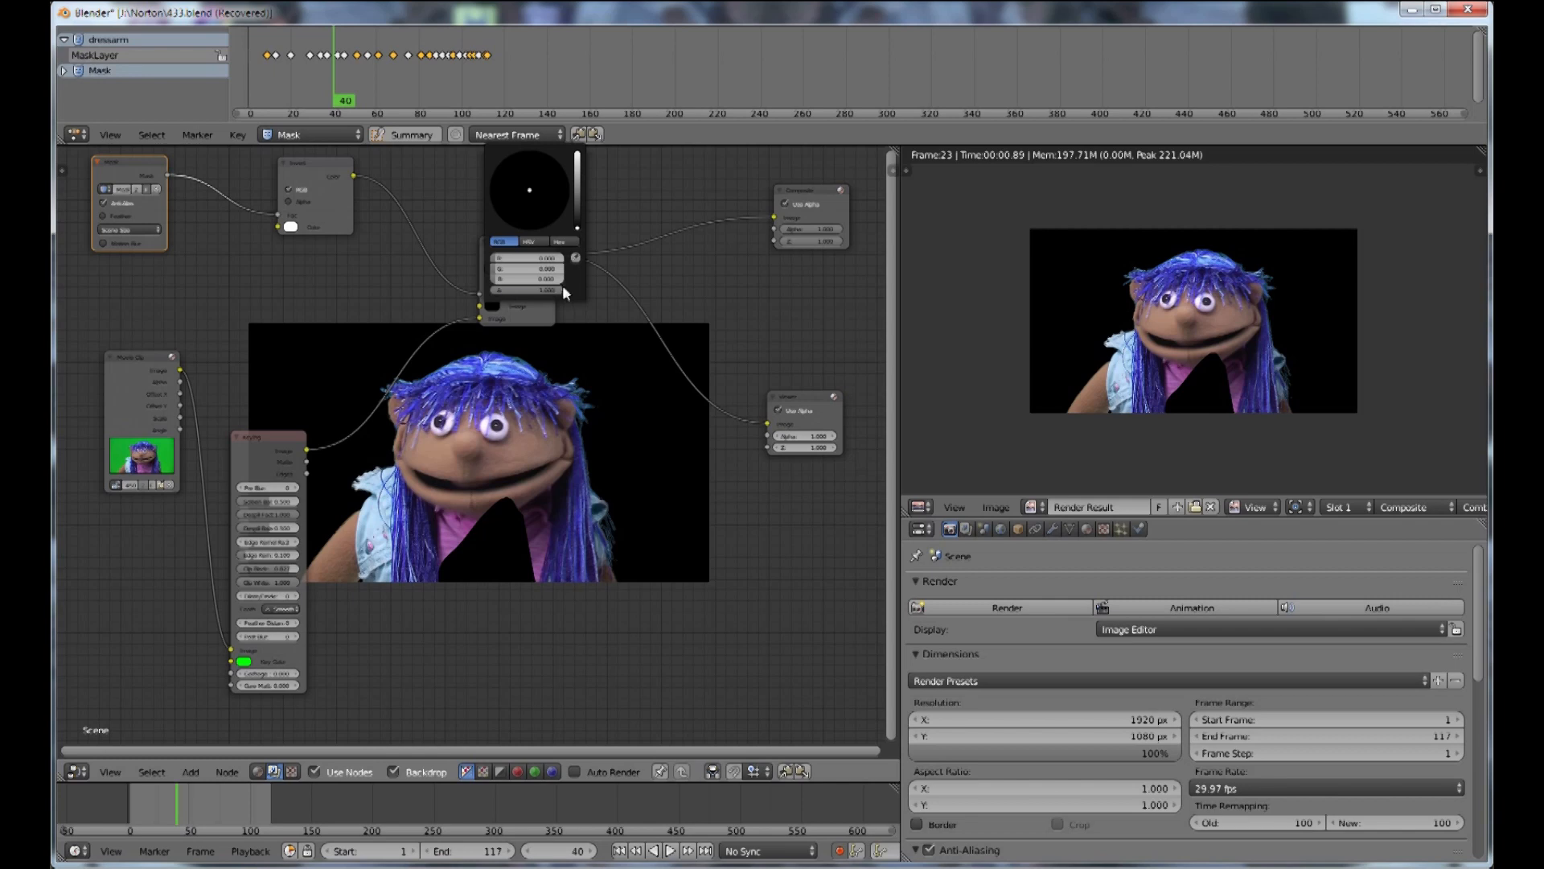
mouse_move(563, 300)
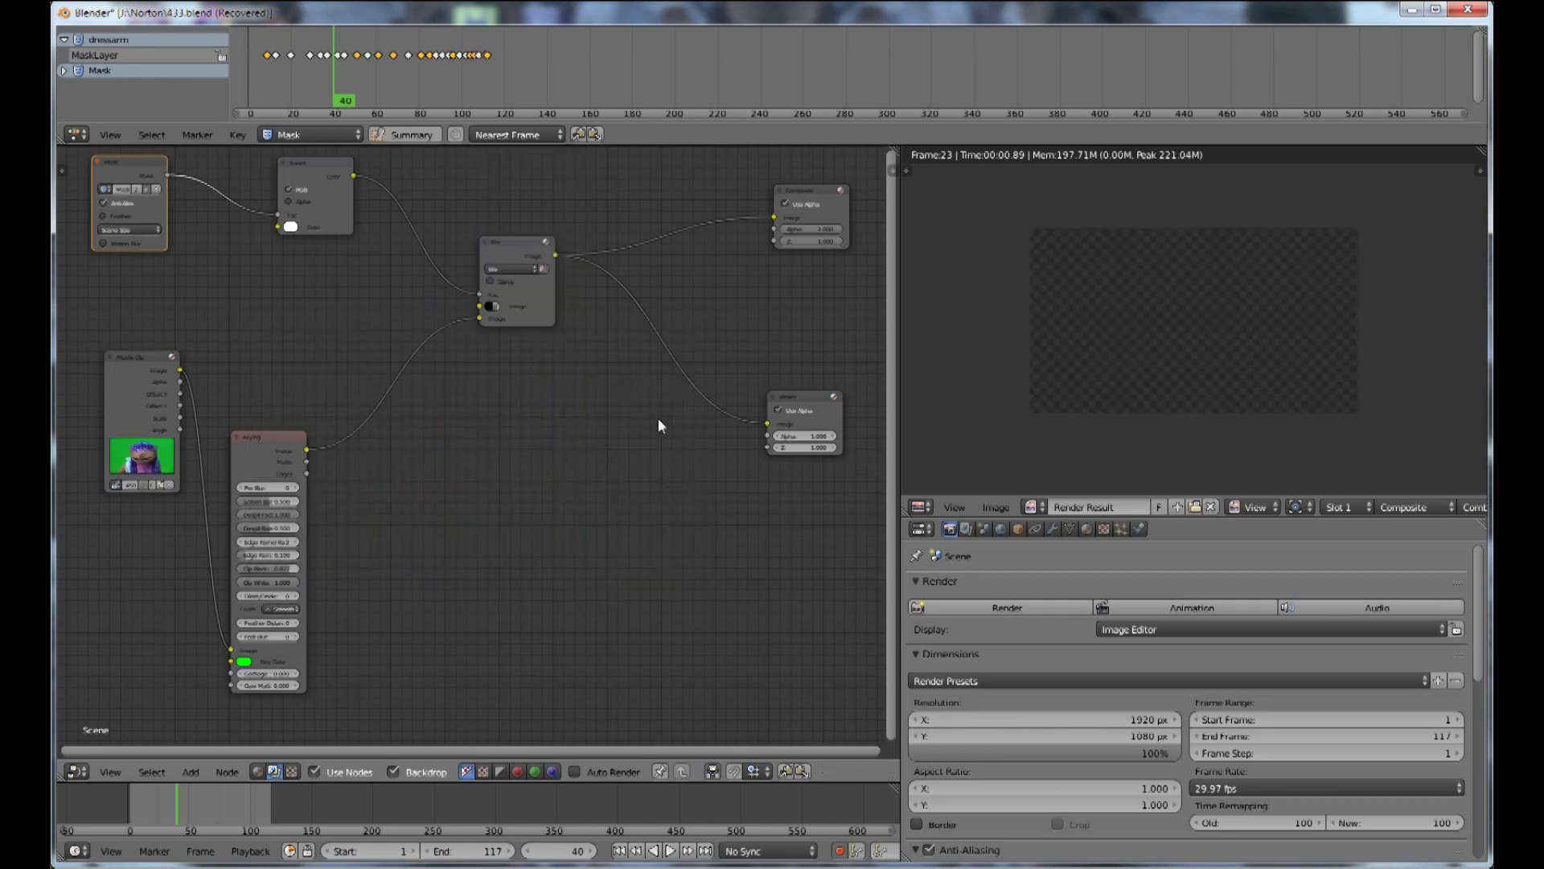
mouse_move(661, 370)
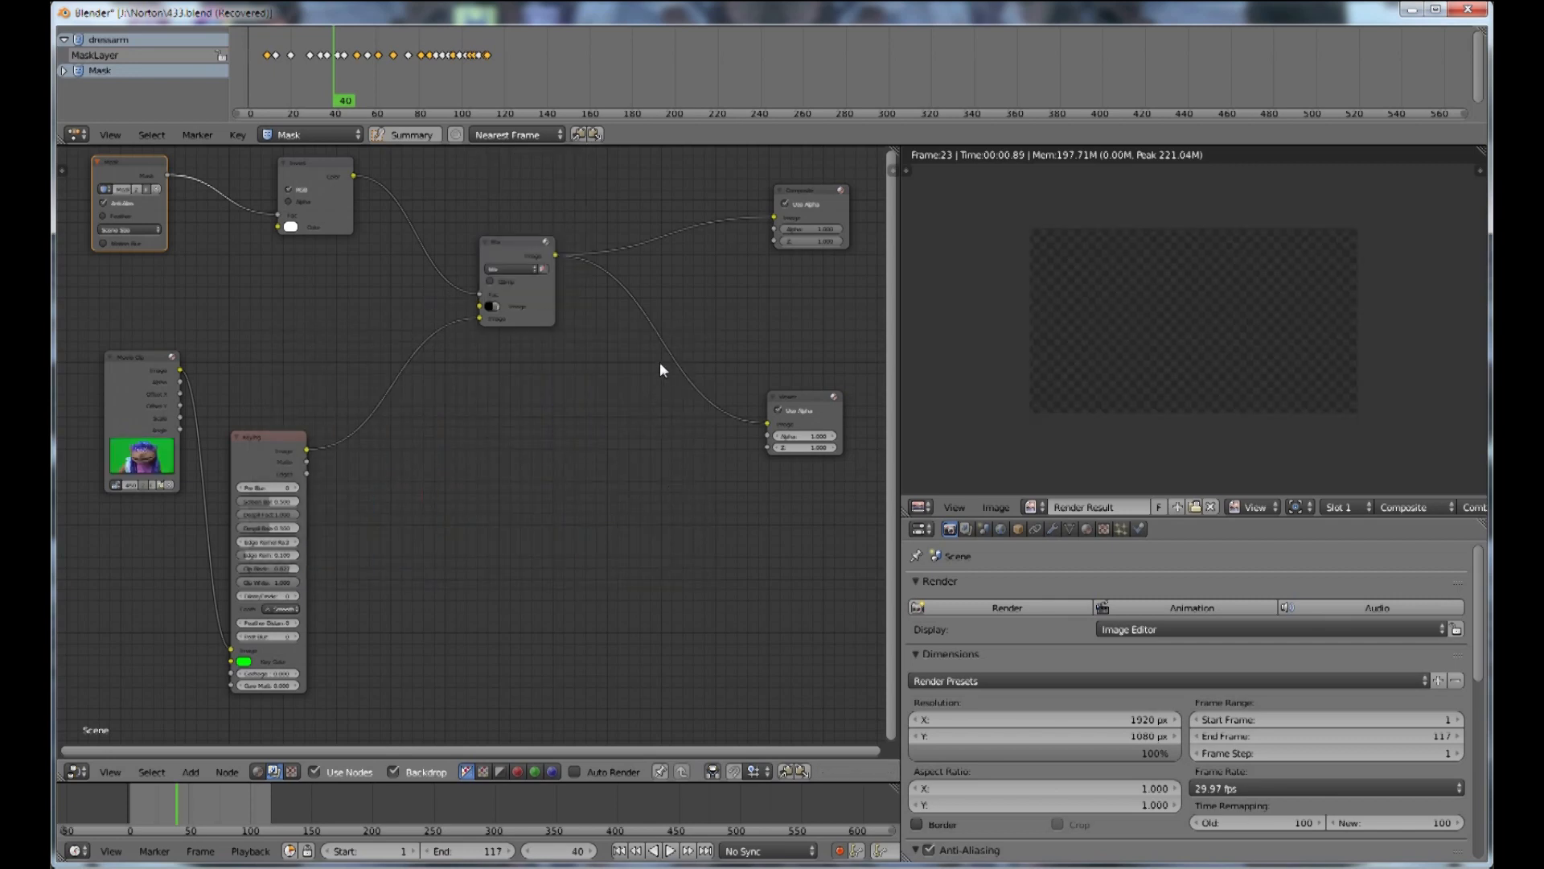
mouse_move(587, 399)
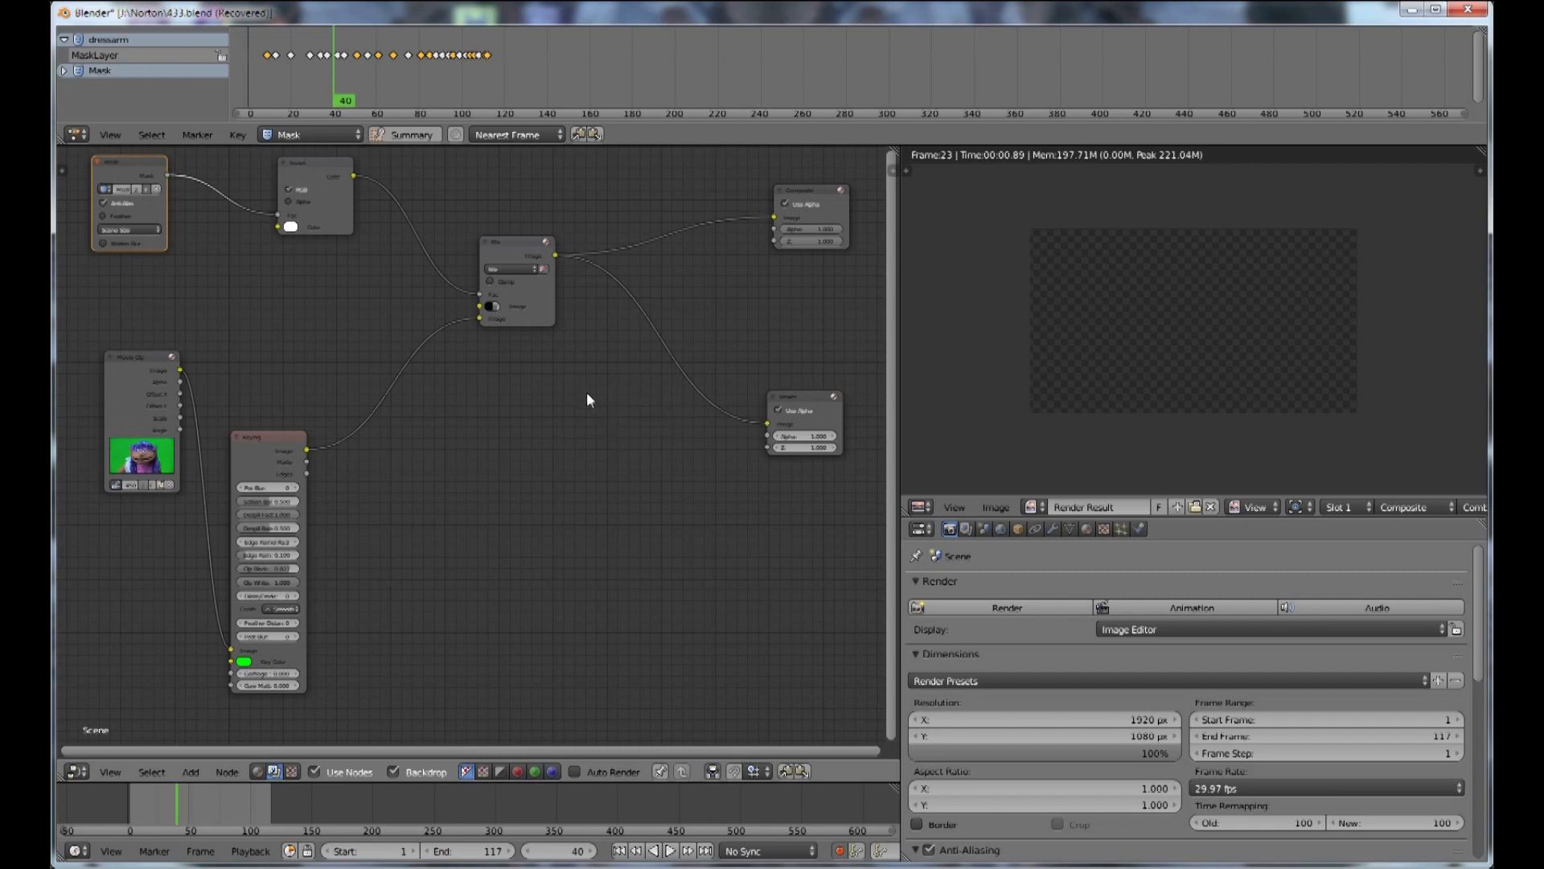
mouse_move(484, 387)
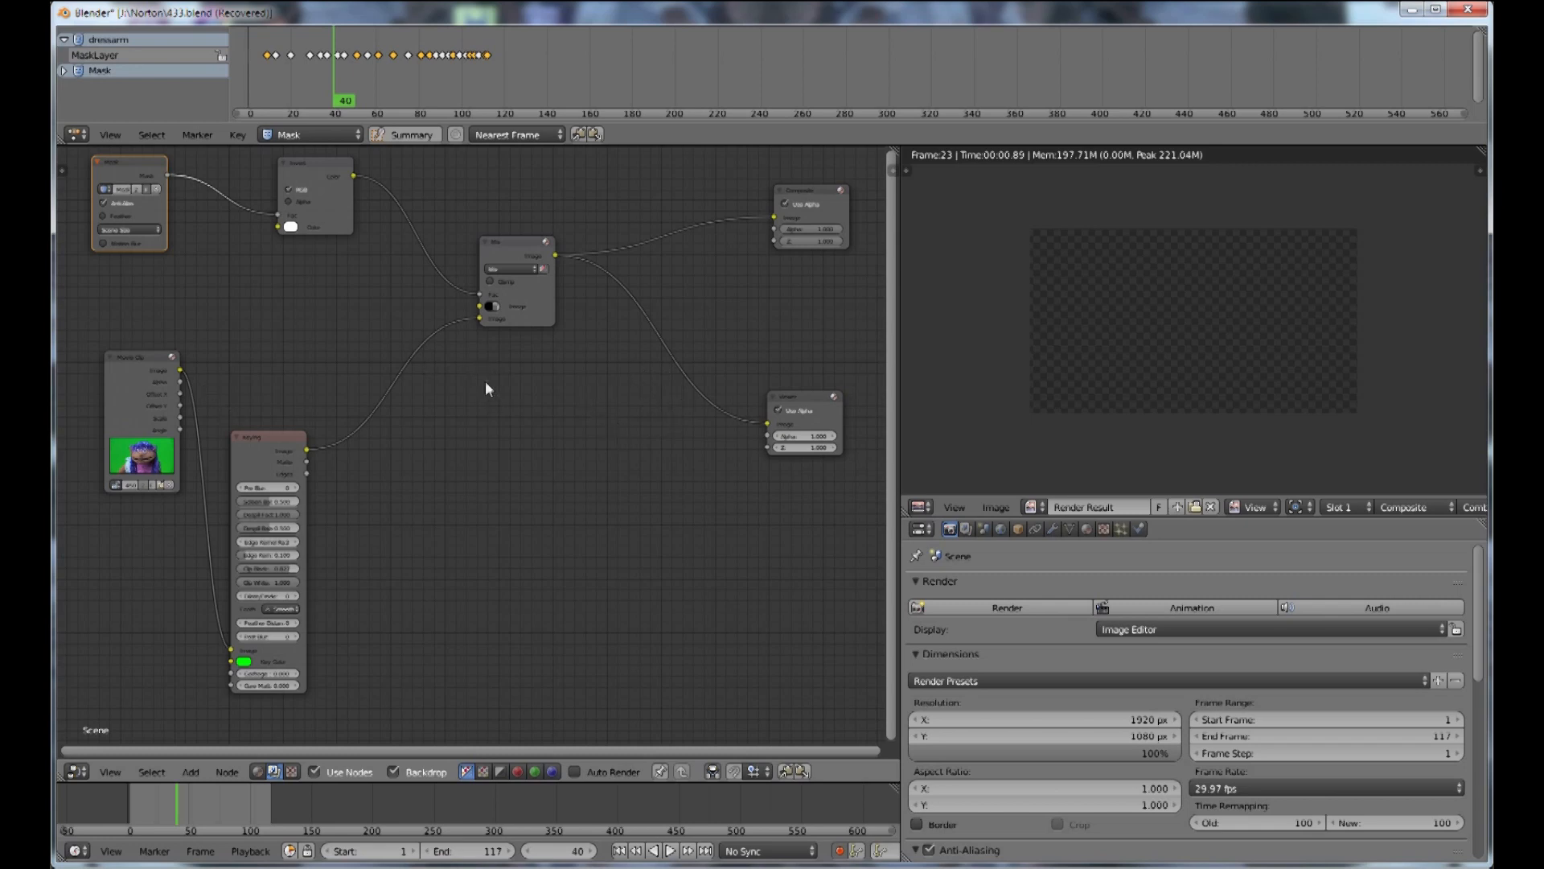
mouse_move(505, 286)
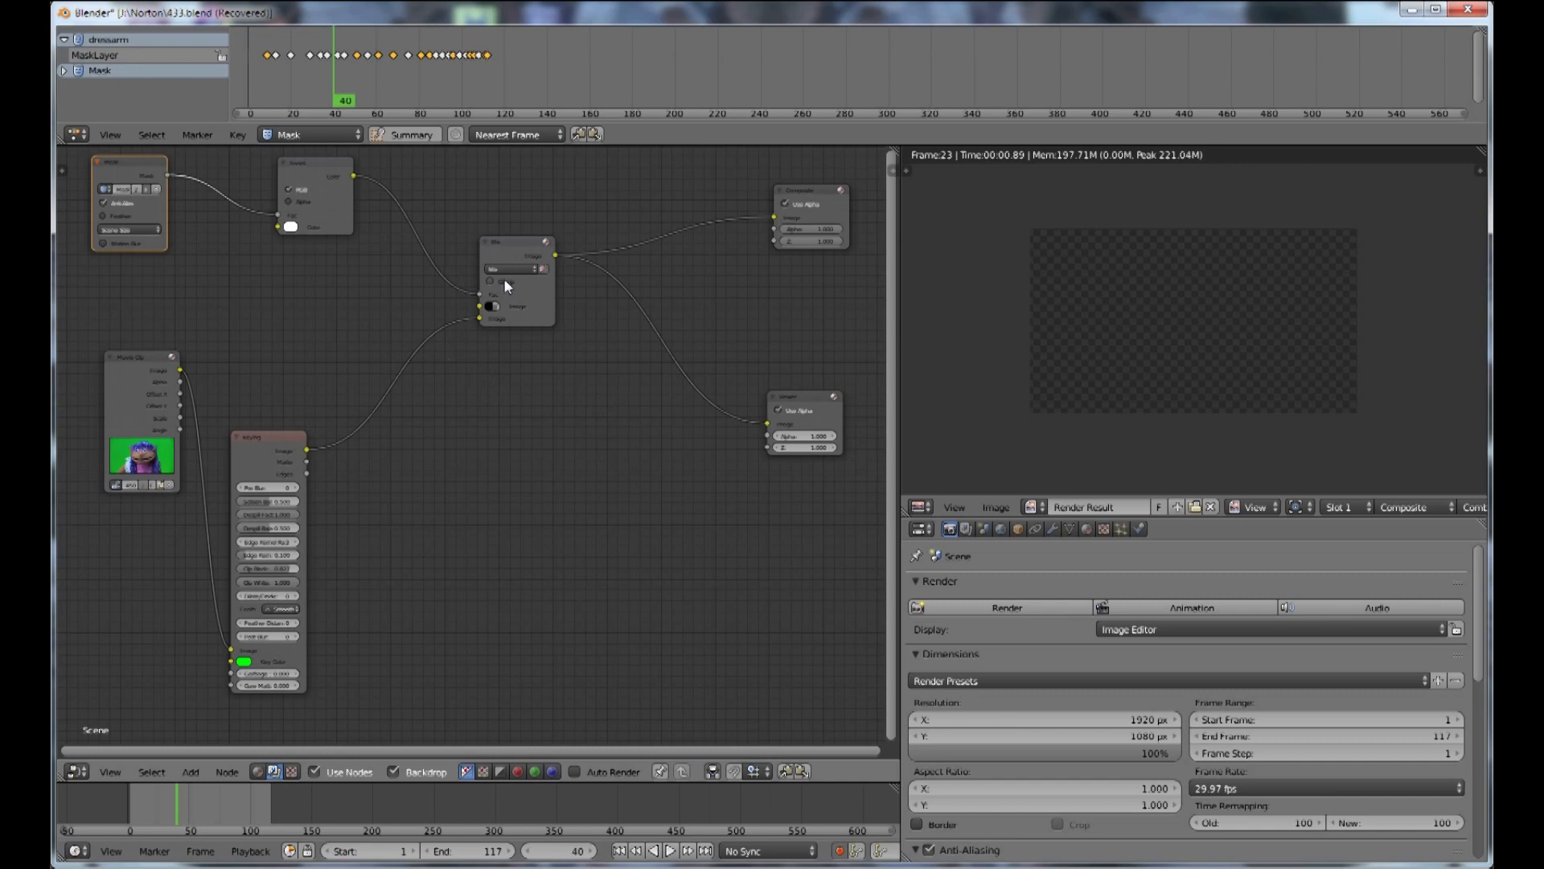
mouse_move(154, 365)
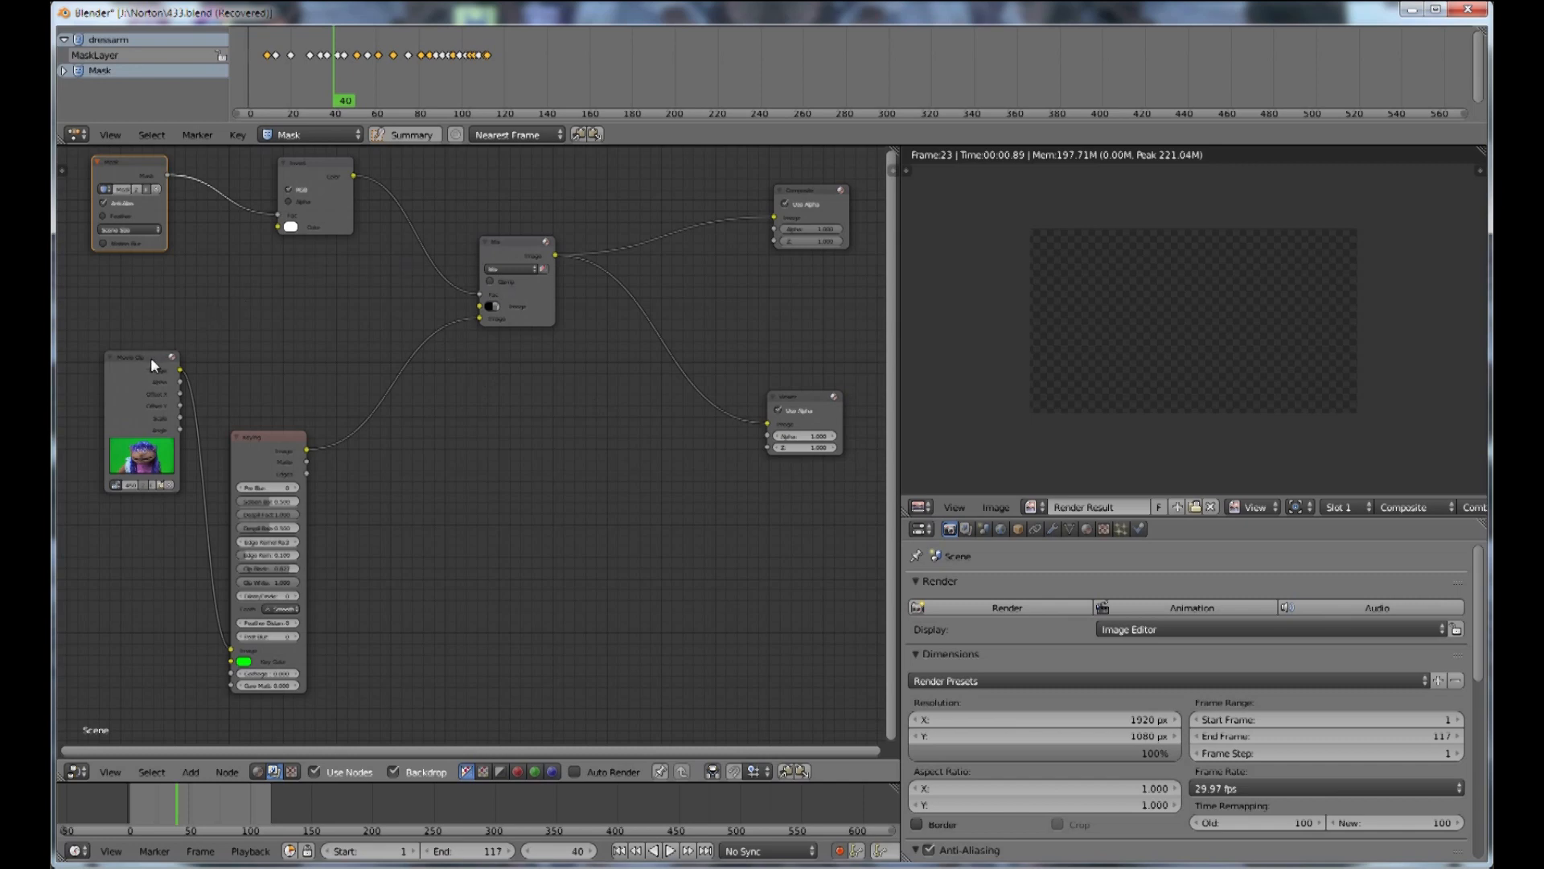
mouse_move(540, 357)
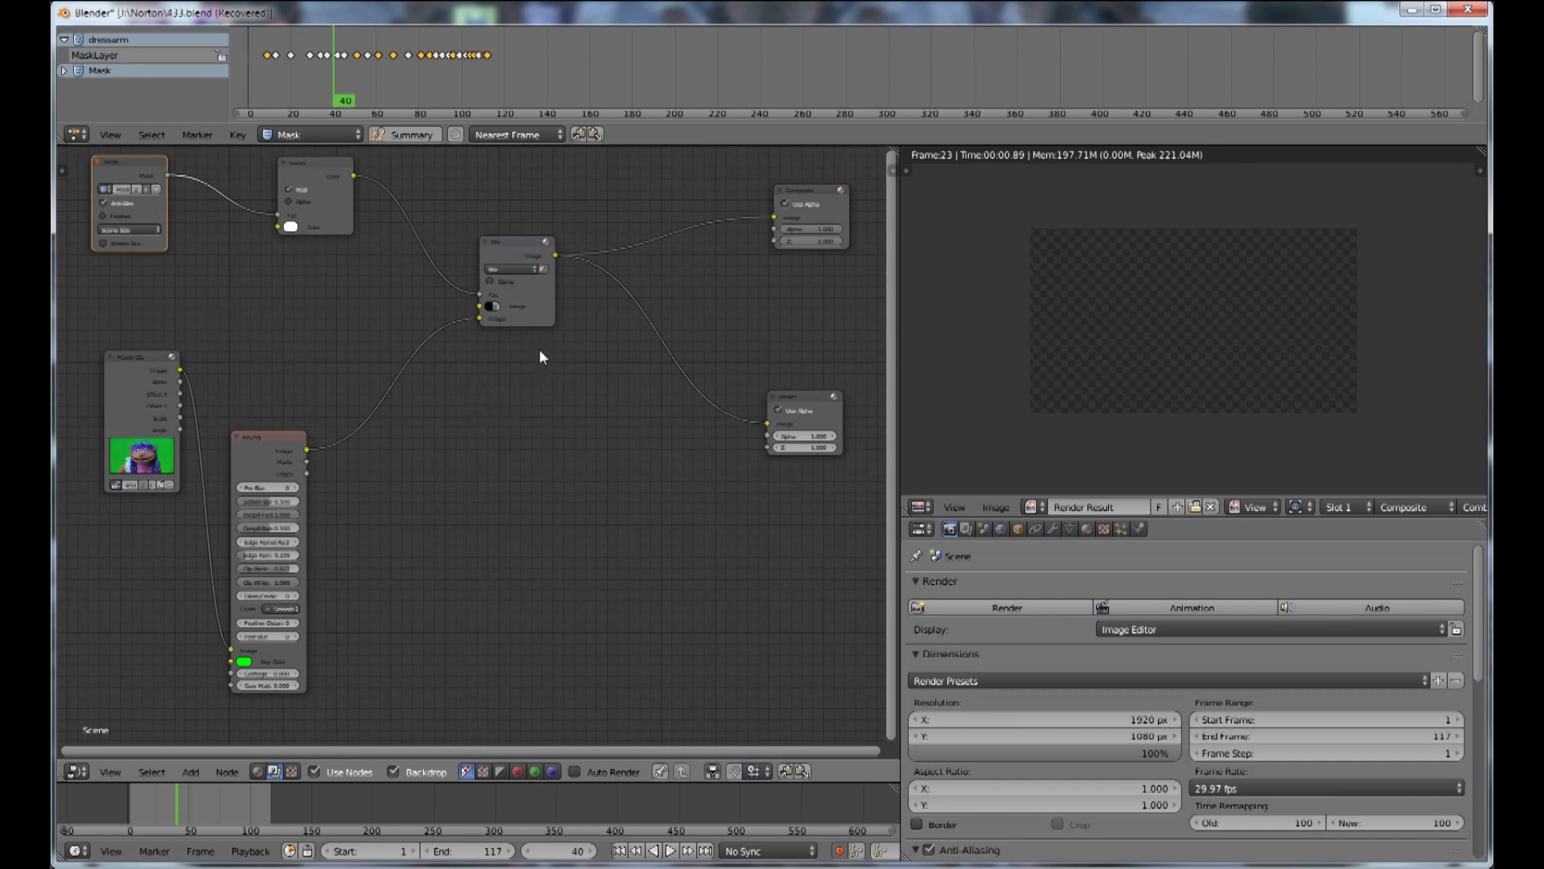
mouse_move(578, 361)
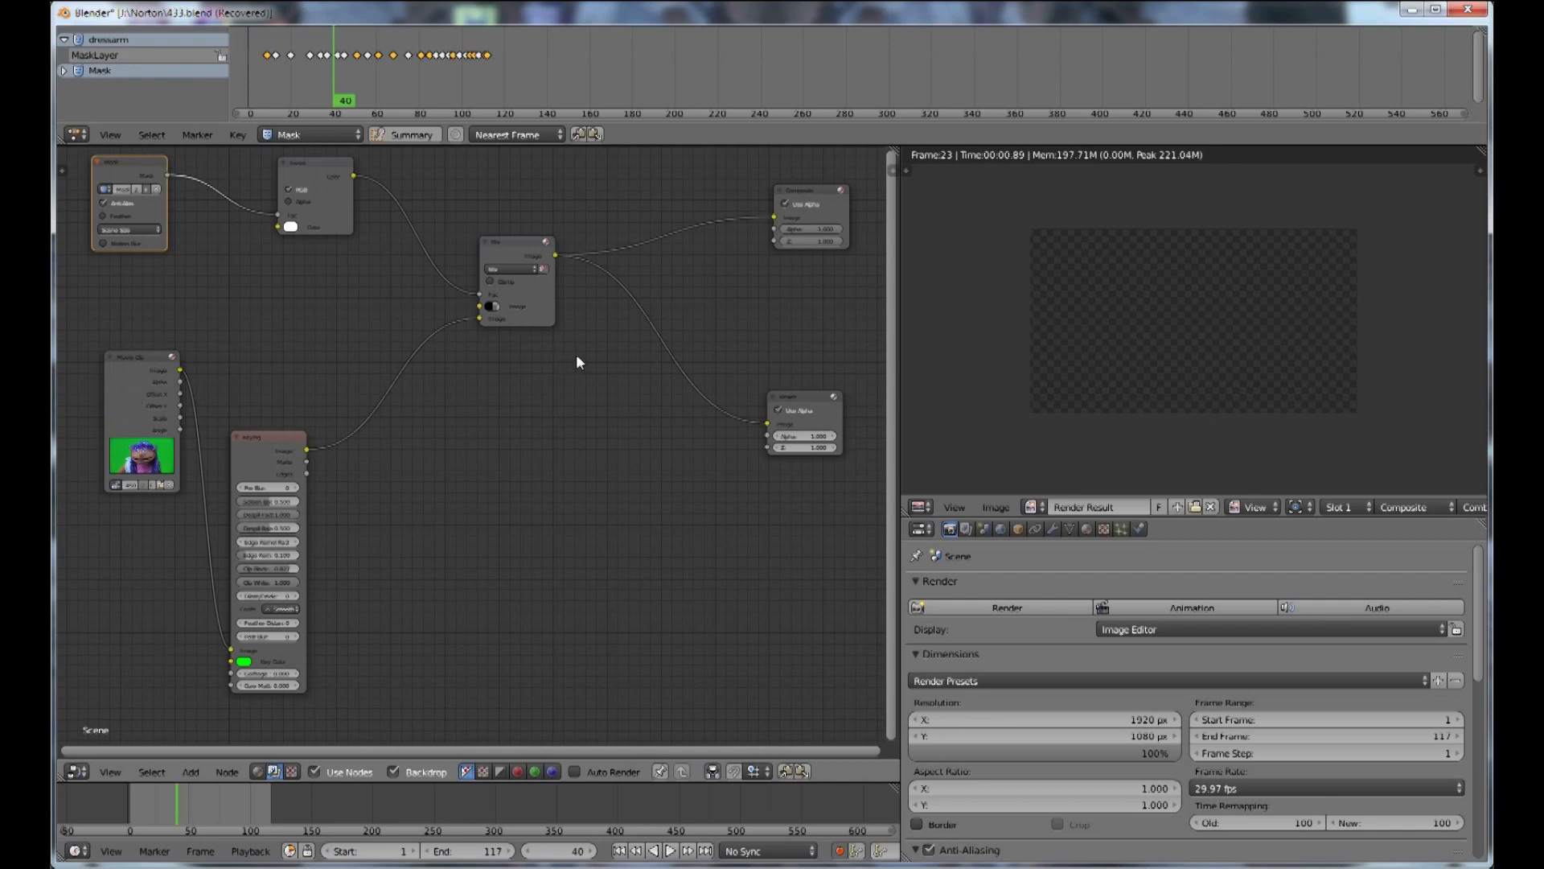
mouse_move(783, 224)
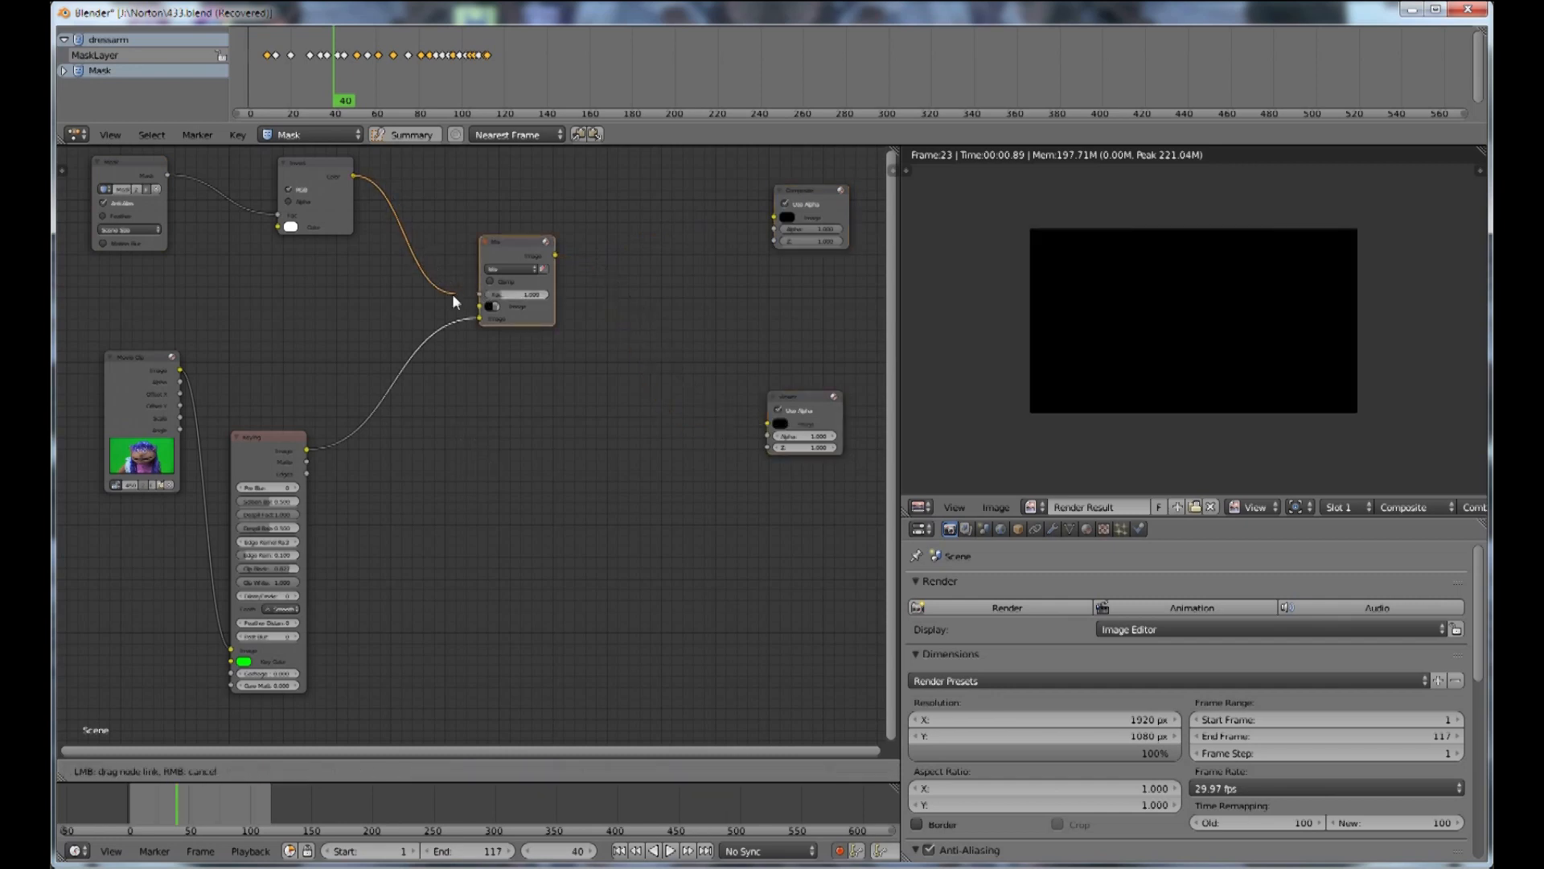
Step: Move the Mix node aside unlinked and add an Alpha Over node from Add > Color
drag(512, 280, 769, 674)
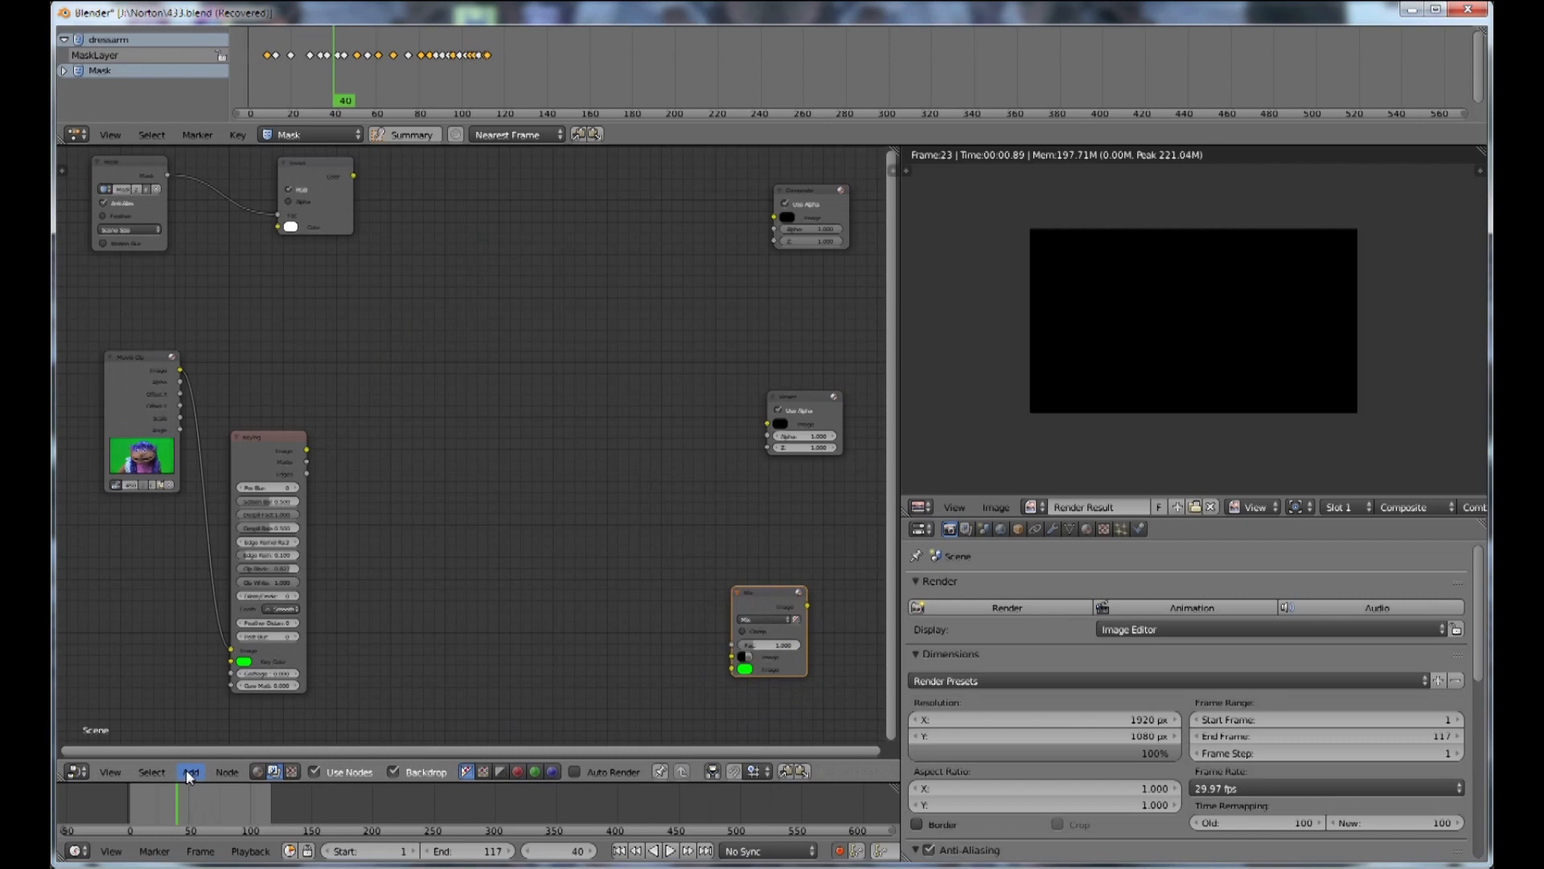
click(189, 771)
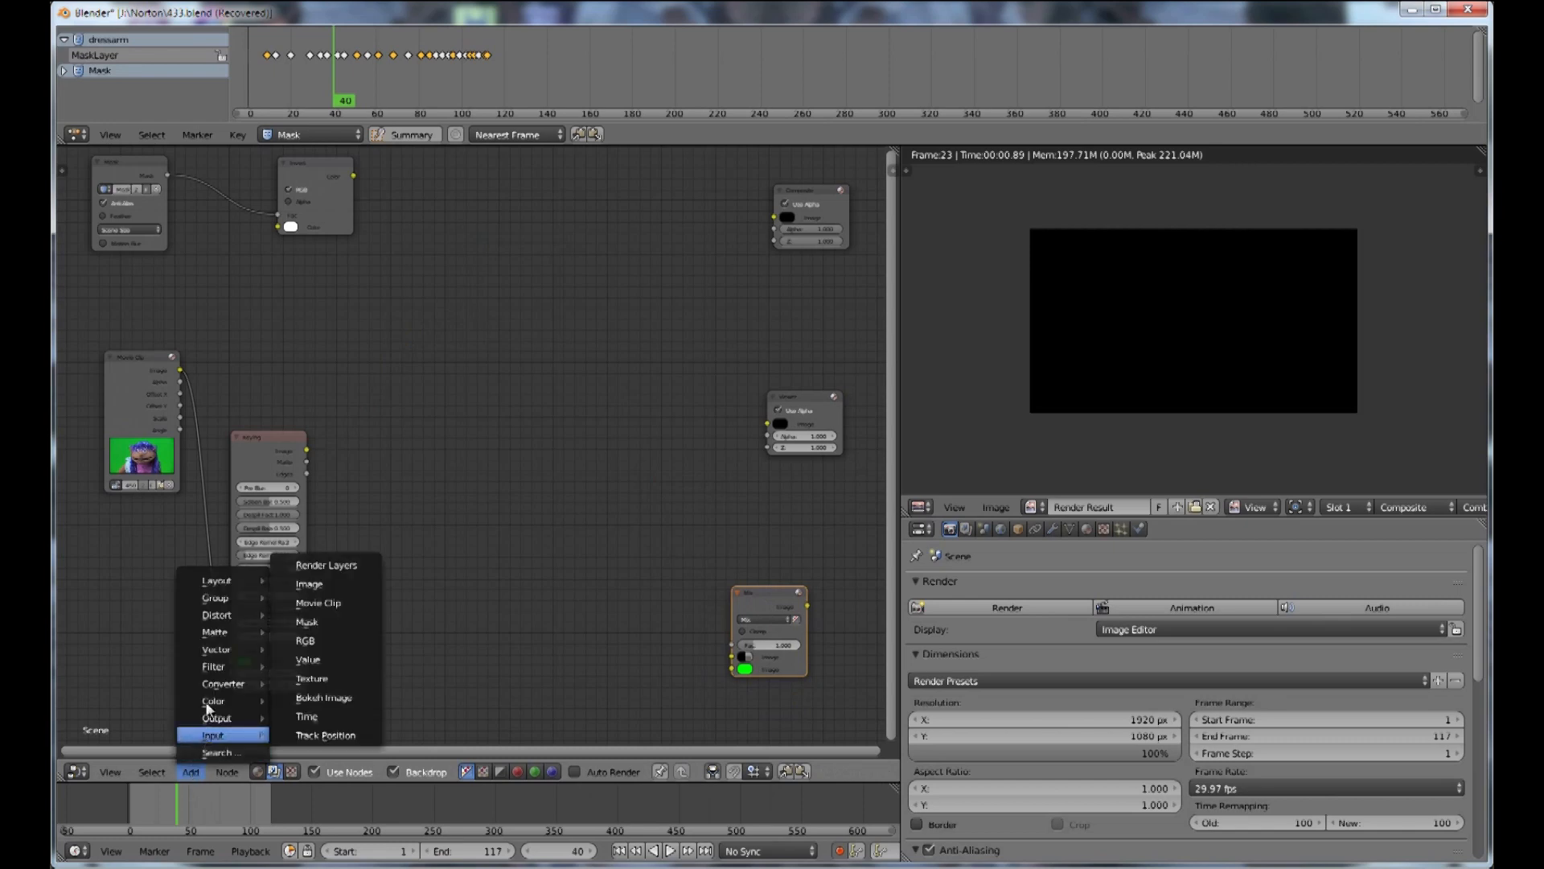
mouse_move(214, 700)
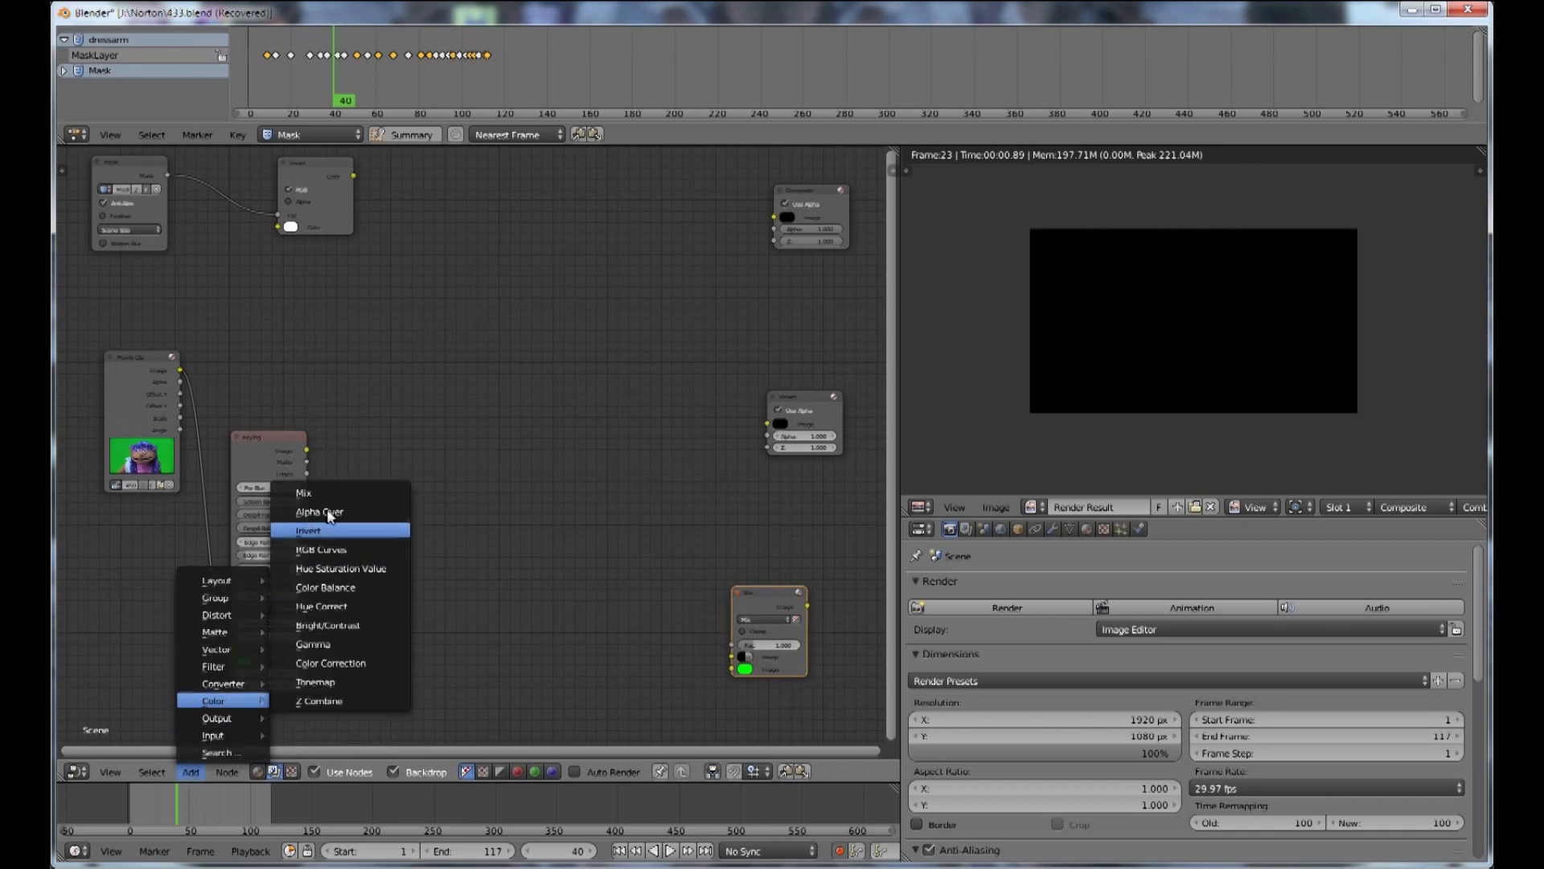
click(309, 530)
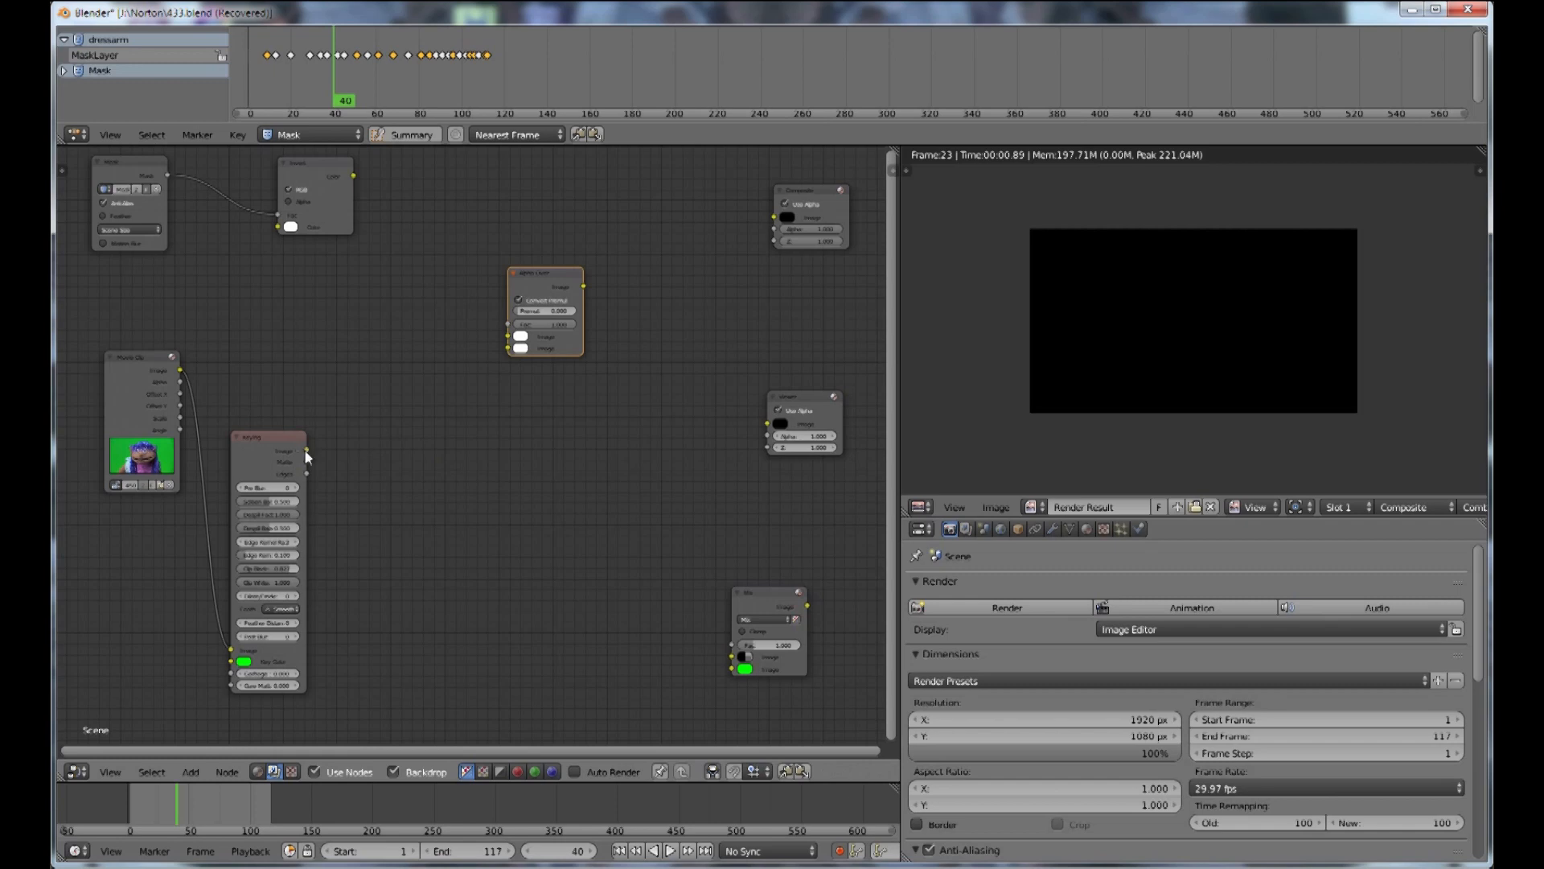
Step: Link the keyed puppet and the Set Alpha mask into the Alpha Over node's Image inputs
drag(309, 449, 497, 357)
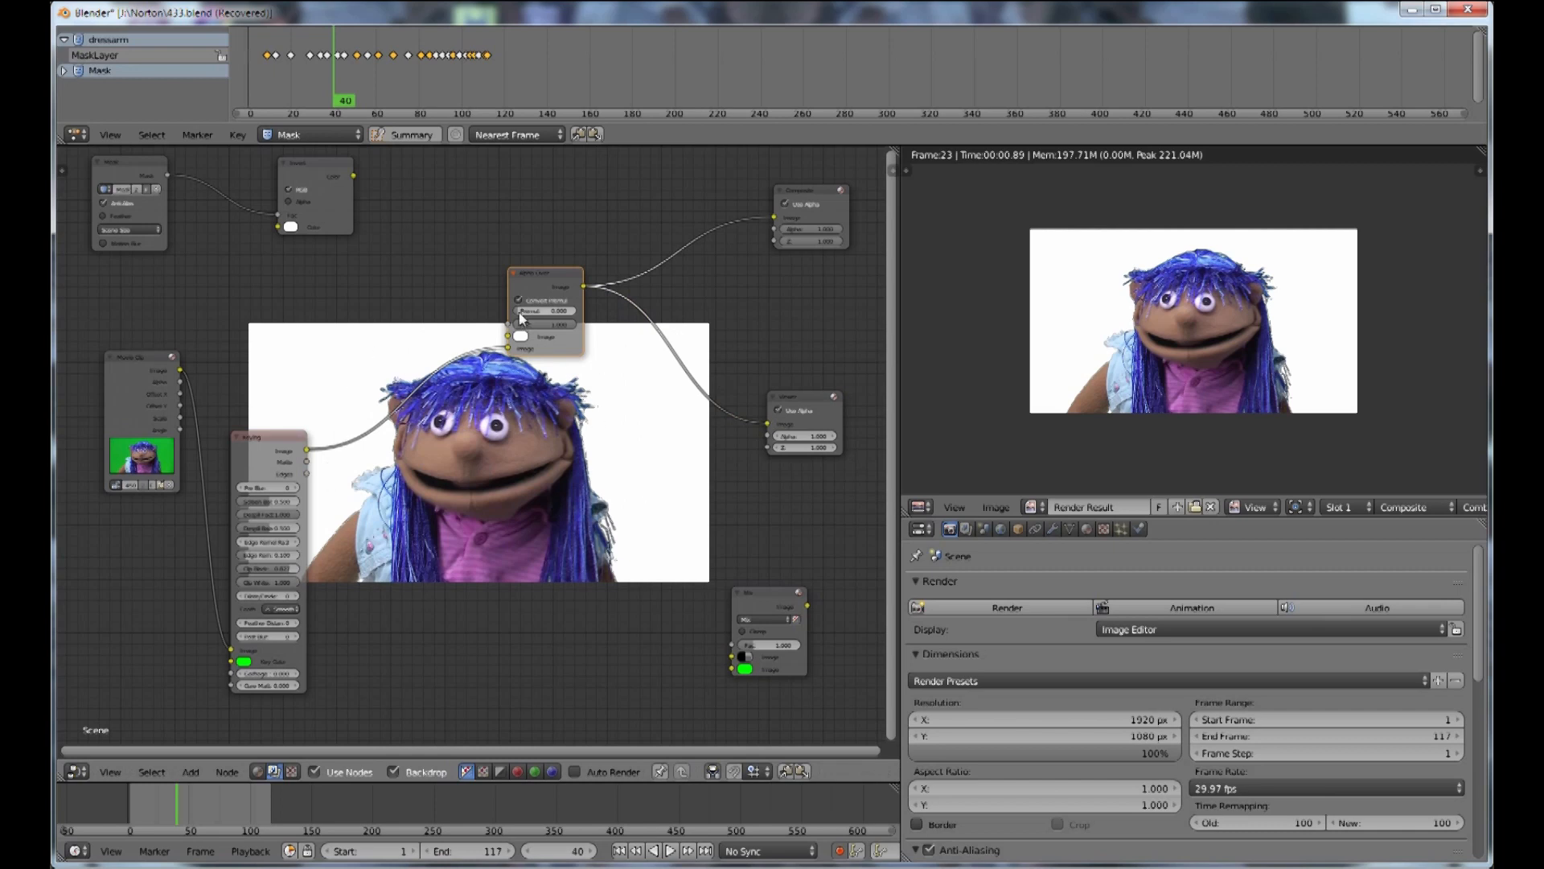
mouse_move(519, 336)
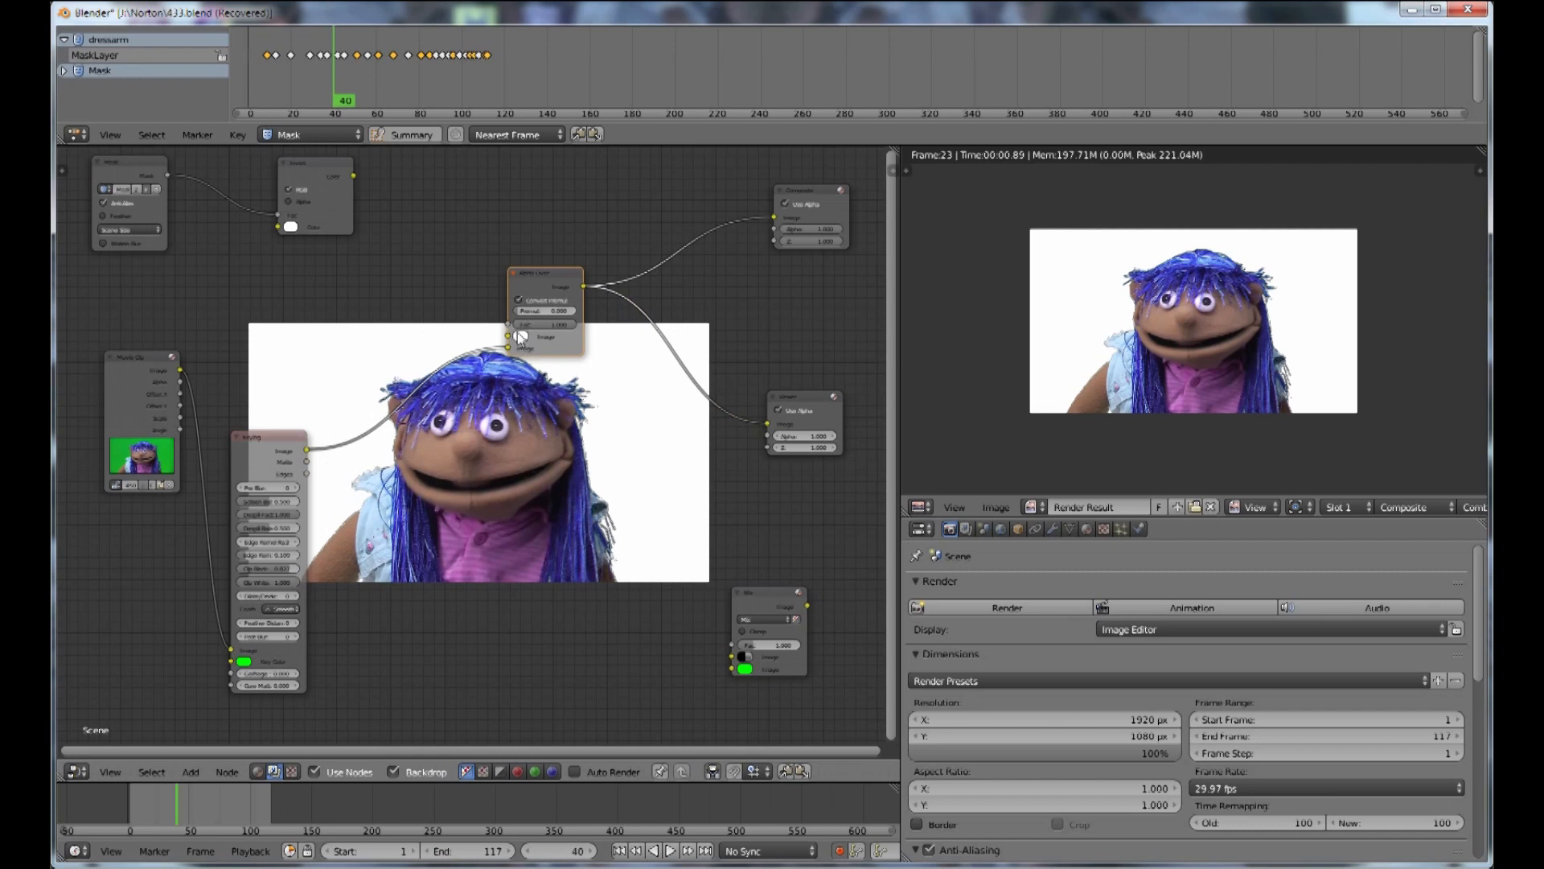
mouse_move(520, 338)
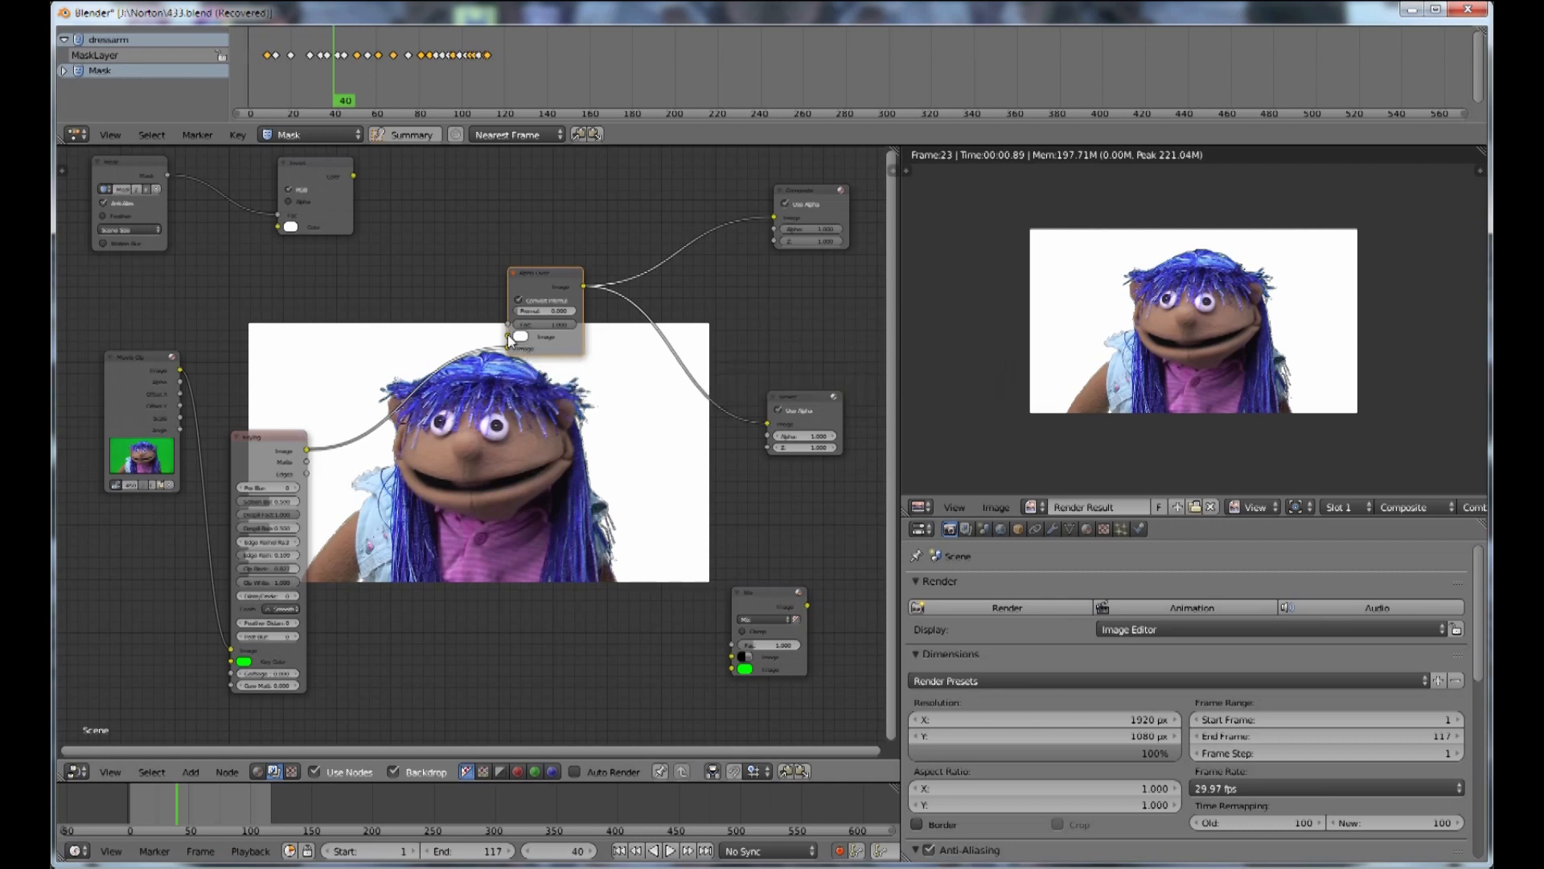
click(520, 336)
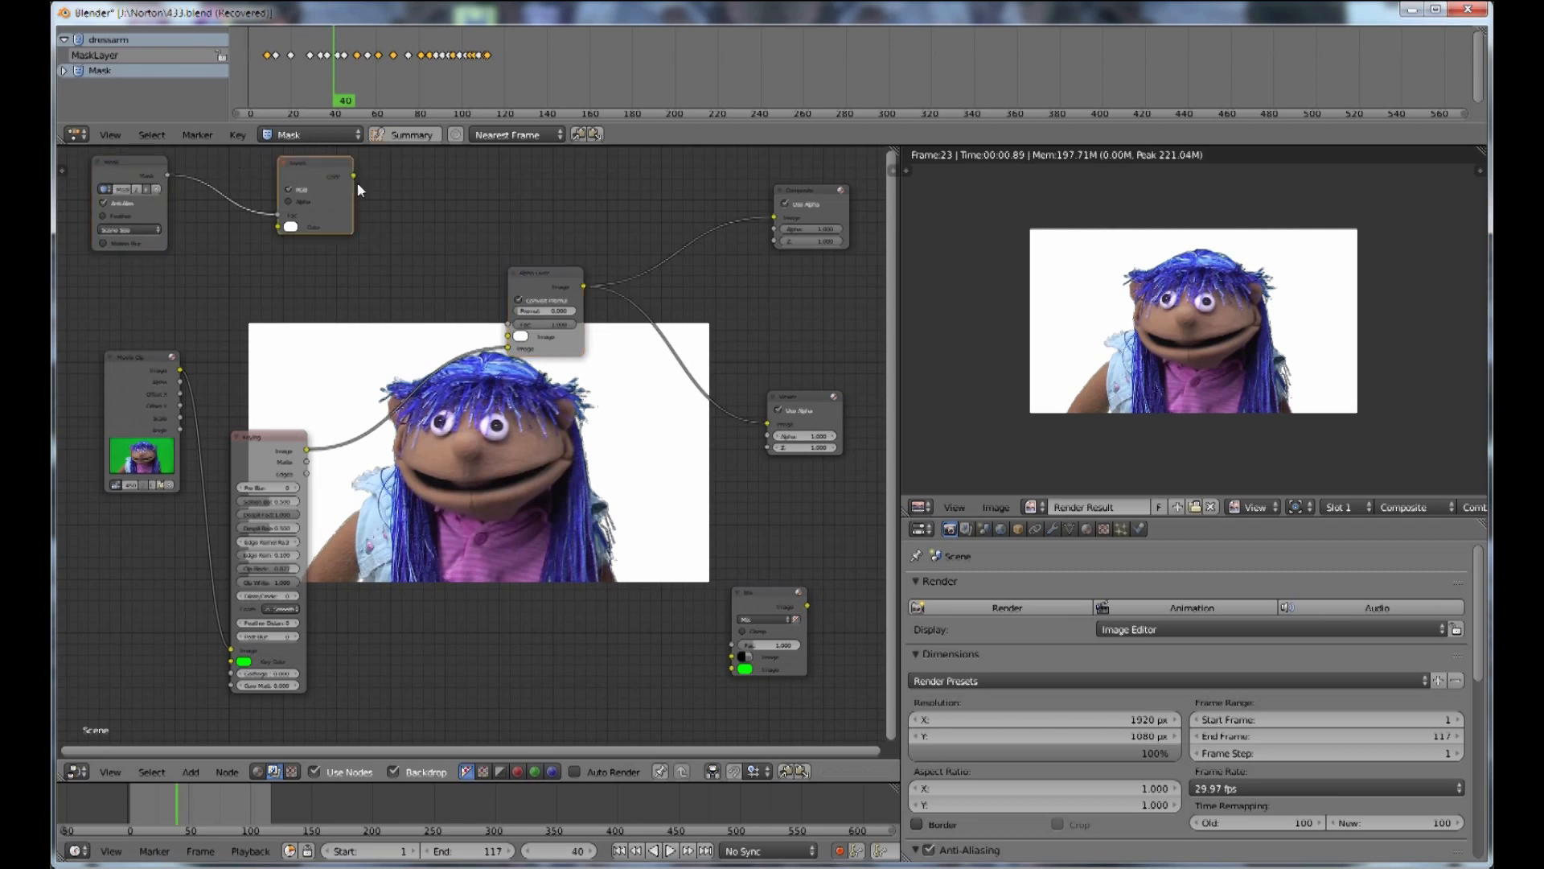
drag(352, 177, 512, 325)
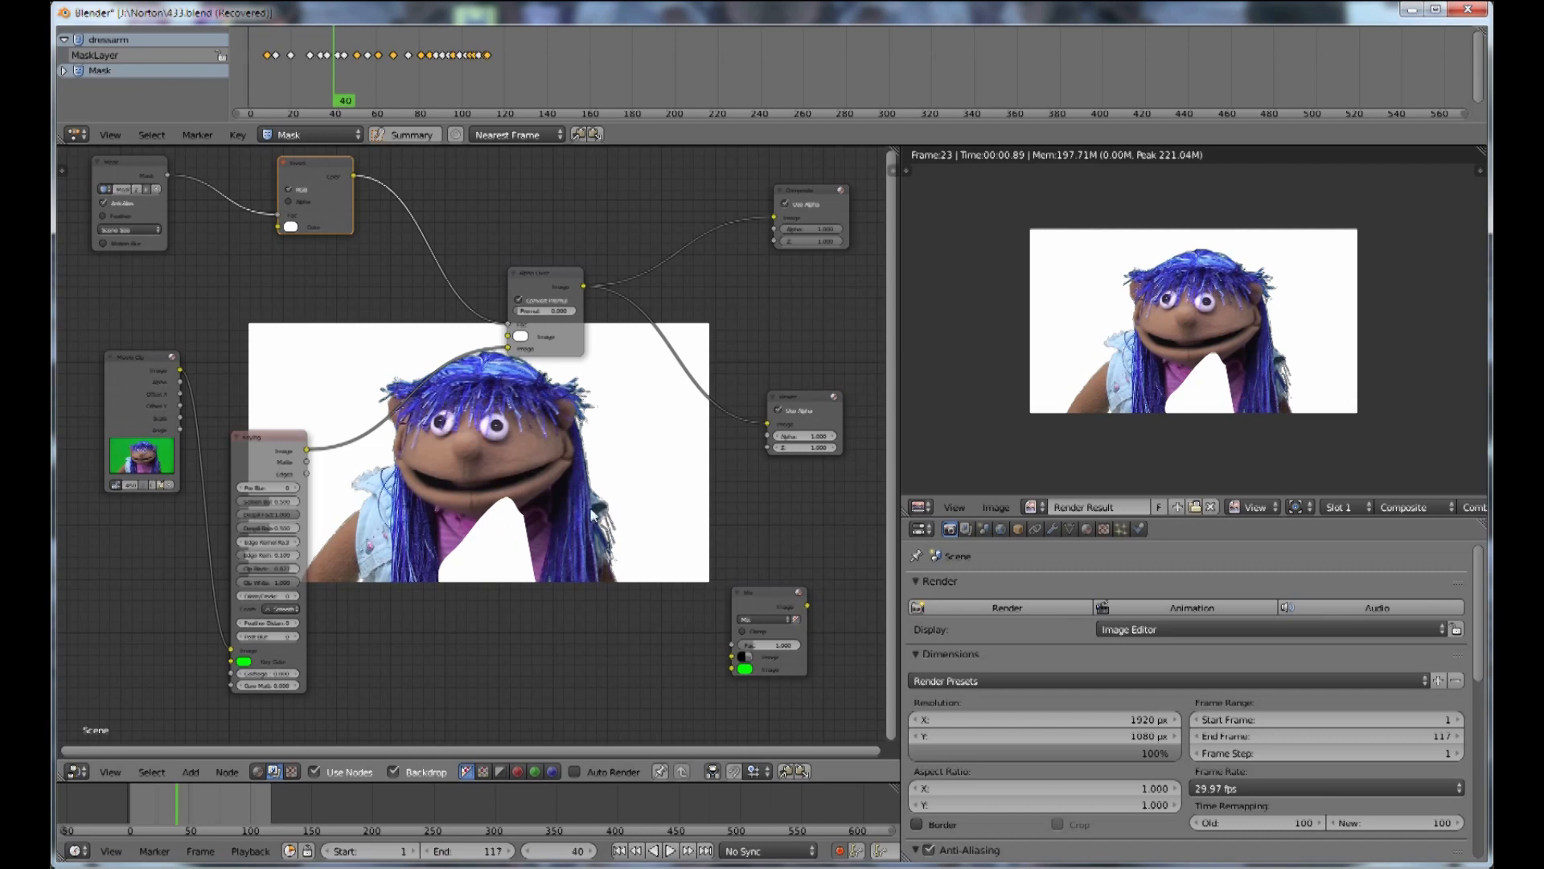
mouse_move(529, 338)
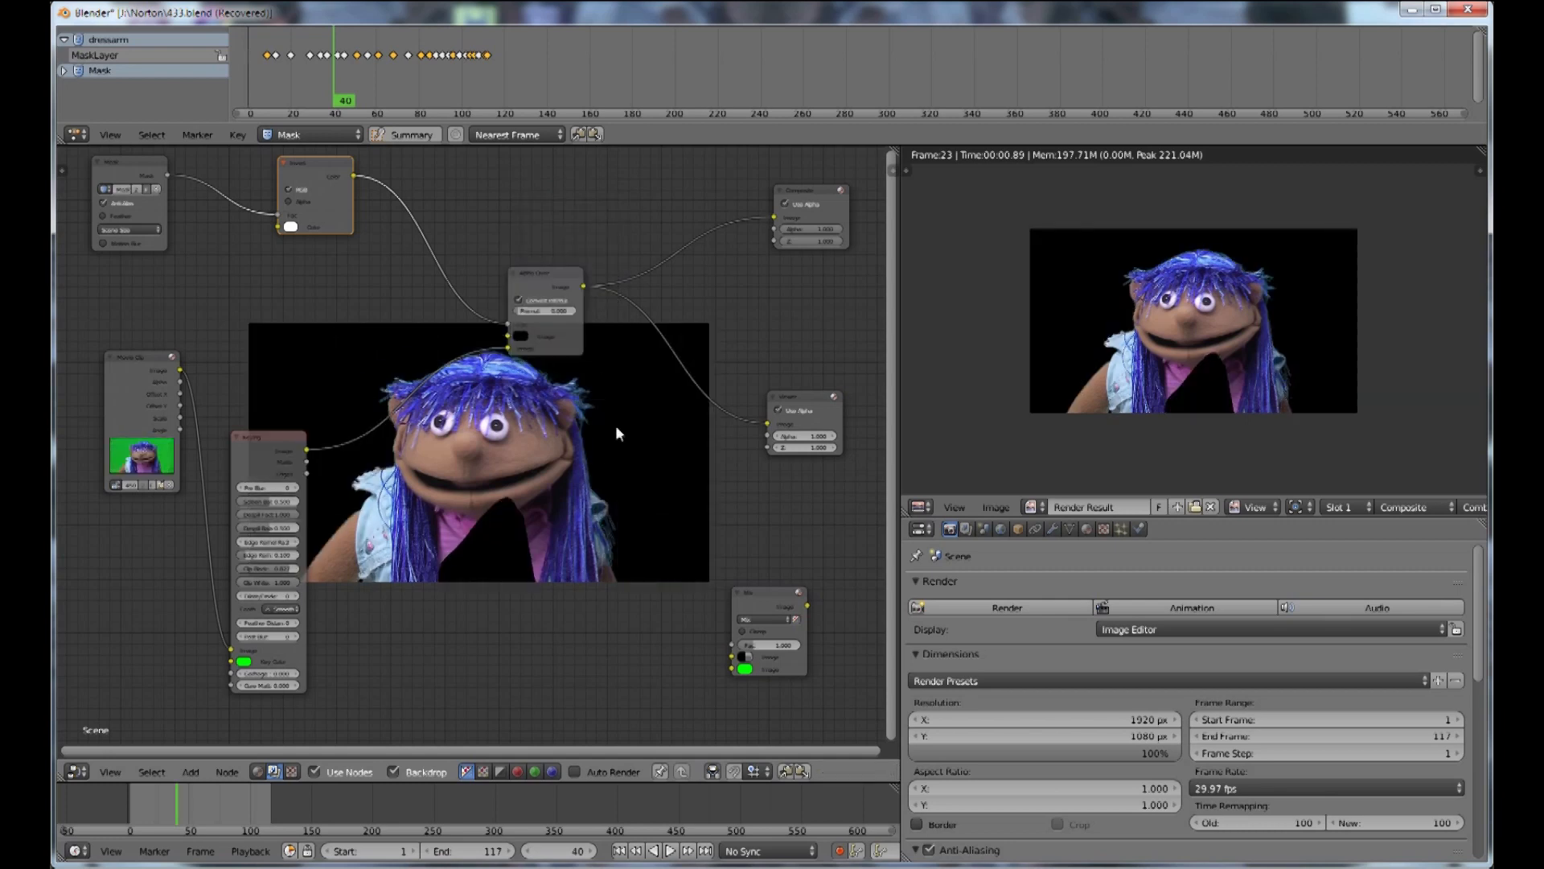
Step: Set the Alpha Over node's background colour swatch to black
click(289, 227)
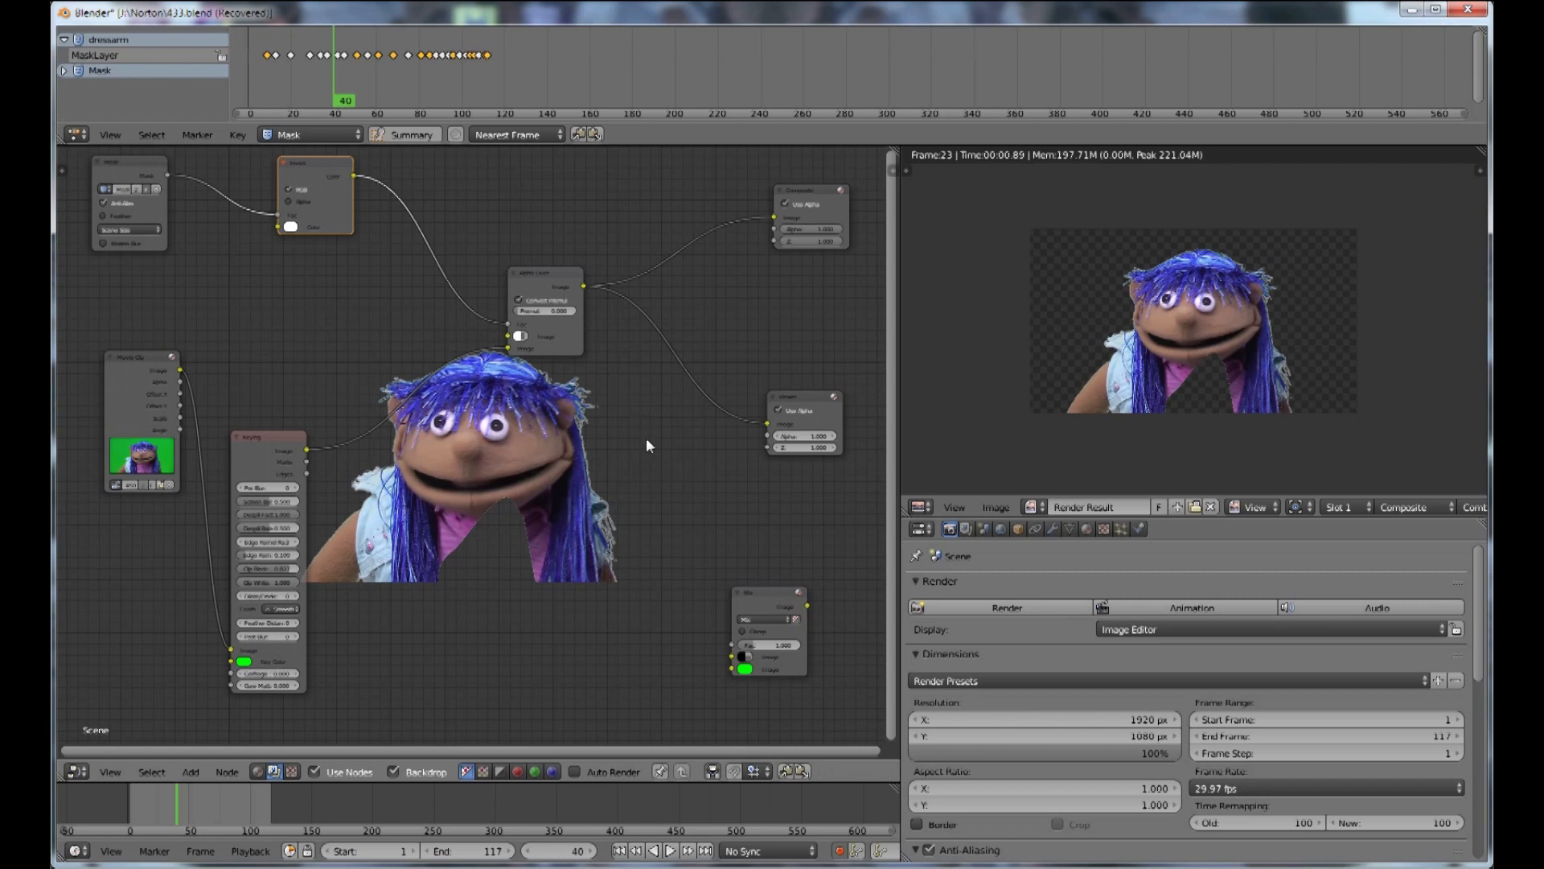
mouse_move(542, 449)
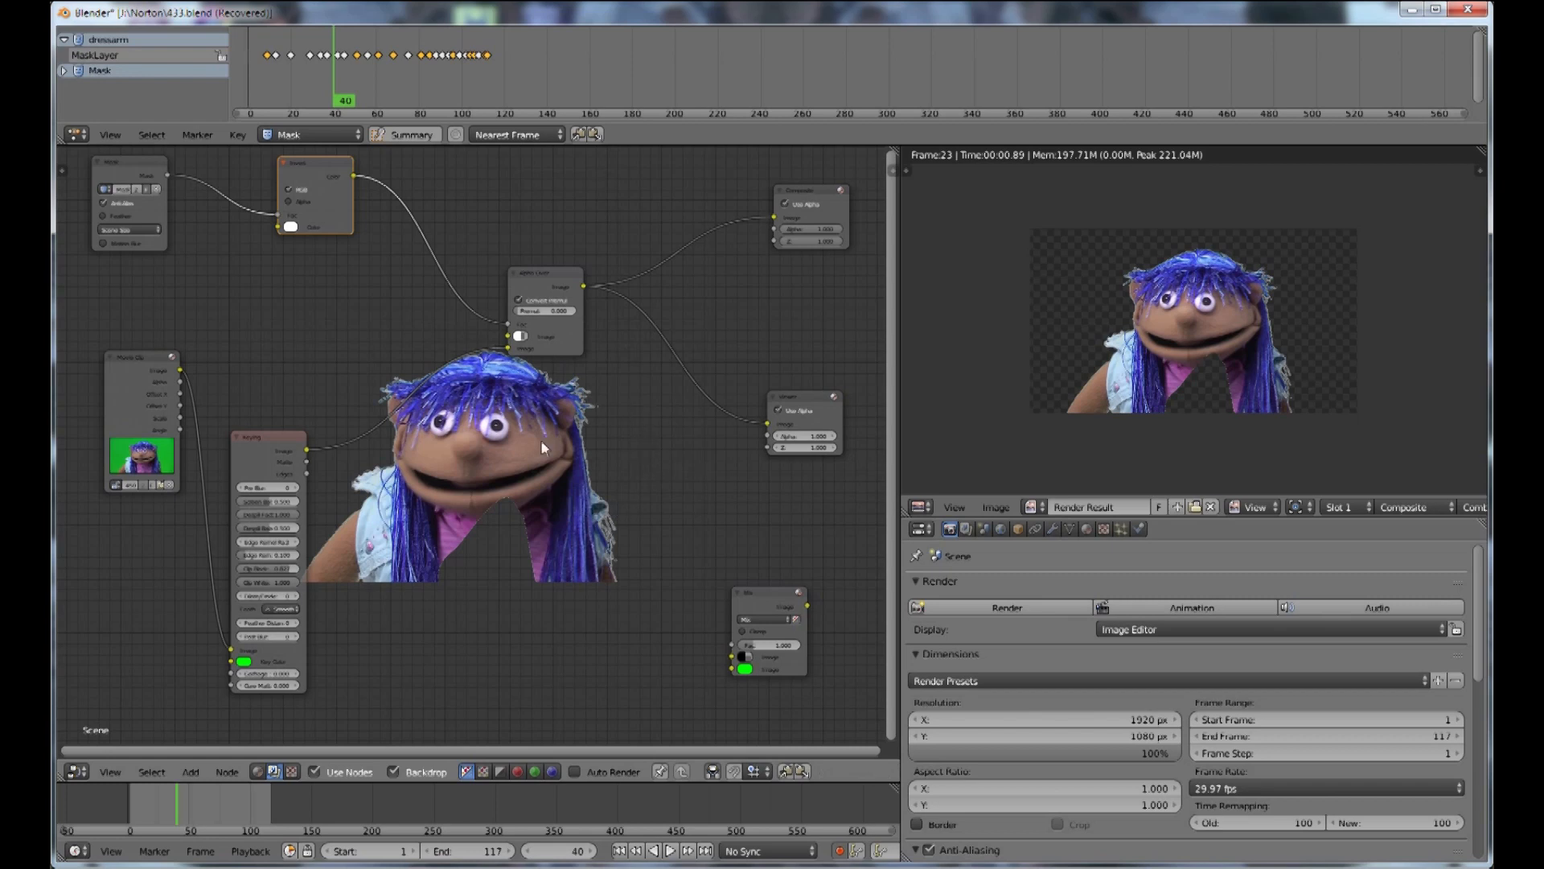
mouse_move(569, 520)
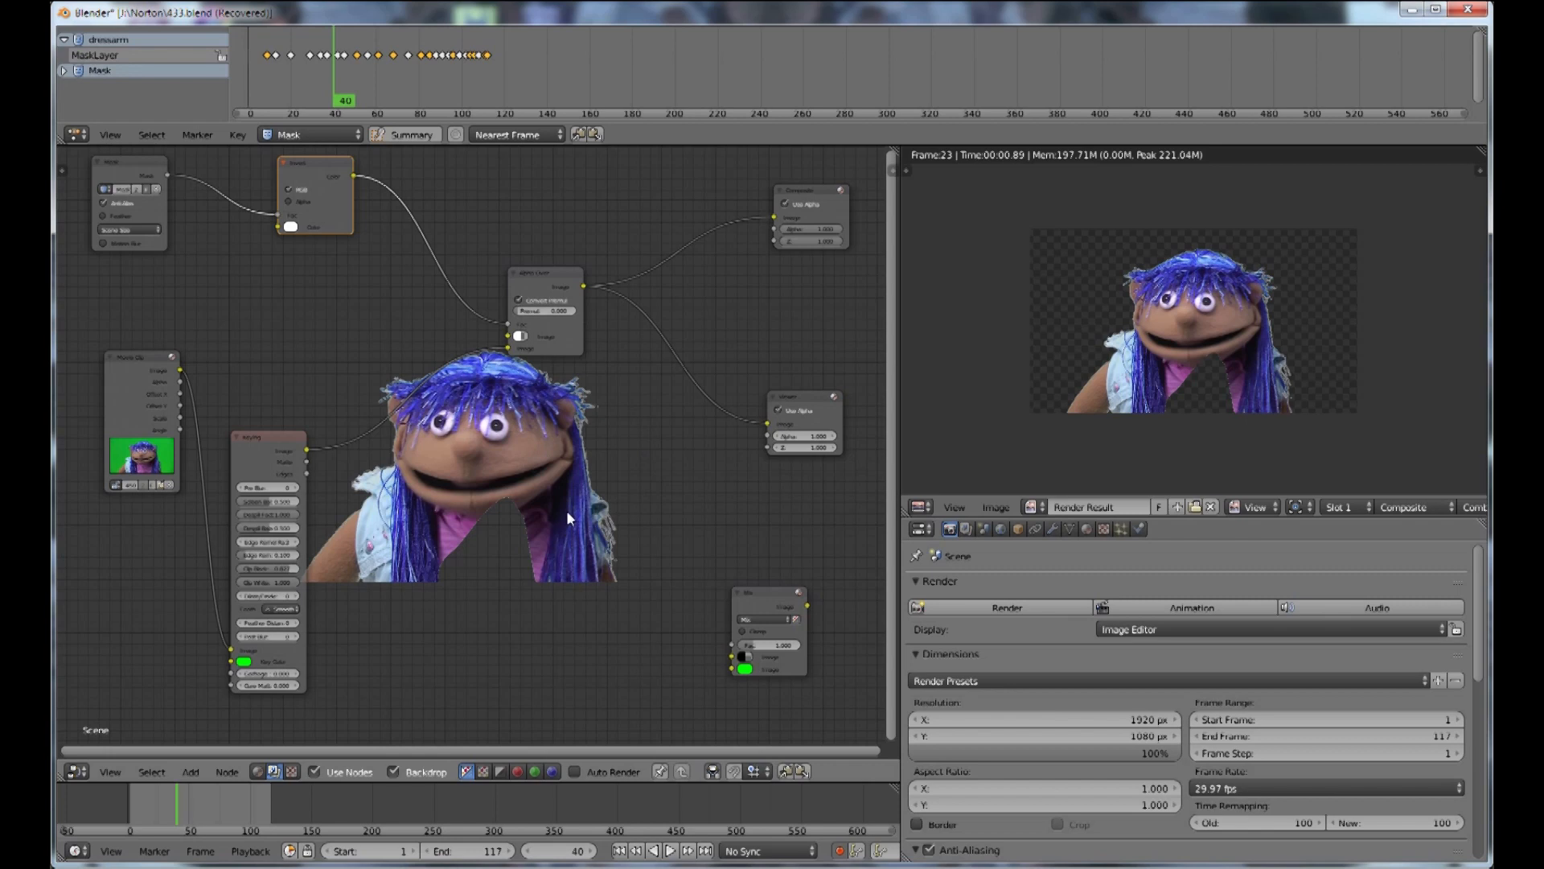
mouse_move(574, 465)
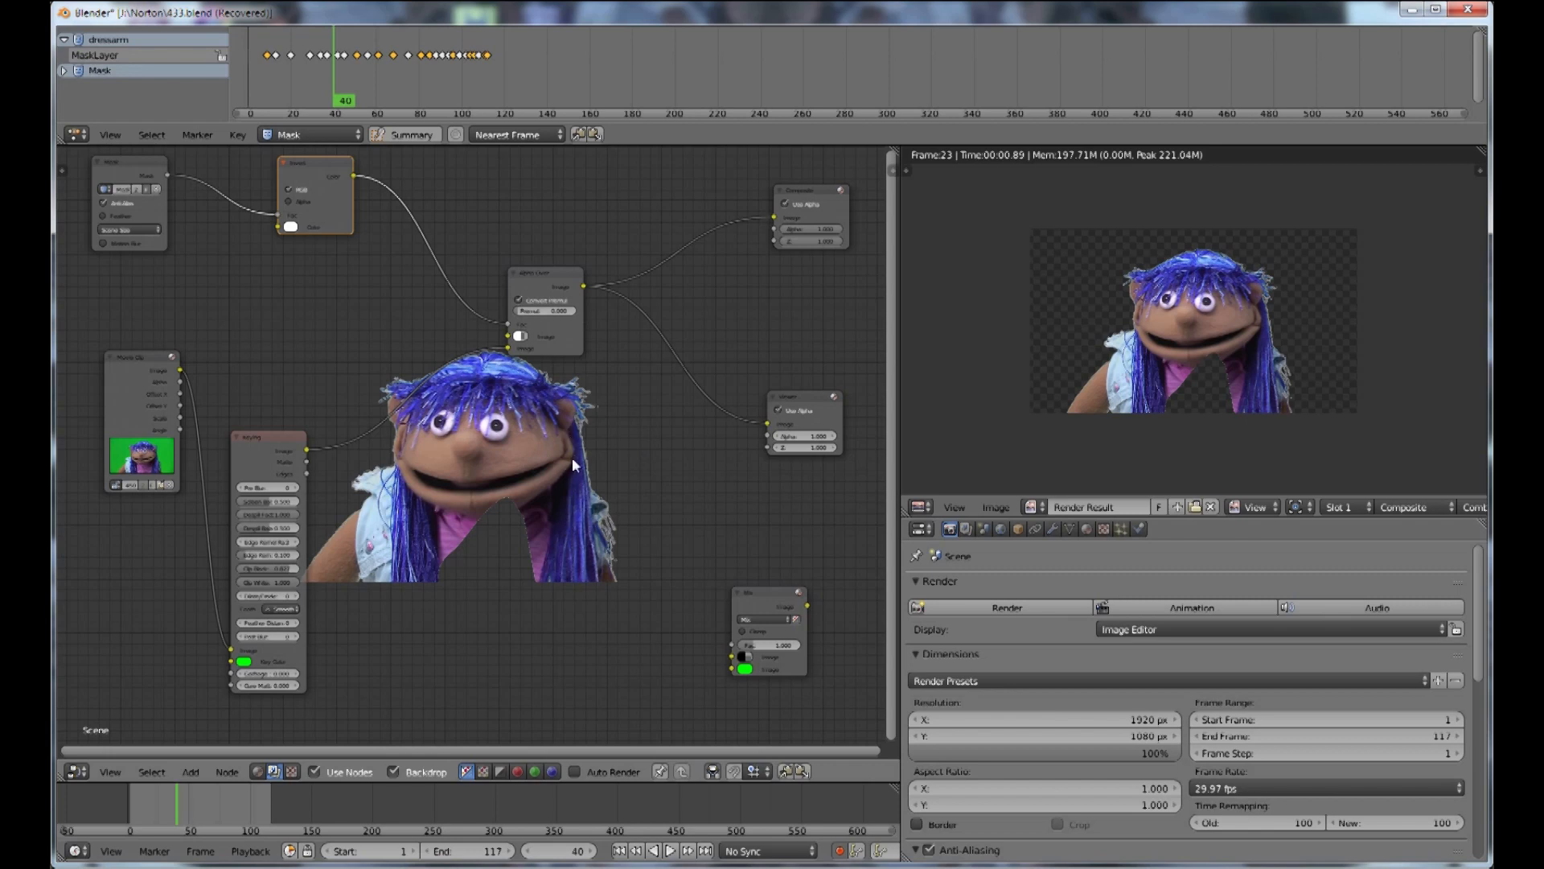
mouse_move(442, 341)
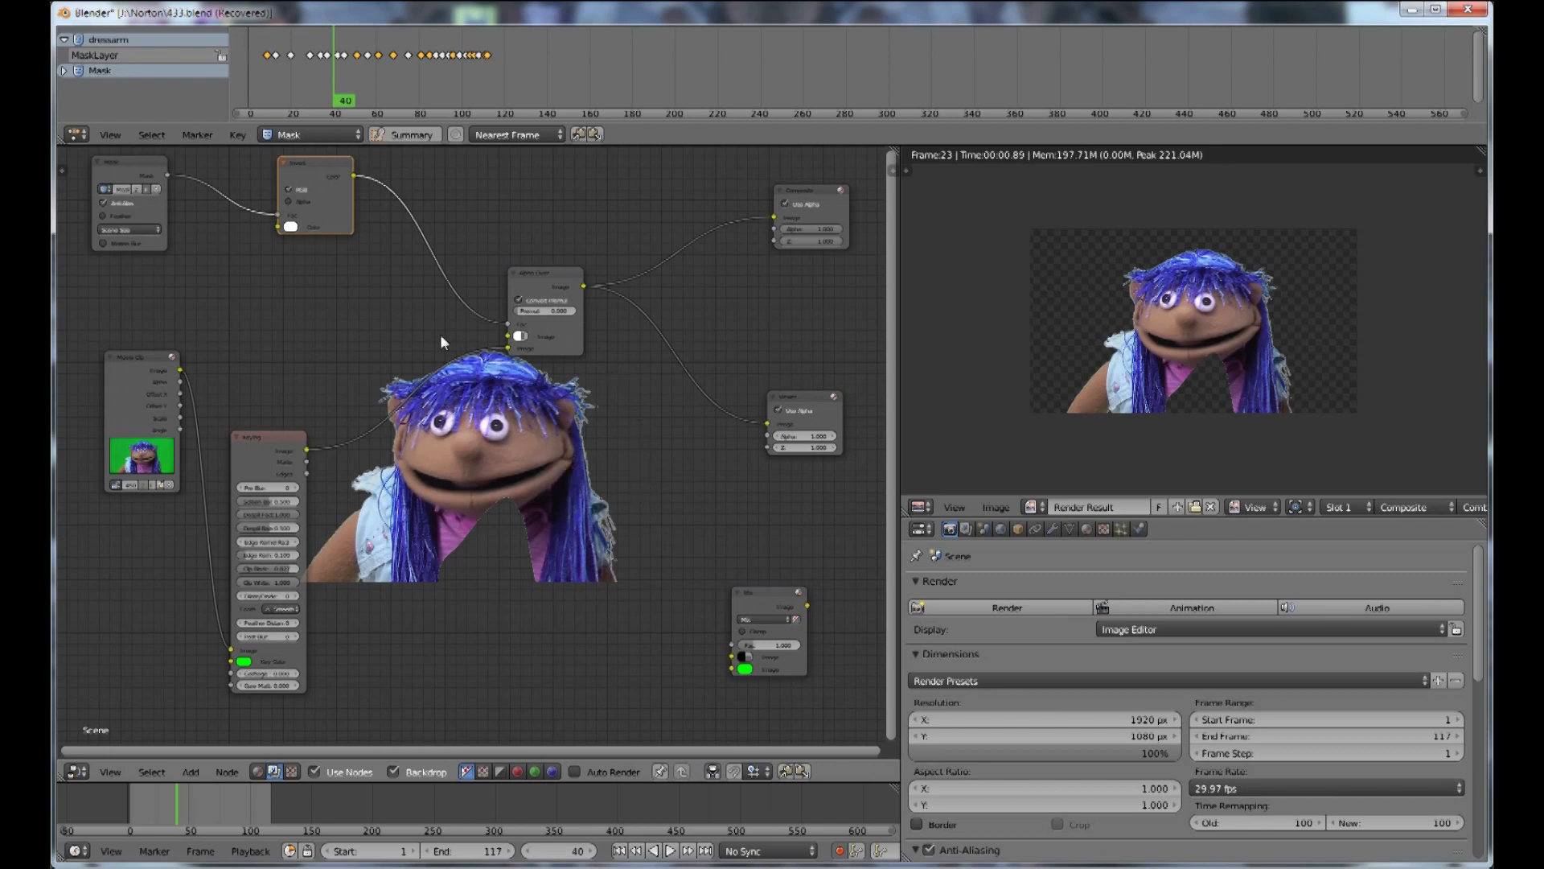
mouse_move(560, 357)
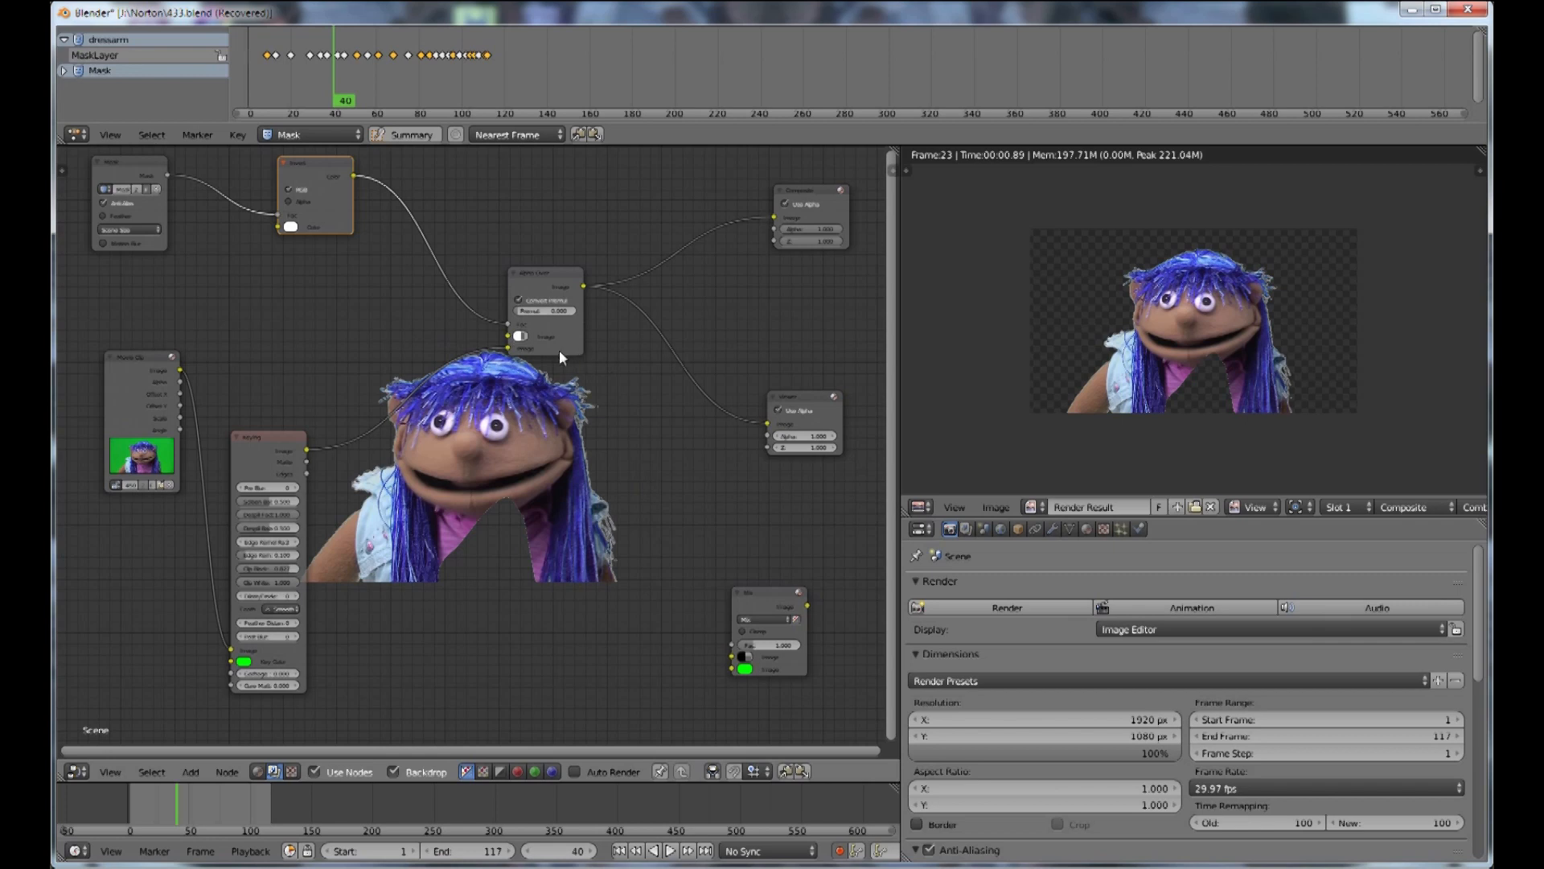
mouse_move(527, 547)
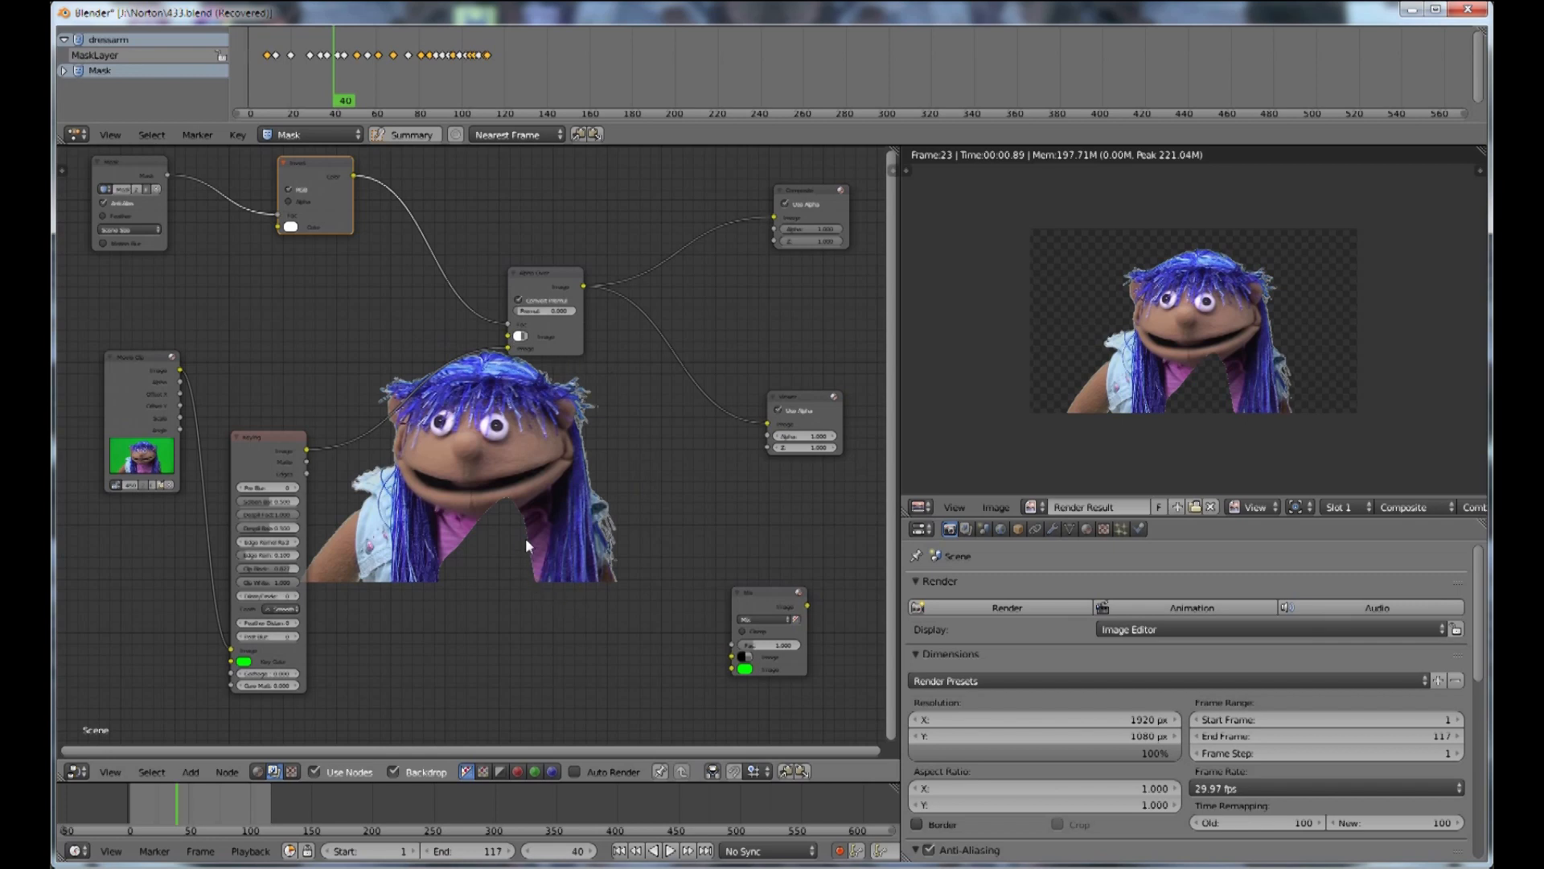
mouse_move(437, 586)
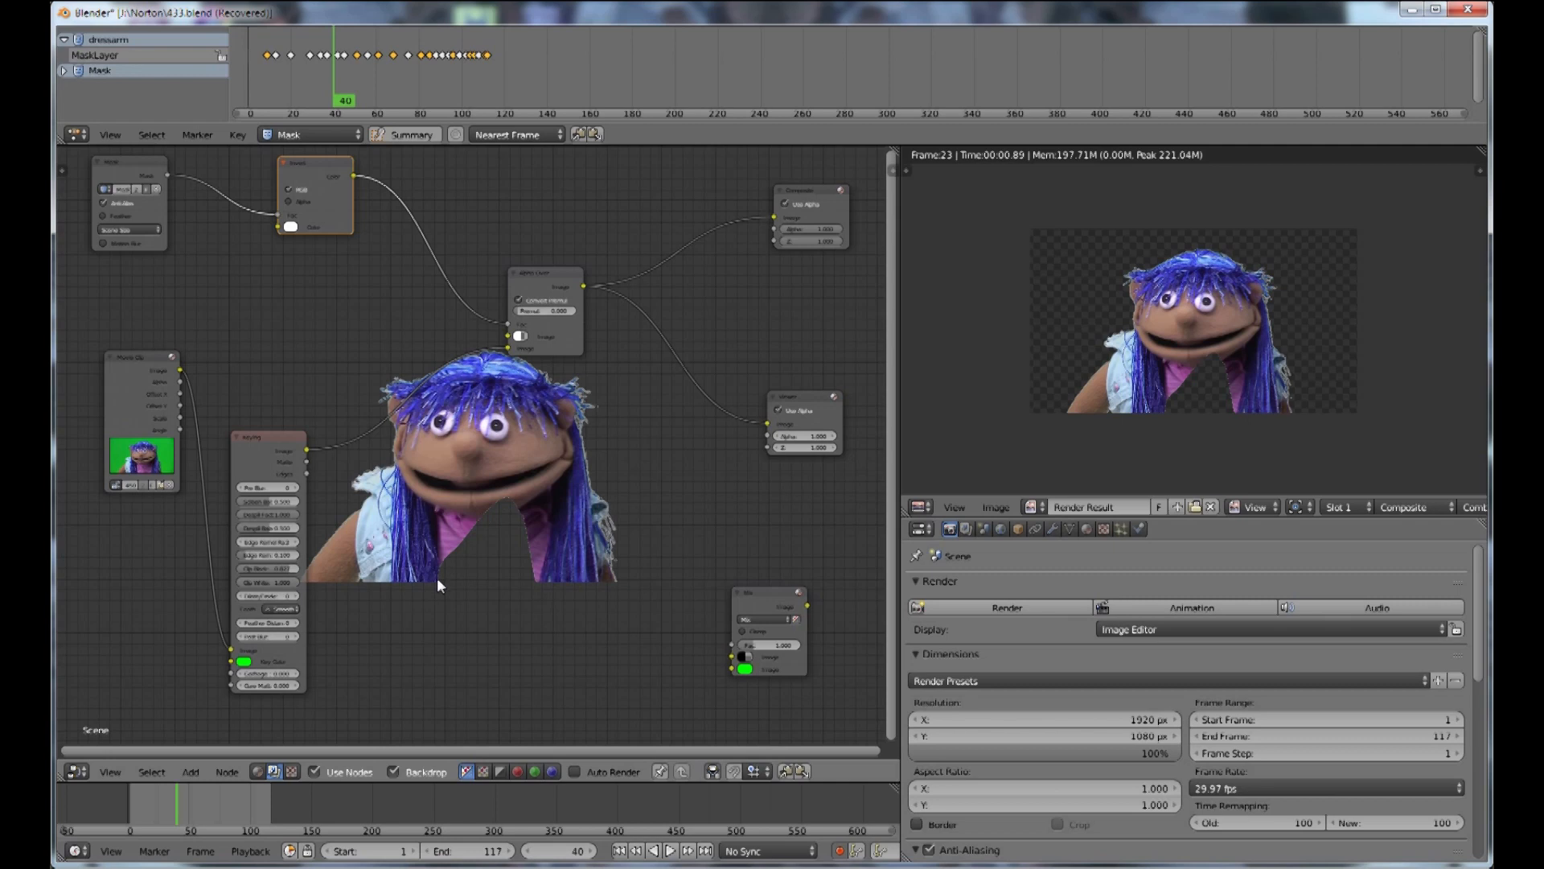
mouse_move(522, 343)
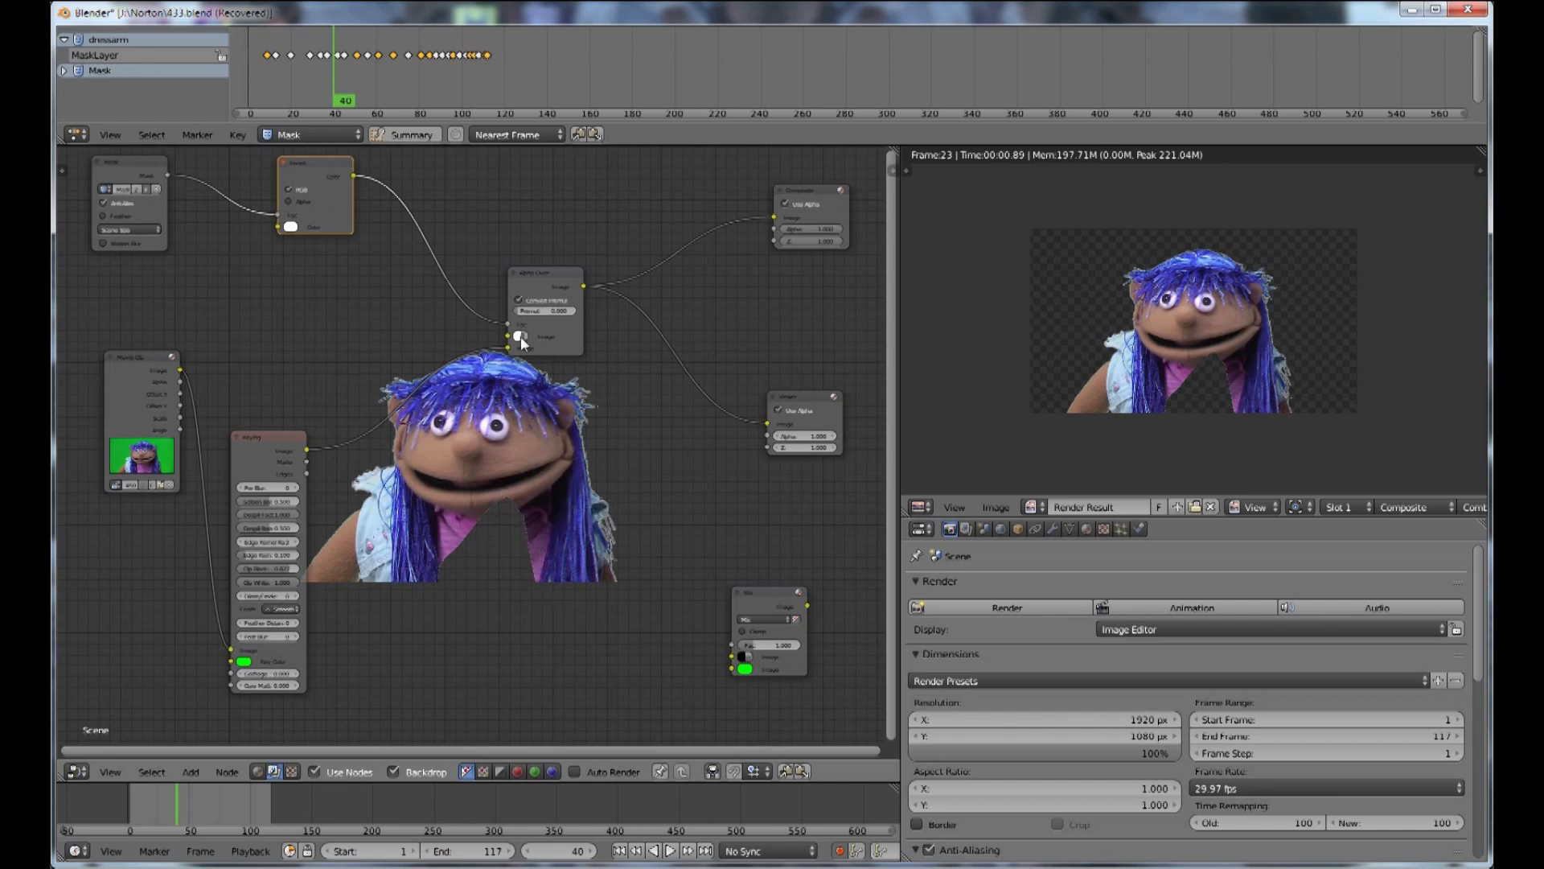
mouse_move(519, 336)
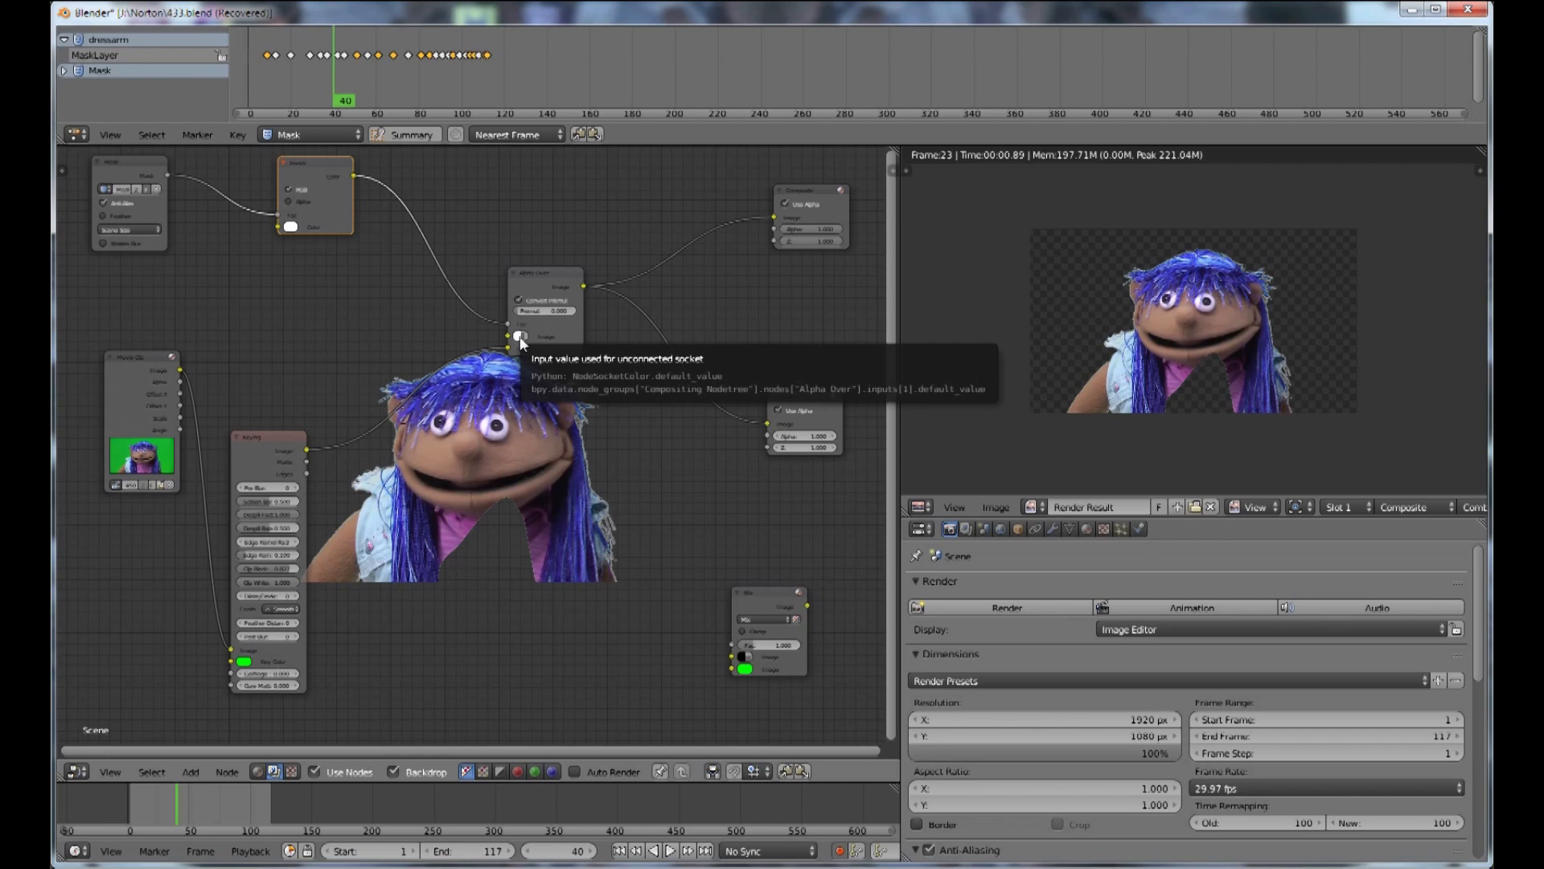
mouse_move(446, 348)
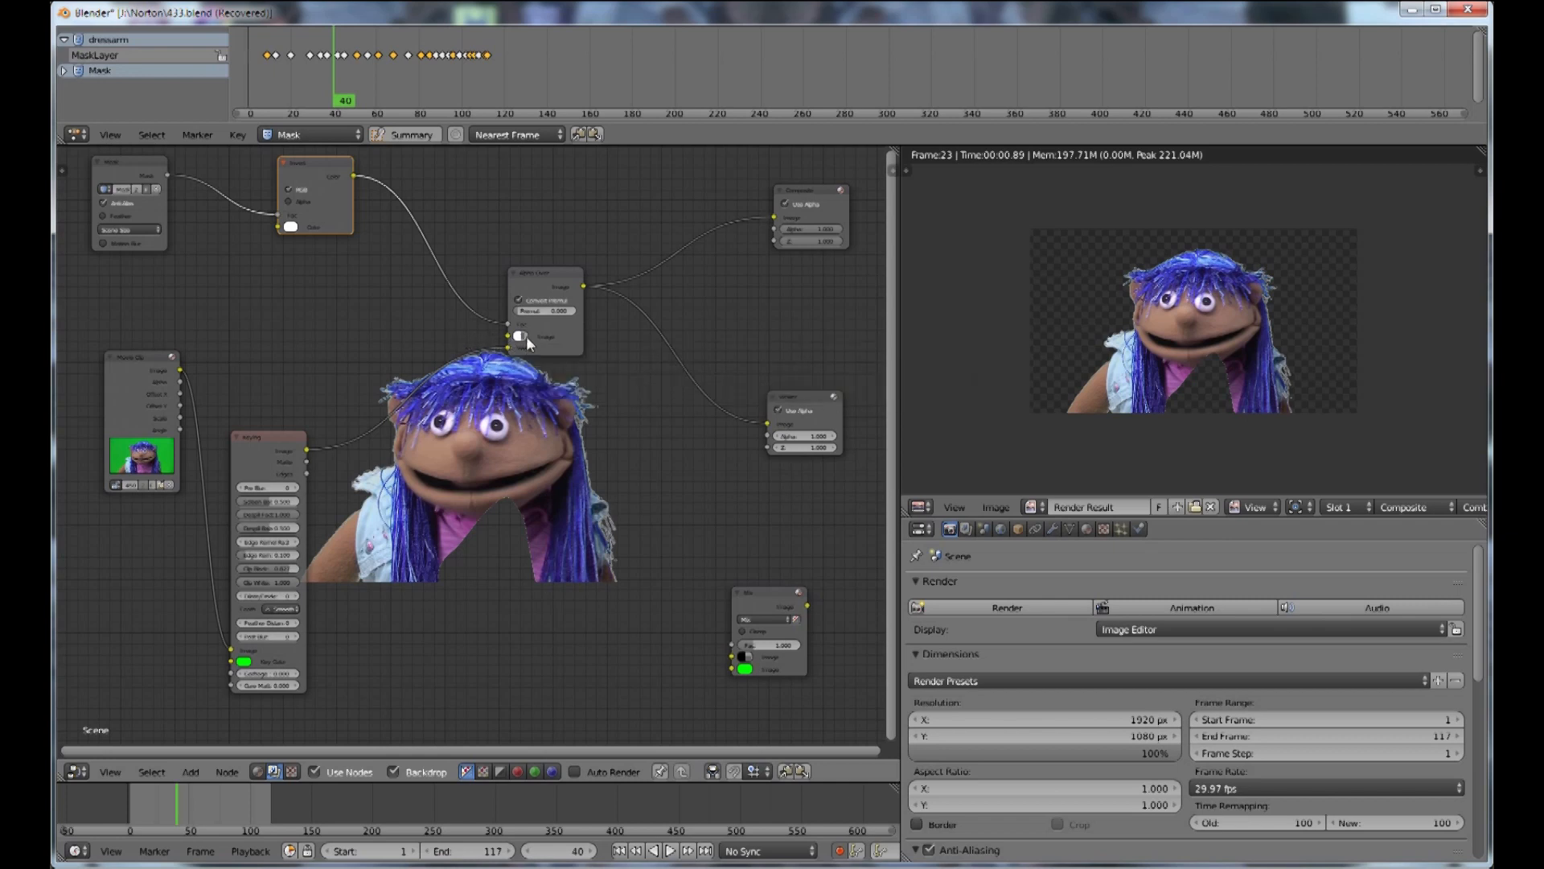
Step: Edit the Alpha Over node's first Image colour swatch toward black (value 0)
click(520, 337)
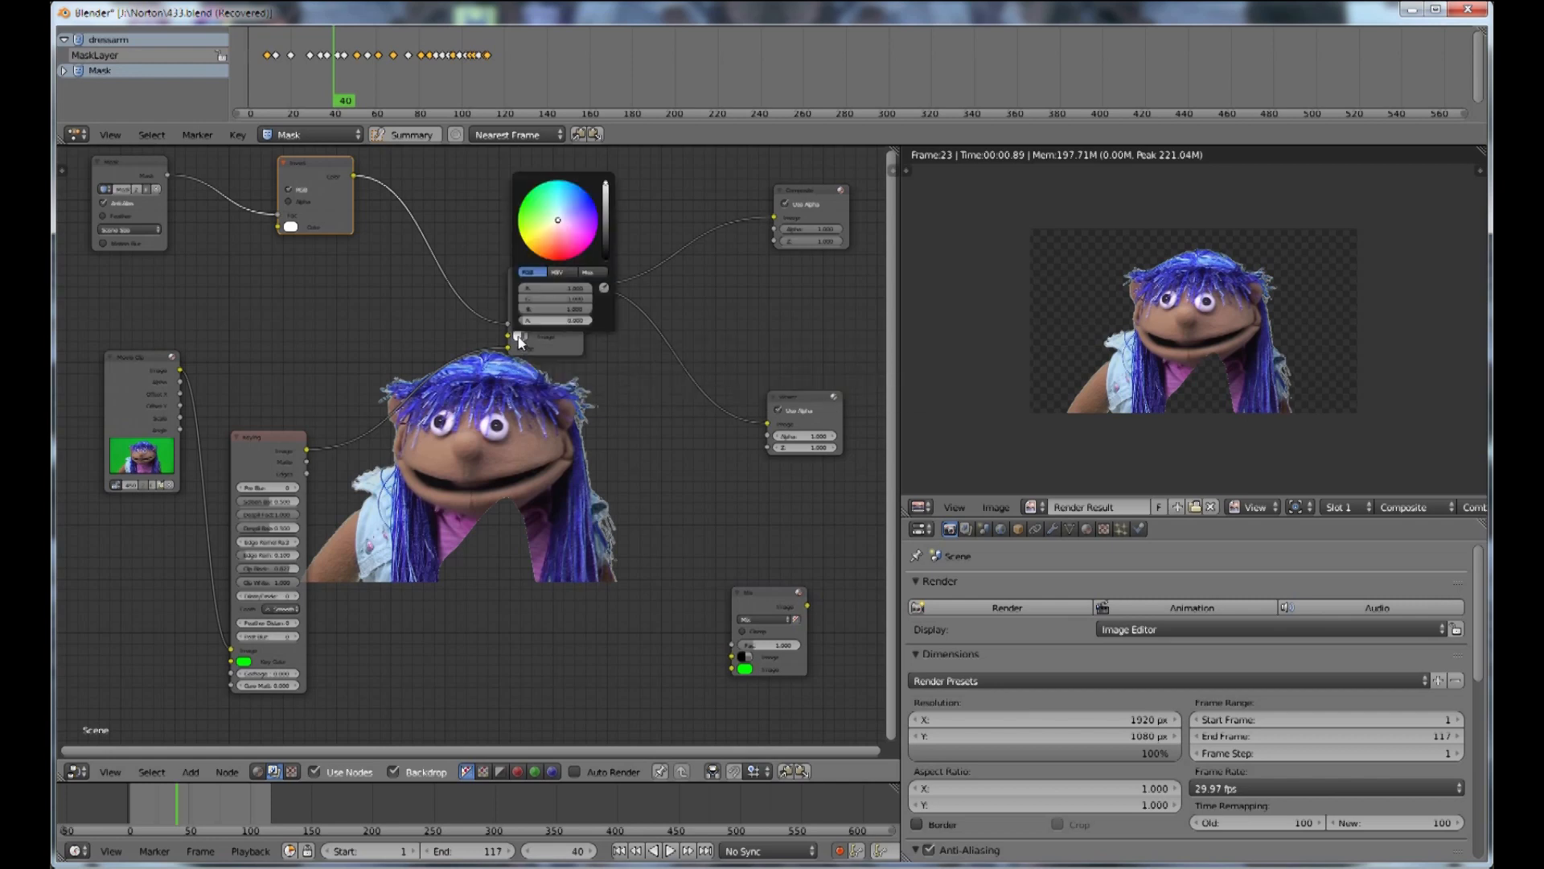
mouse_move(608, 190)
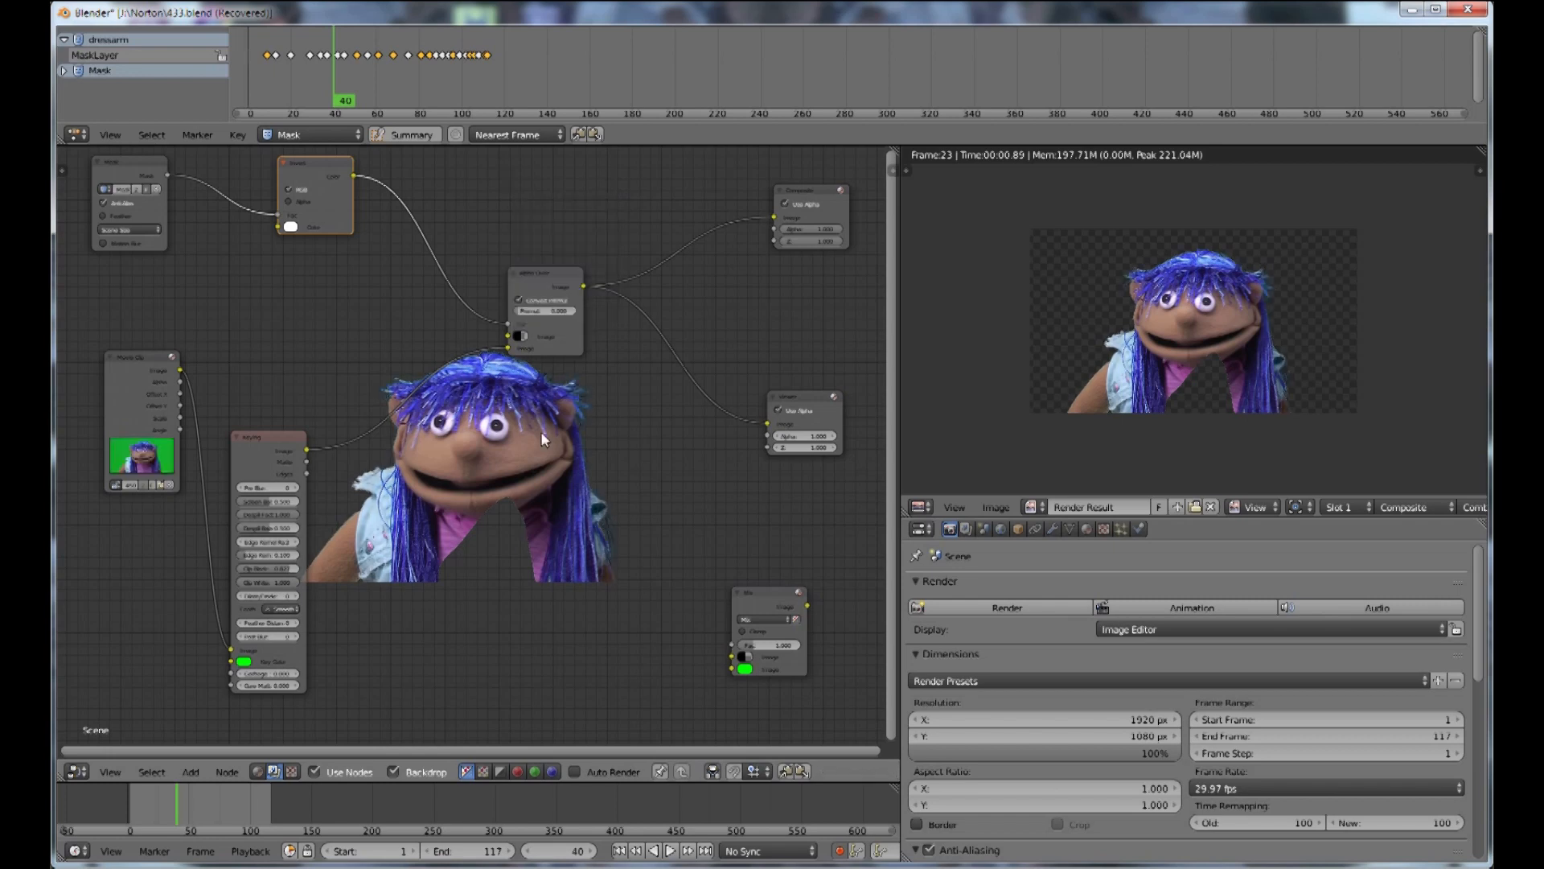
mouse_move(520, 431)
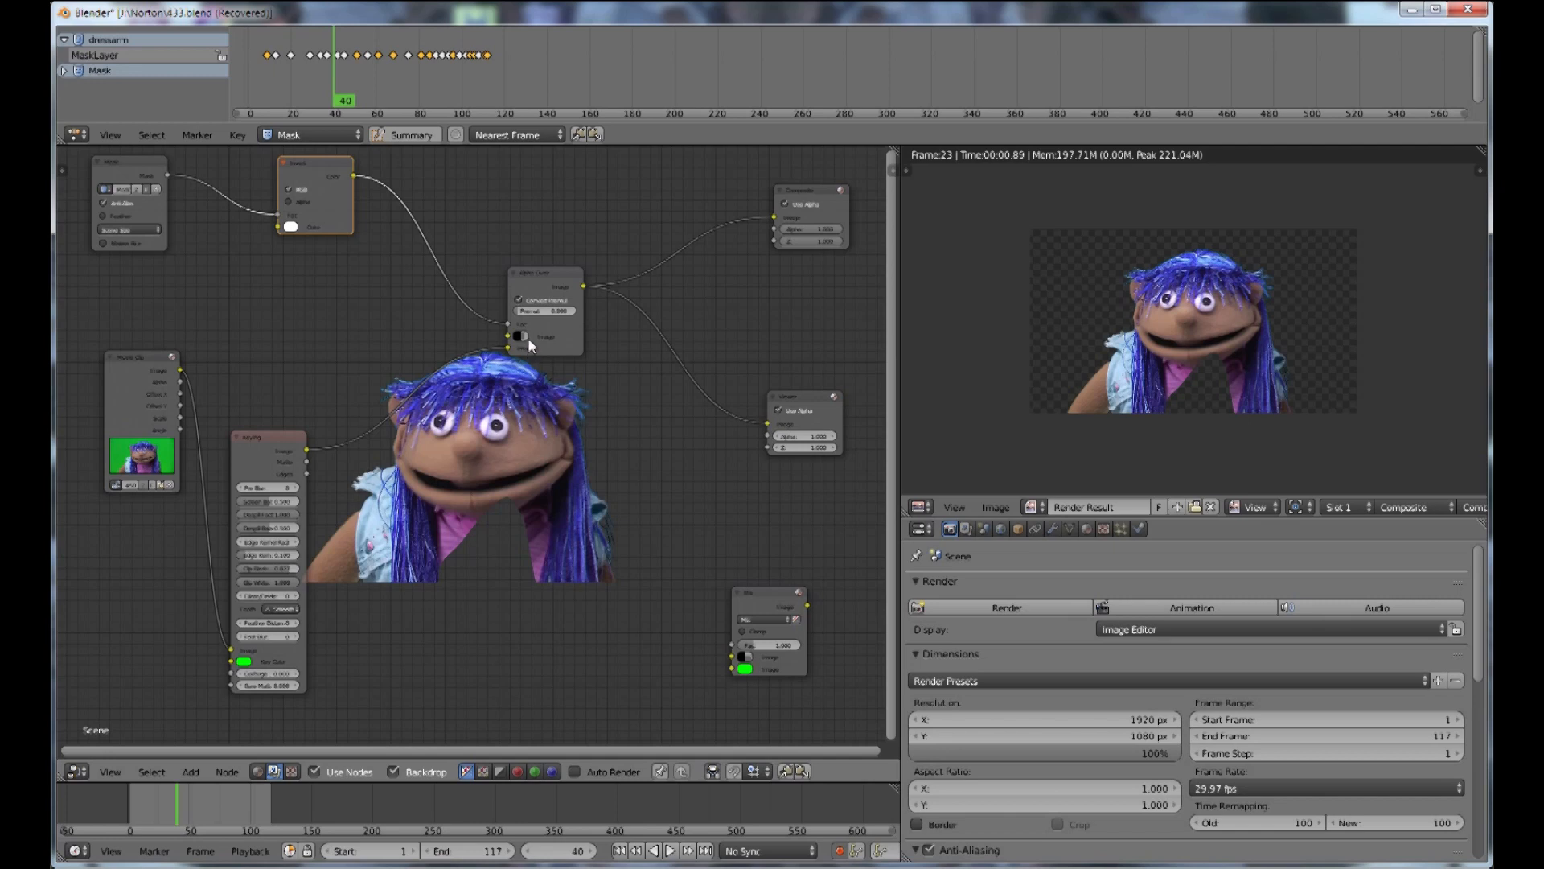
mouse_move(423, 336)
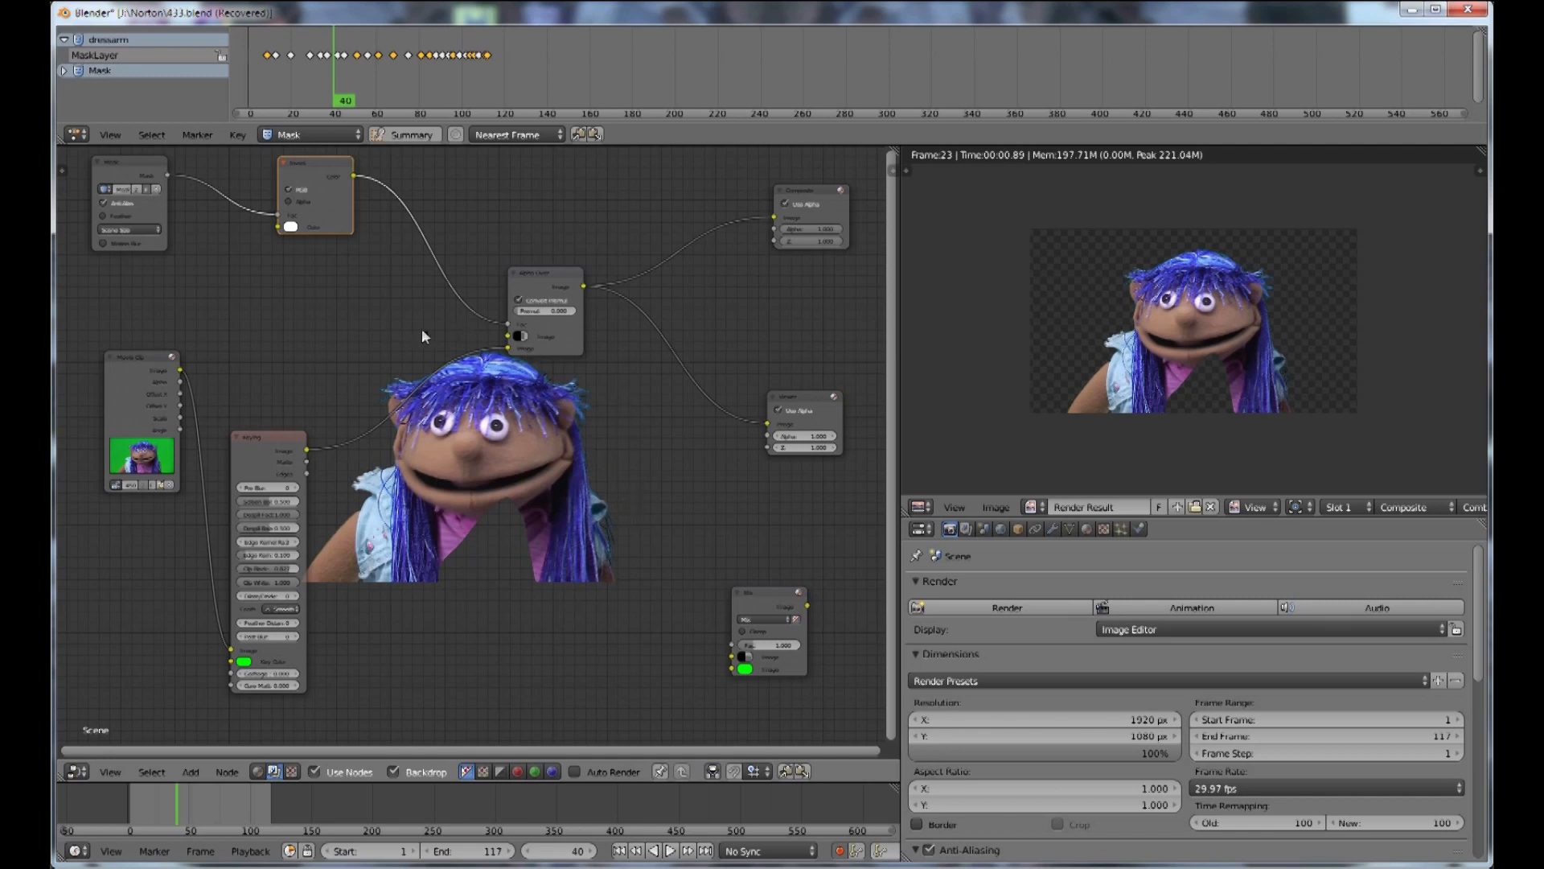
mouse_move(537, 585)
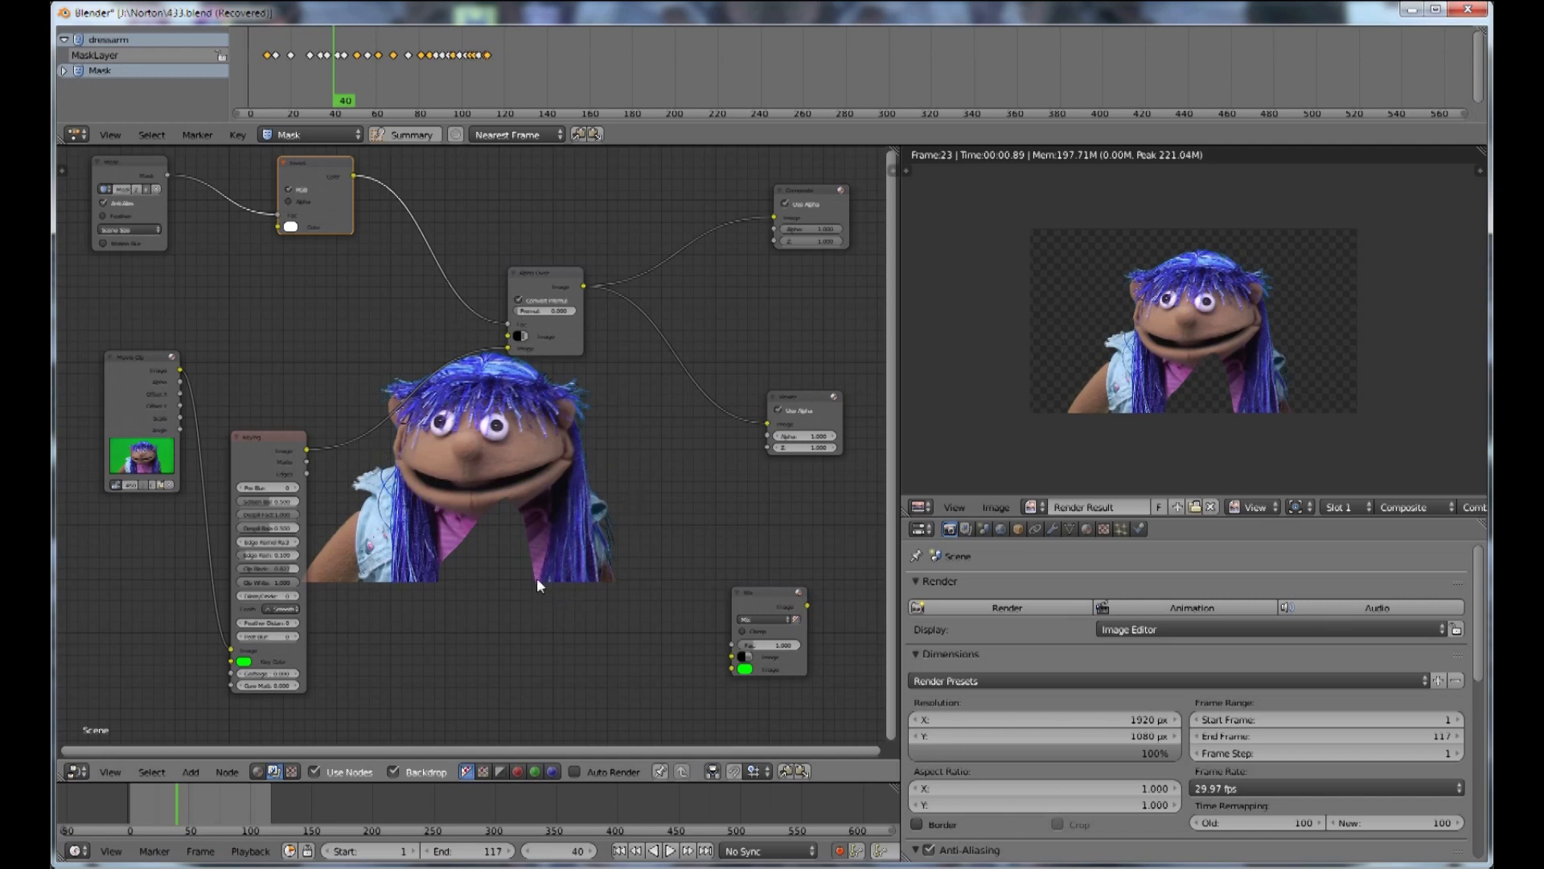
mouse_move(444, 575)
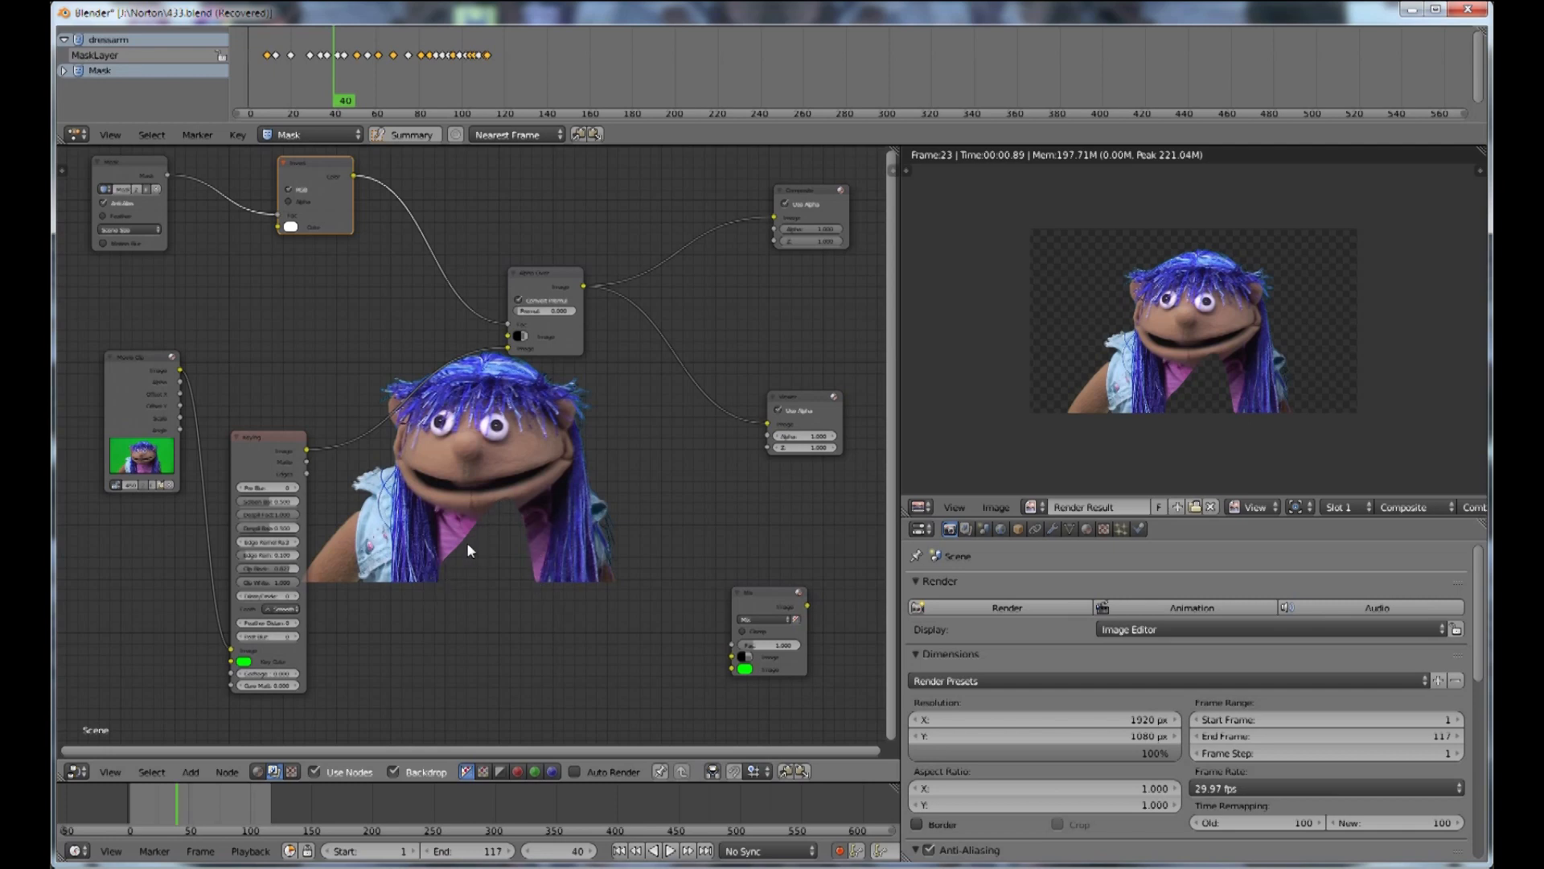
mouse_move(529, 564)
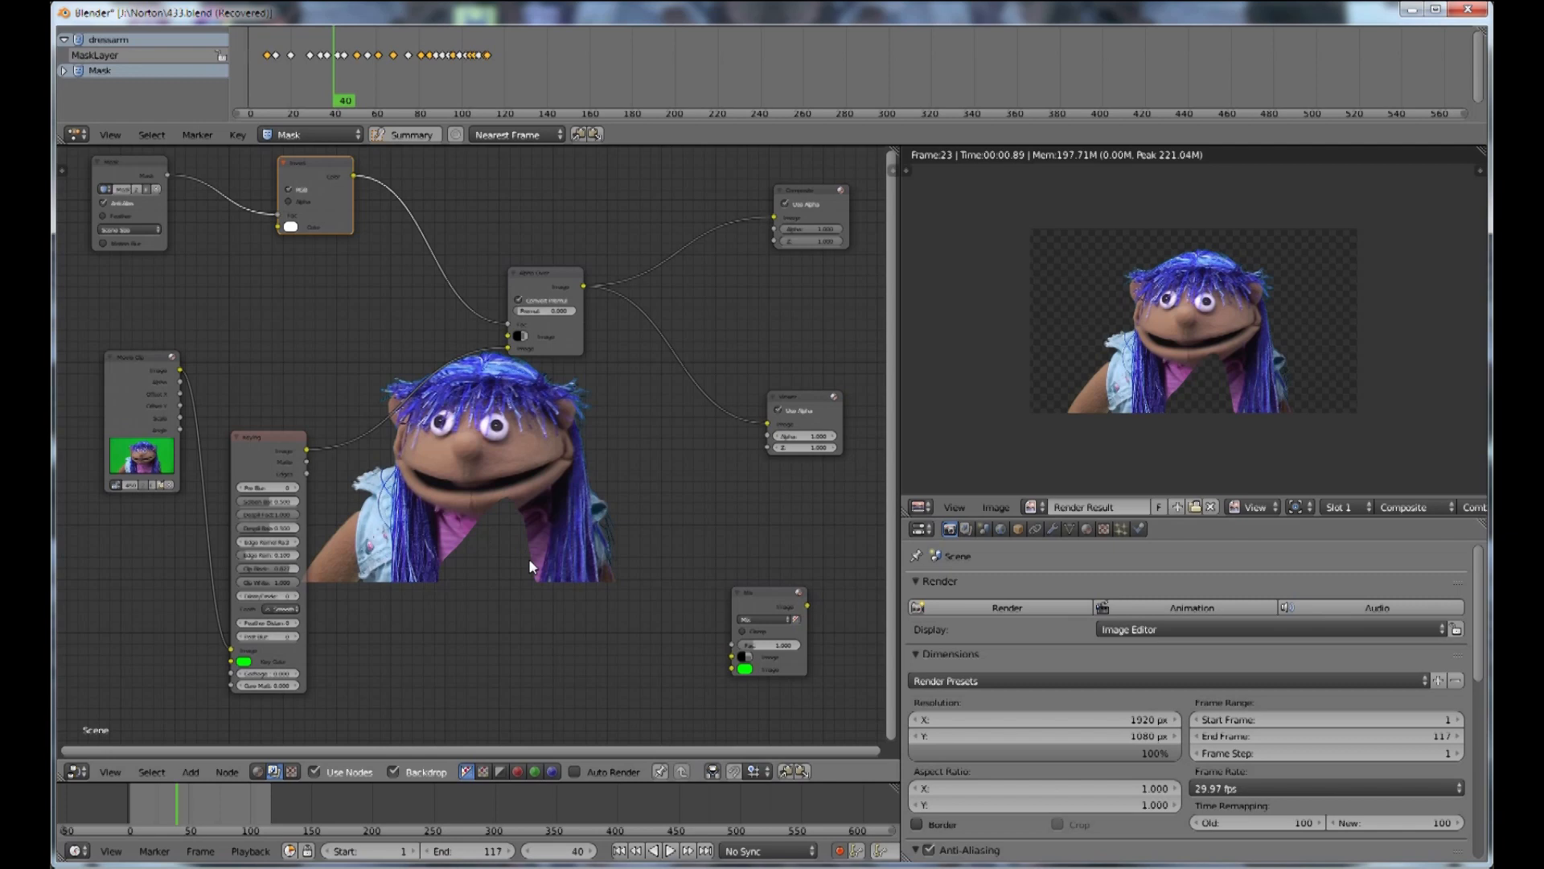
mouse_move(533, 562)
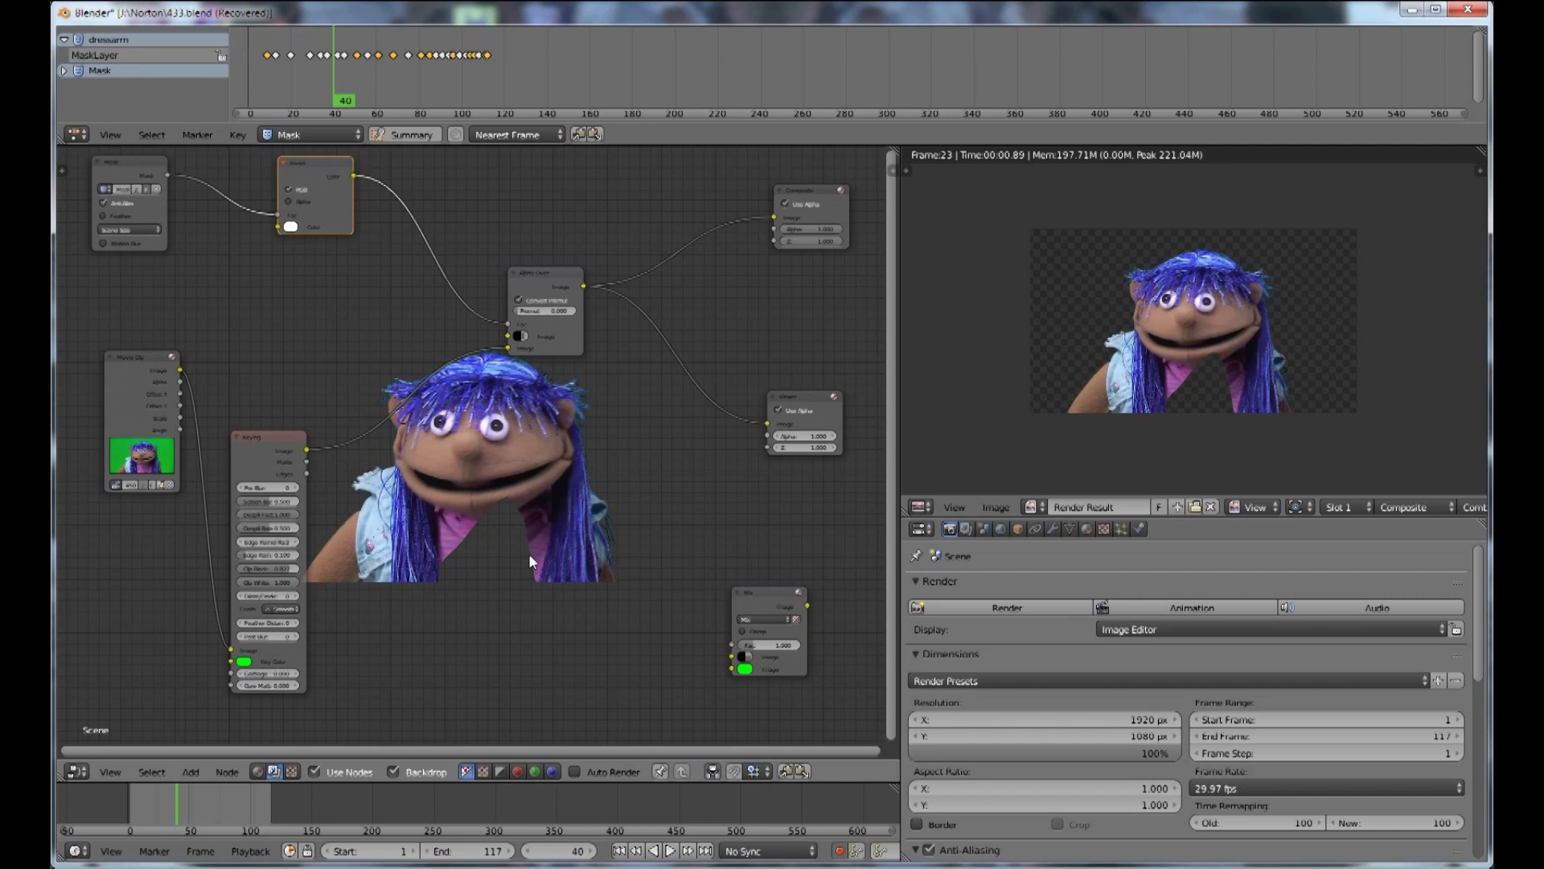
mouse_move(325, 385)
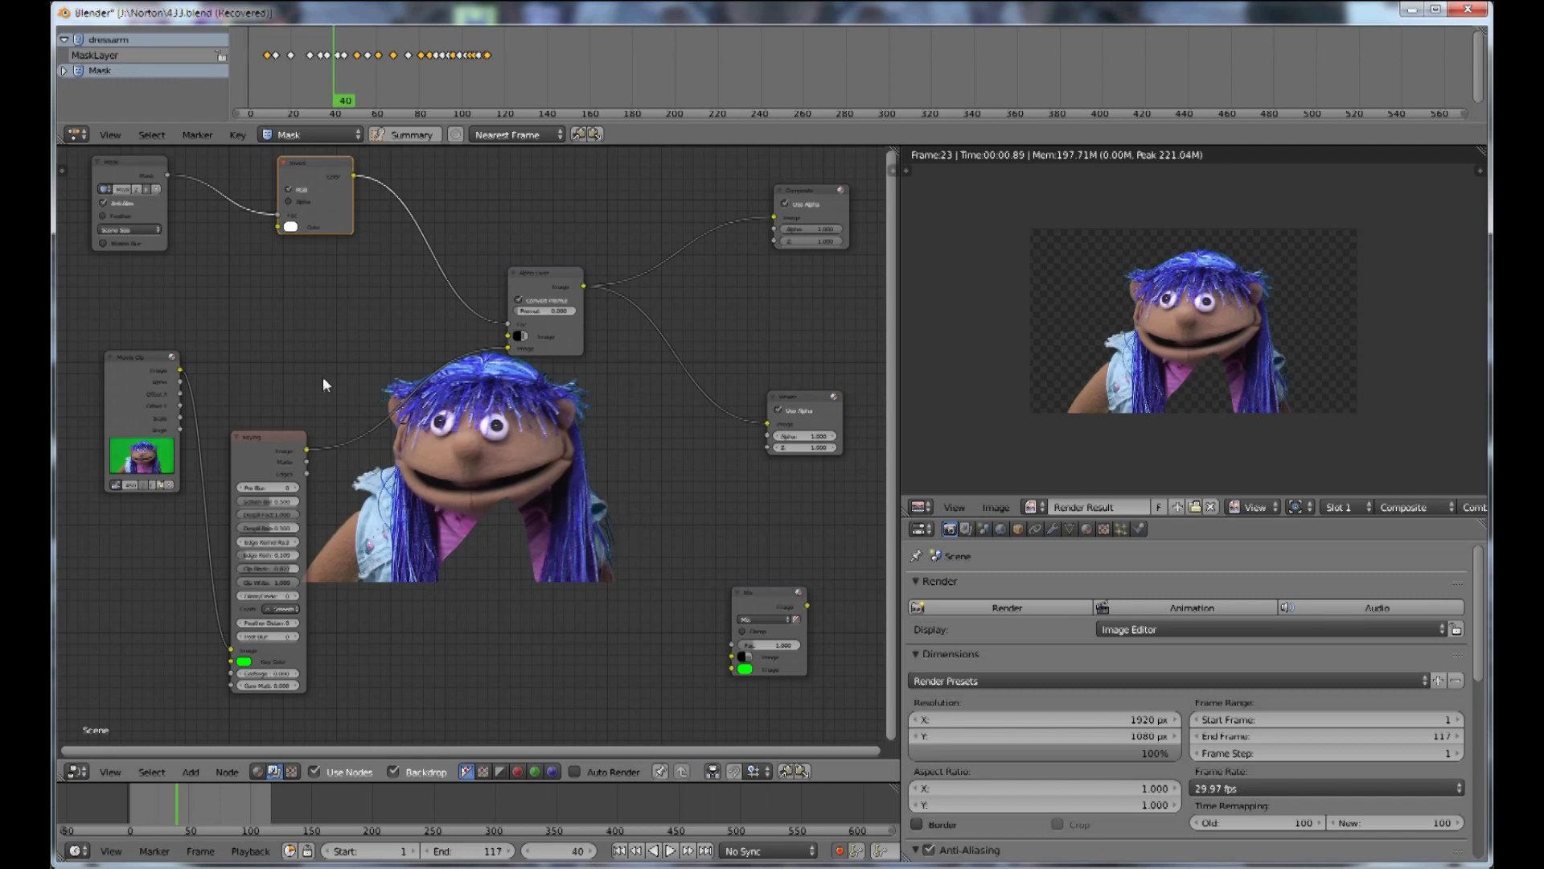
mouse_move(1323, 283)
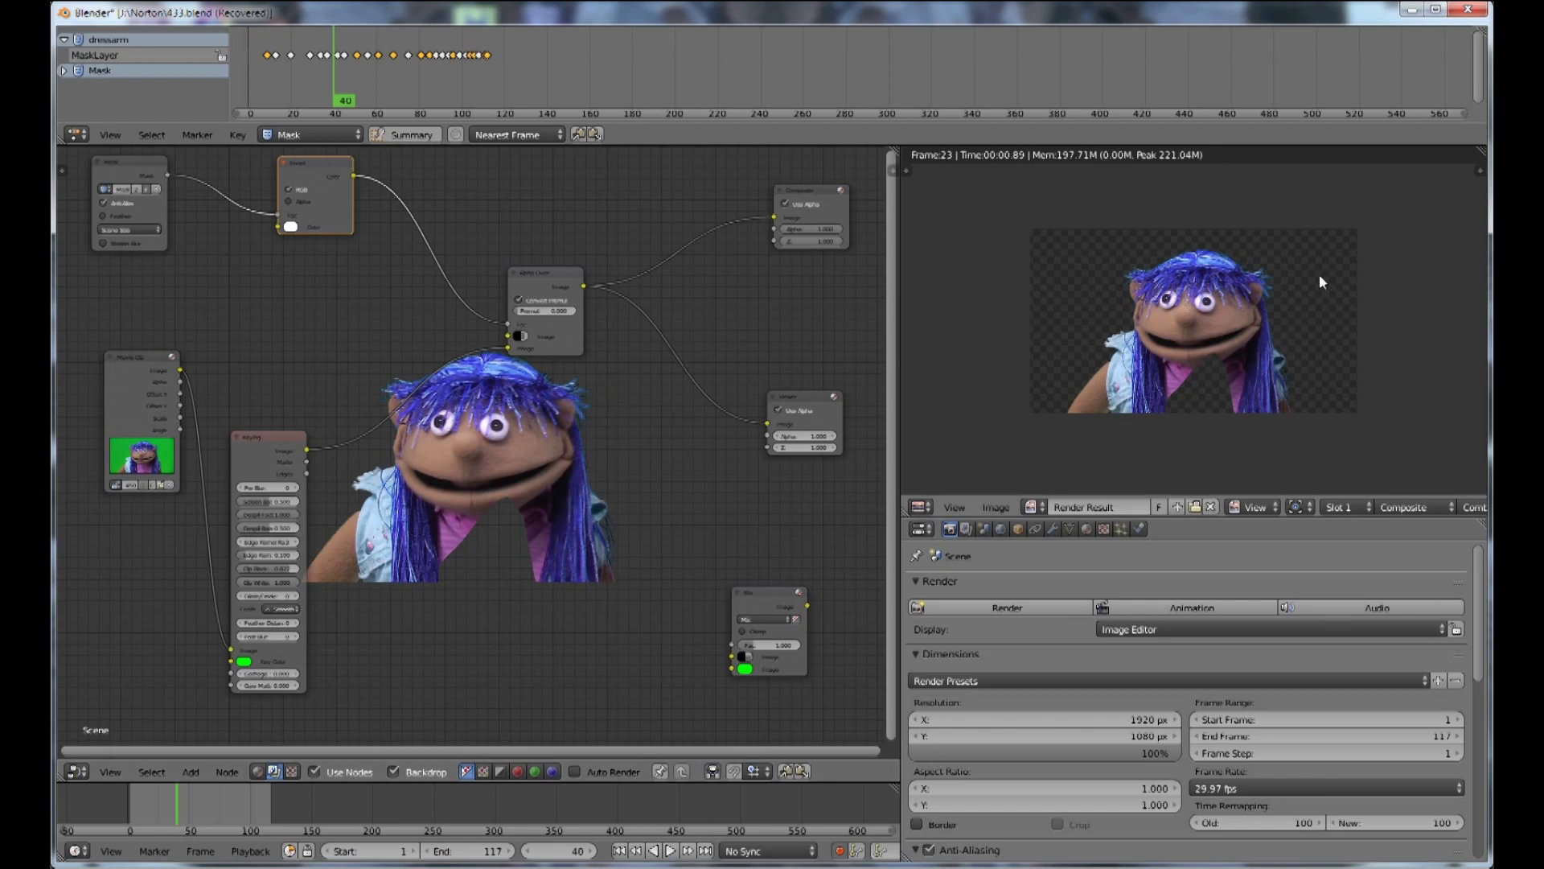
mouse_move(1063, 301)
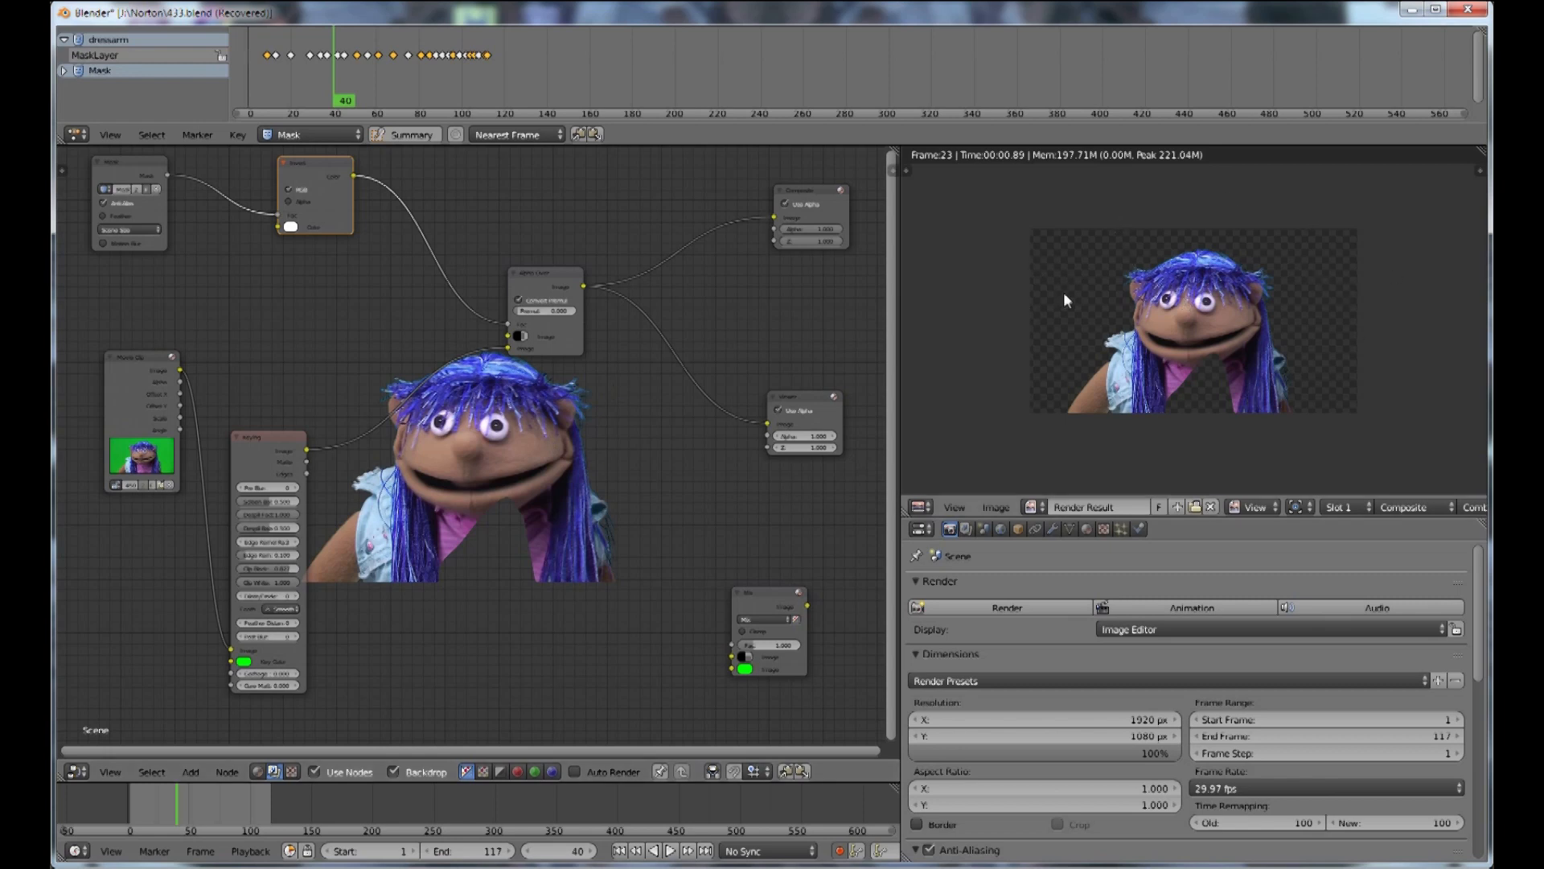
mouse_move(1081, 301)
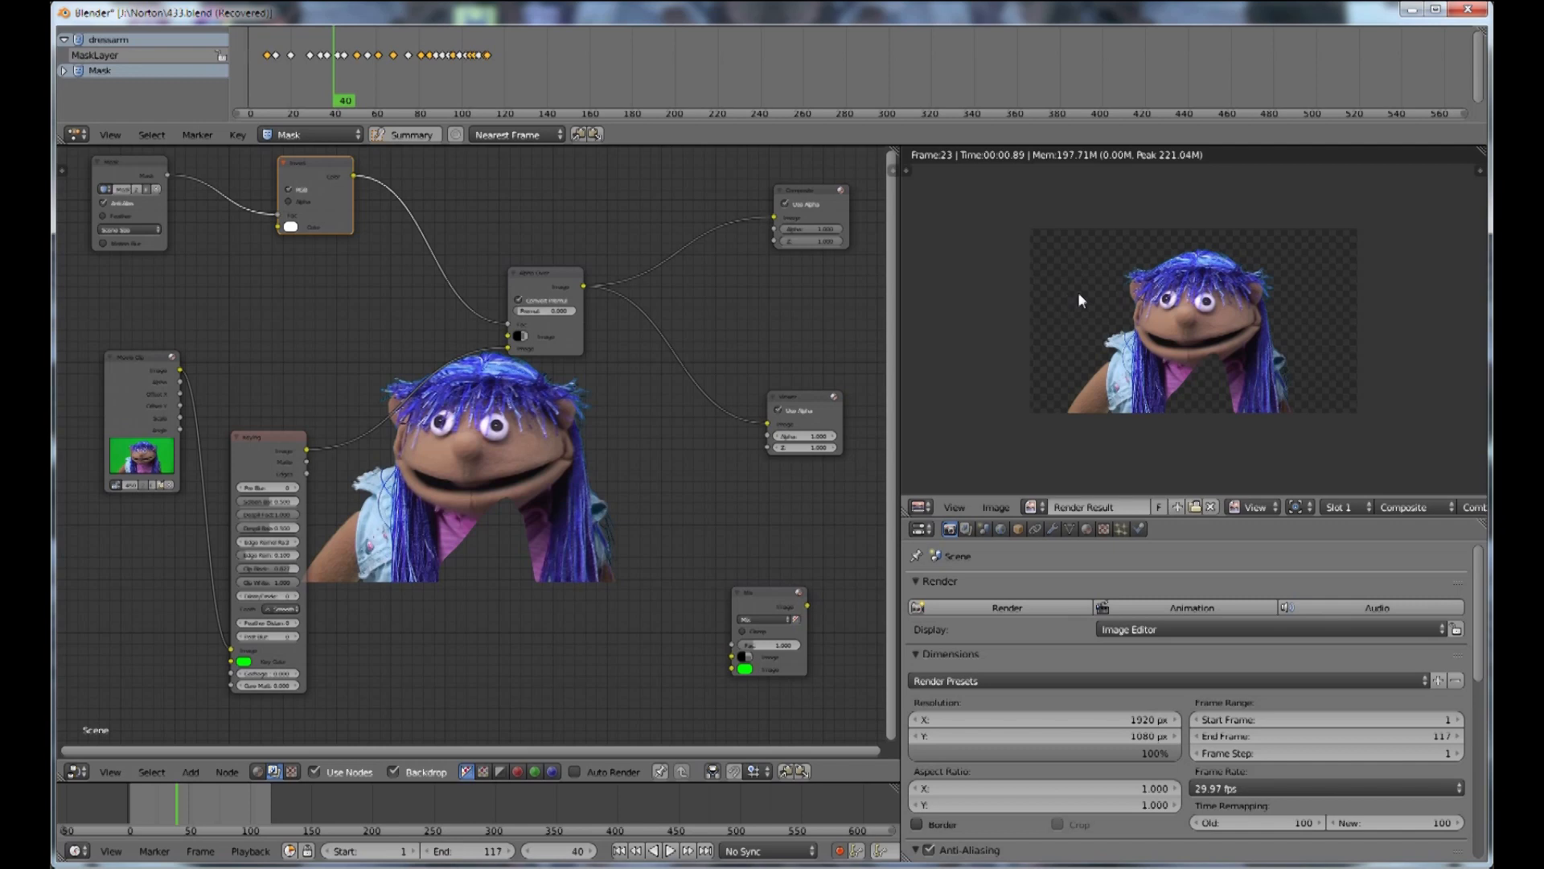
mouse_move(1105, 312)
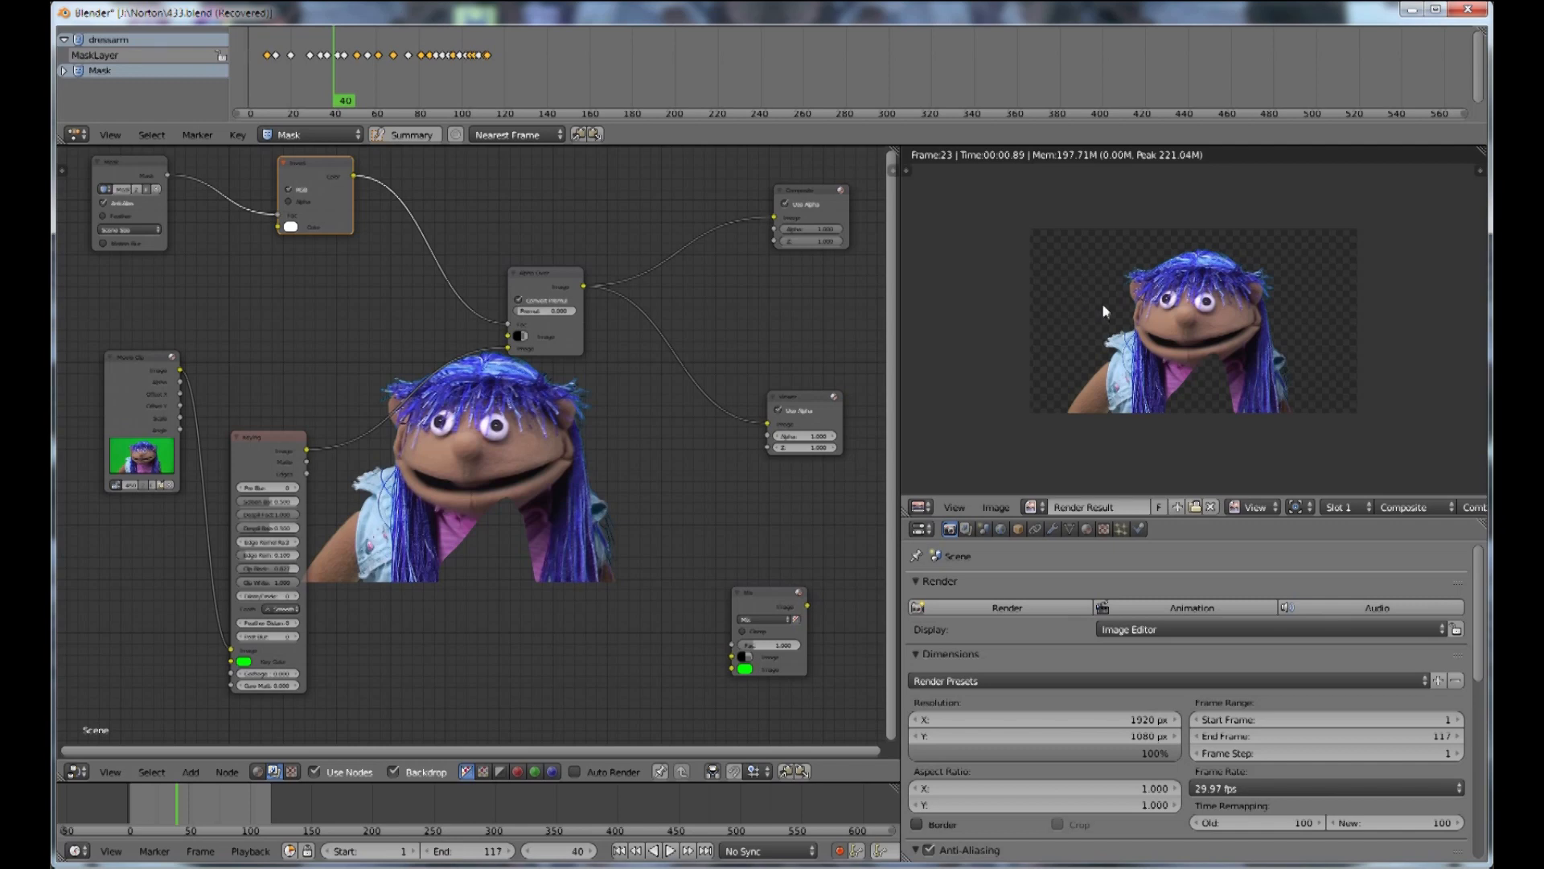
mouse_move(1325, 401)
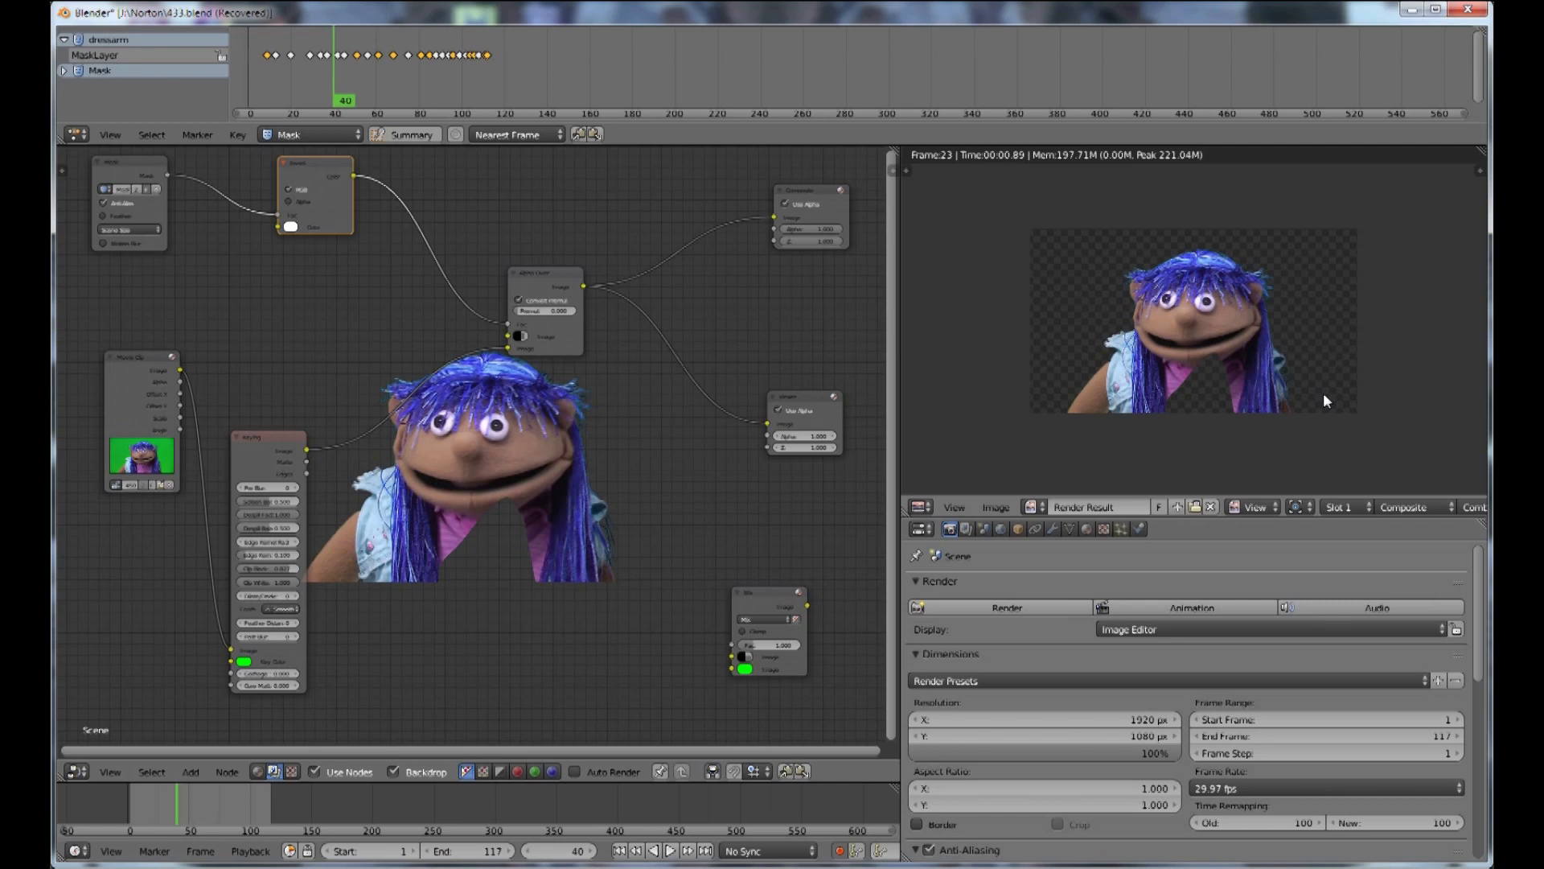
mouse_move(1068, 317)
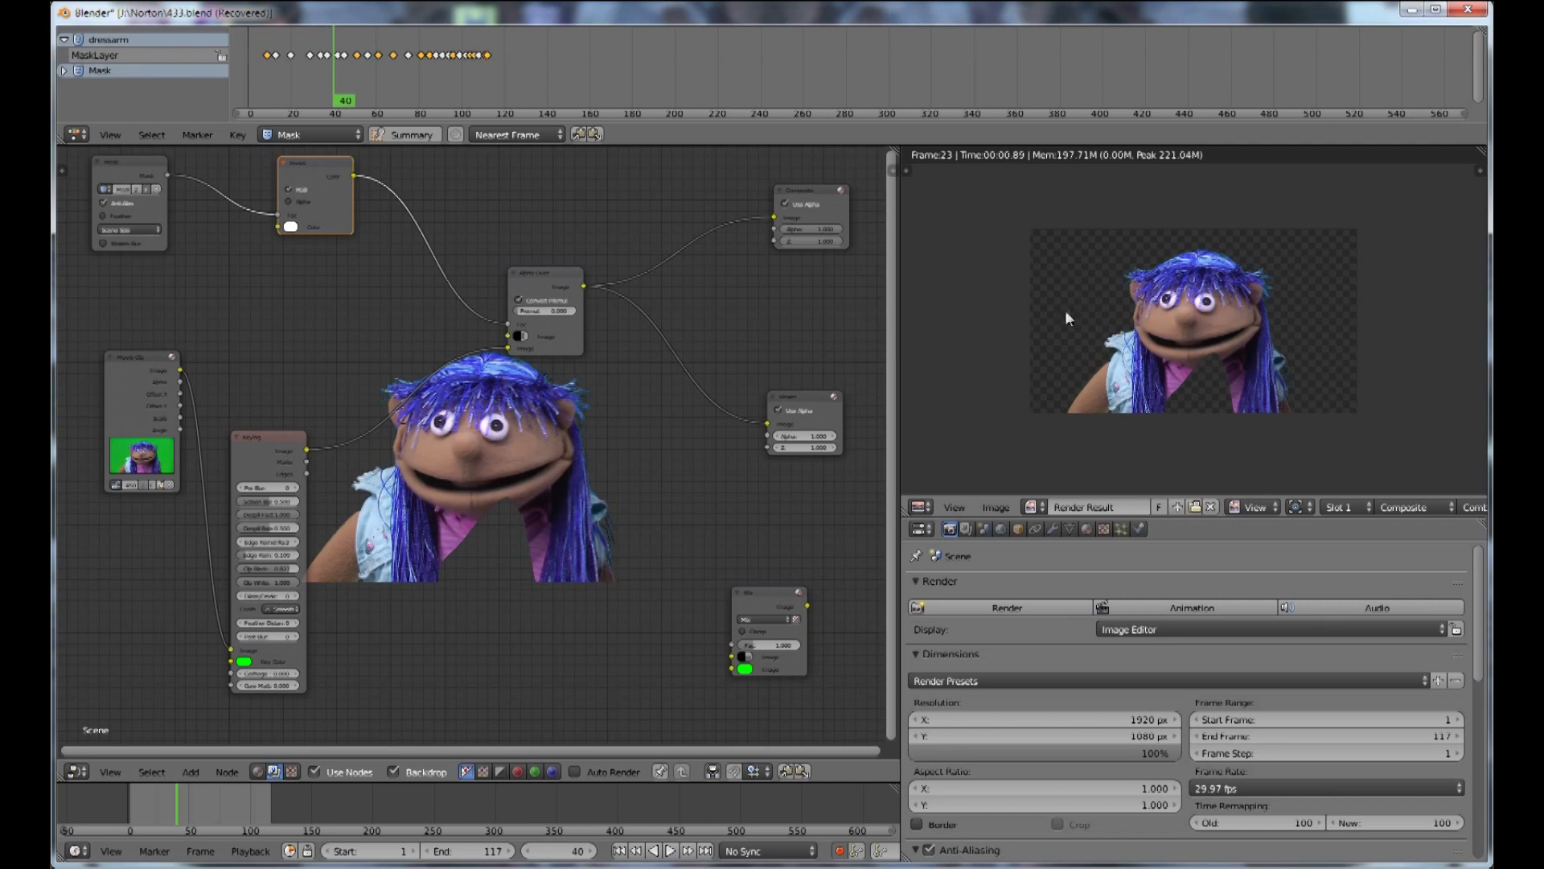
mouse_move(1131, 472)
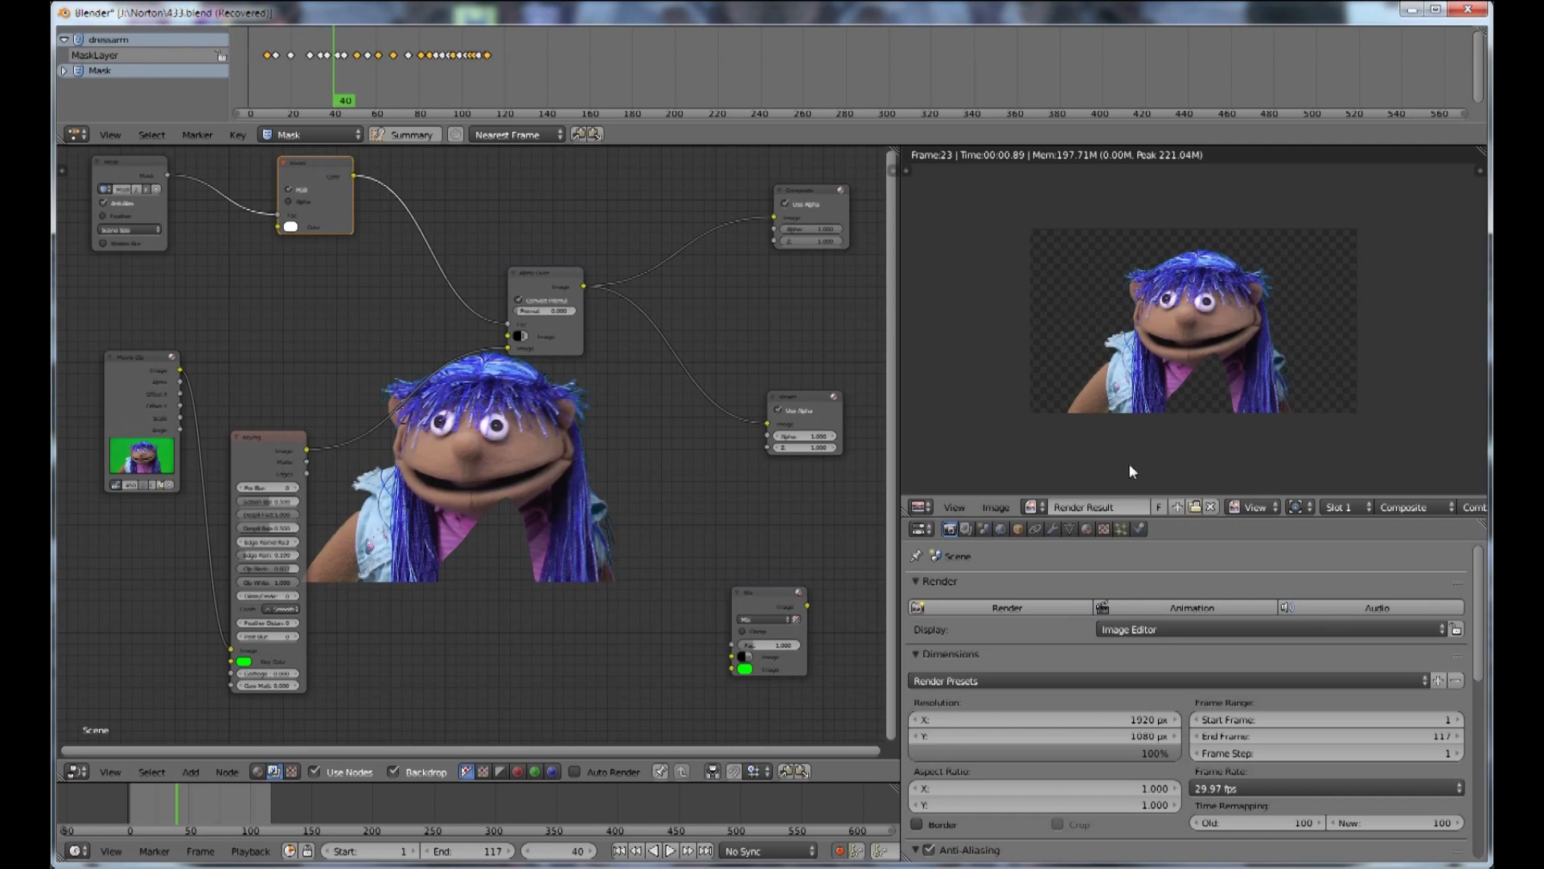
mouse_move(1043, 262)
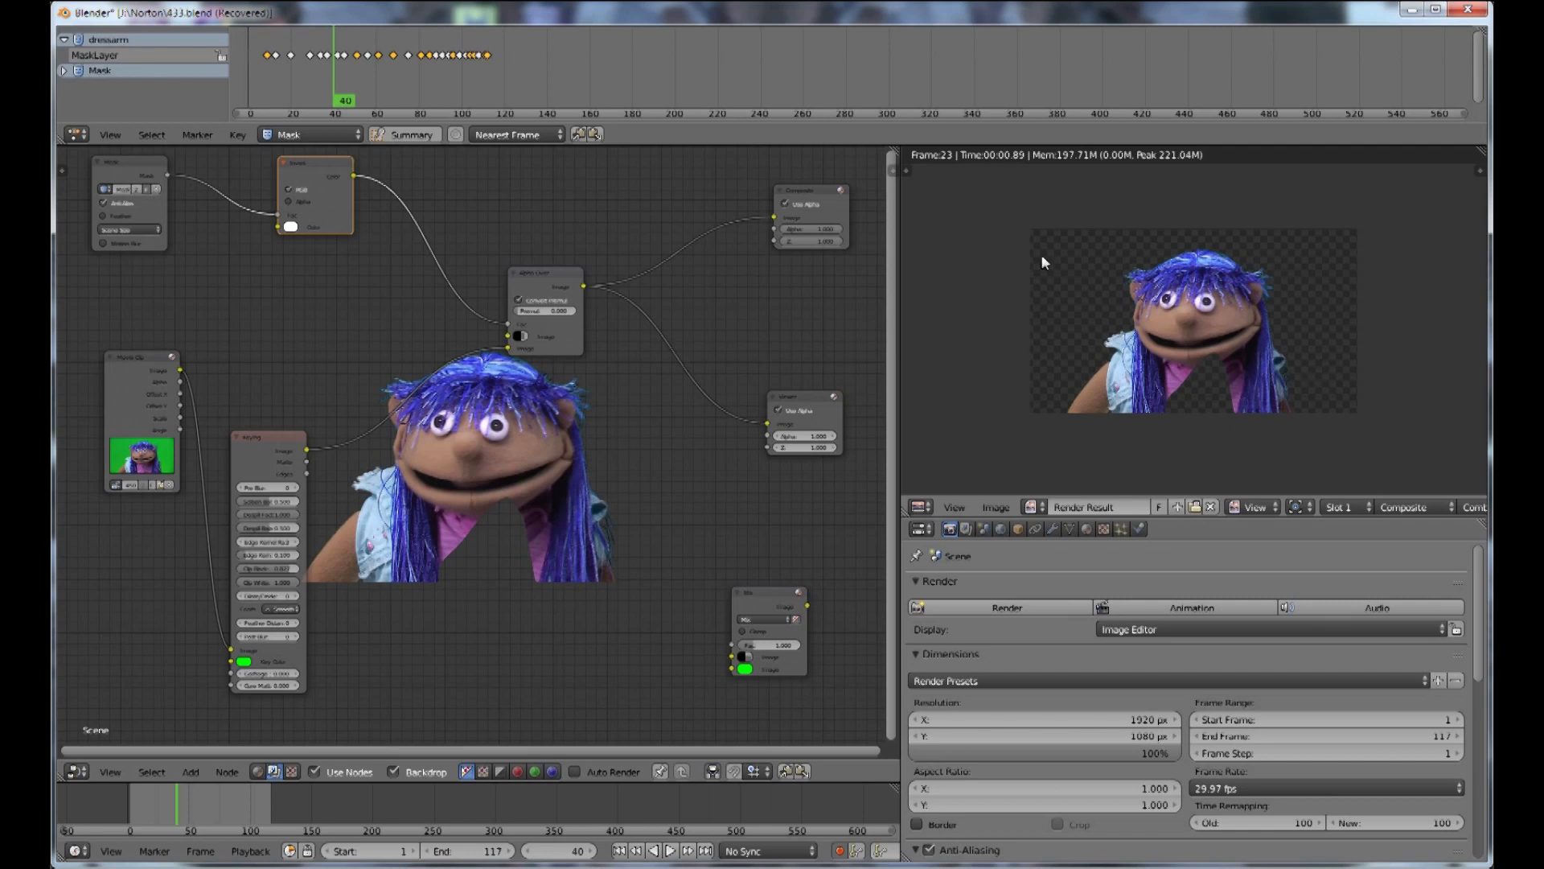
mouse_move(1100, 453)
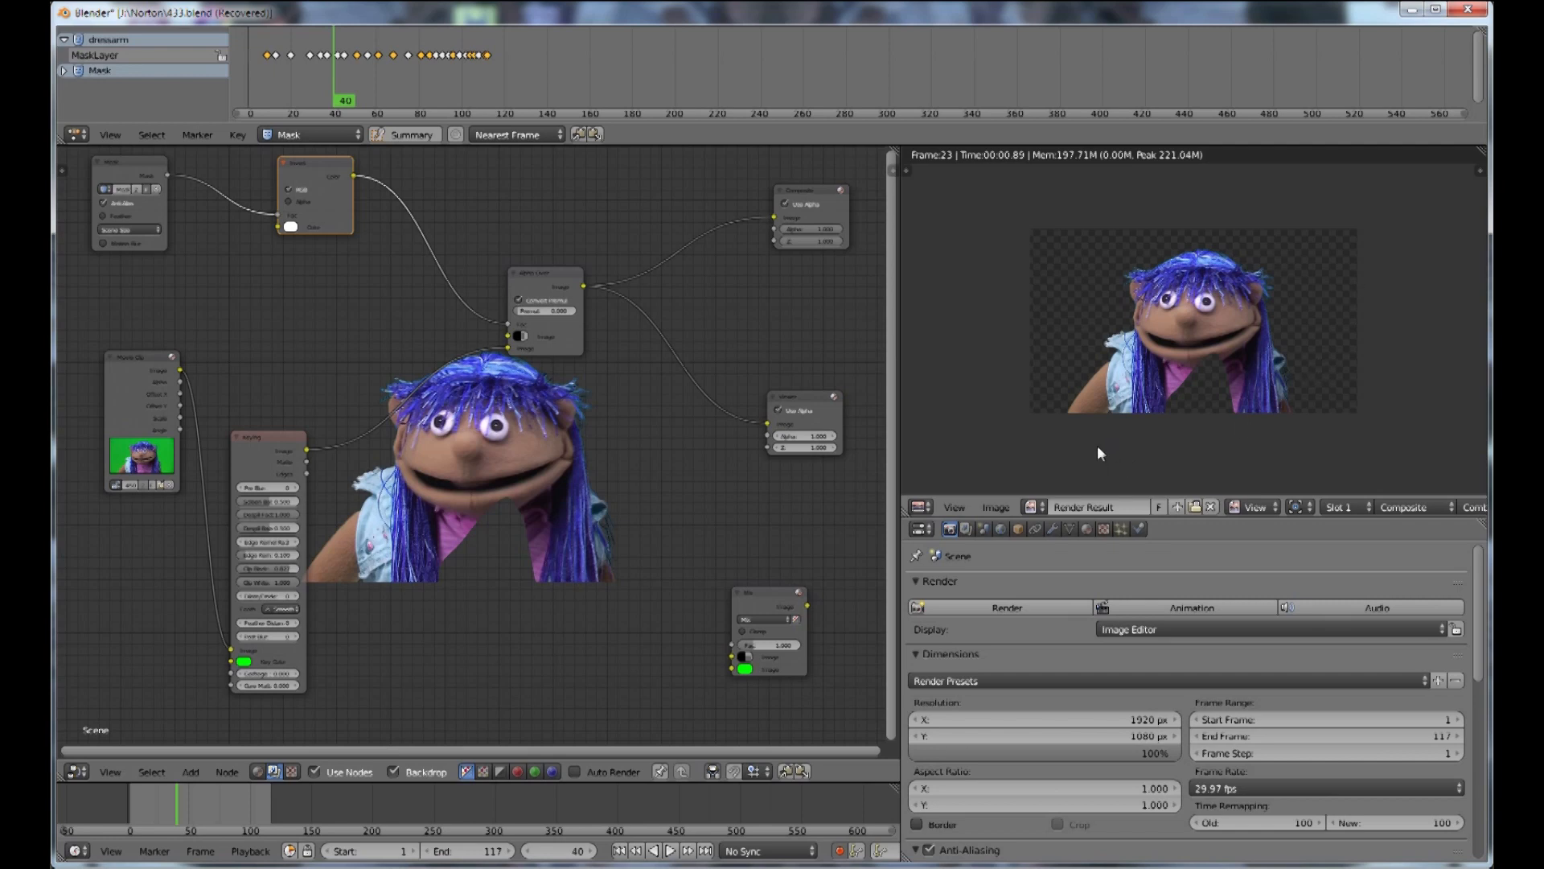
mouse_move(1088, 451)
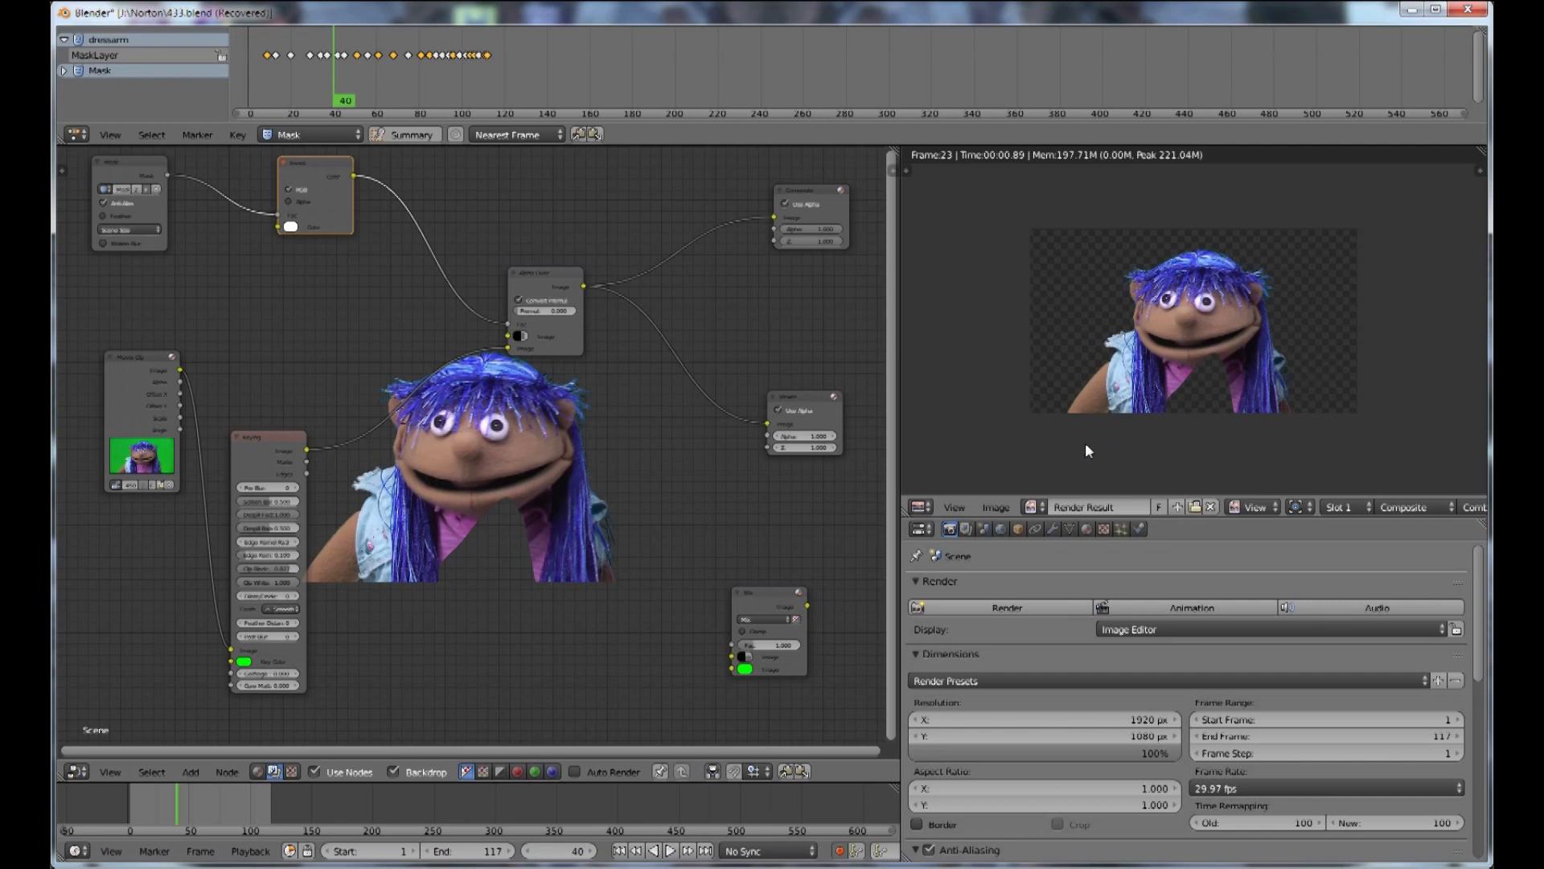